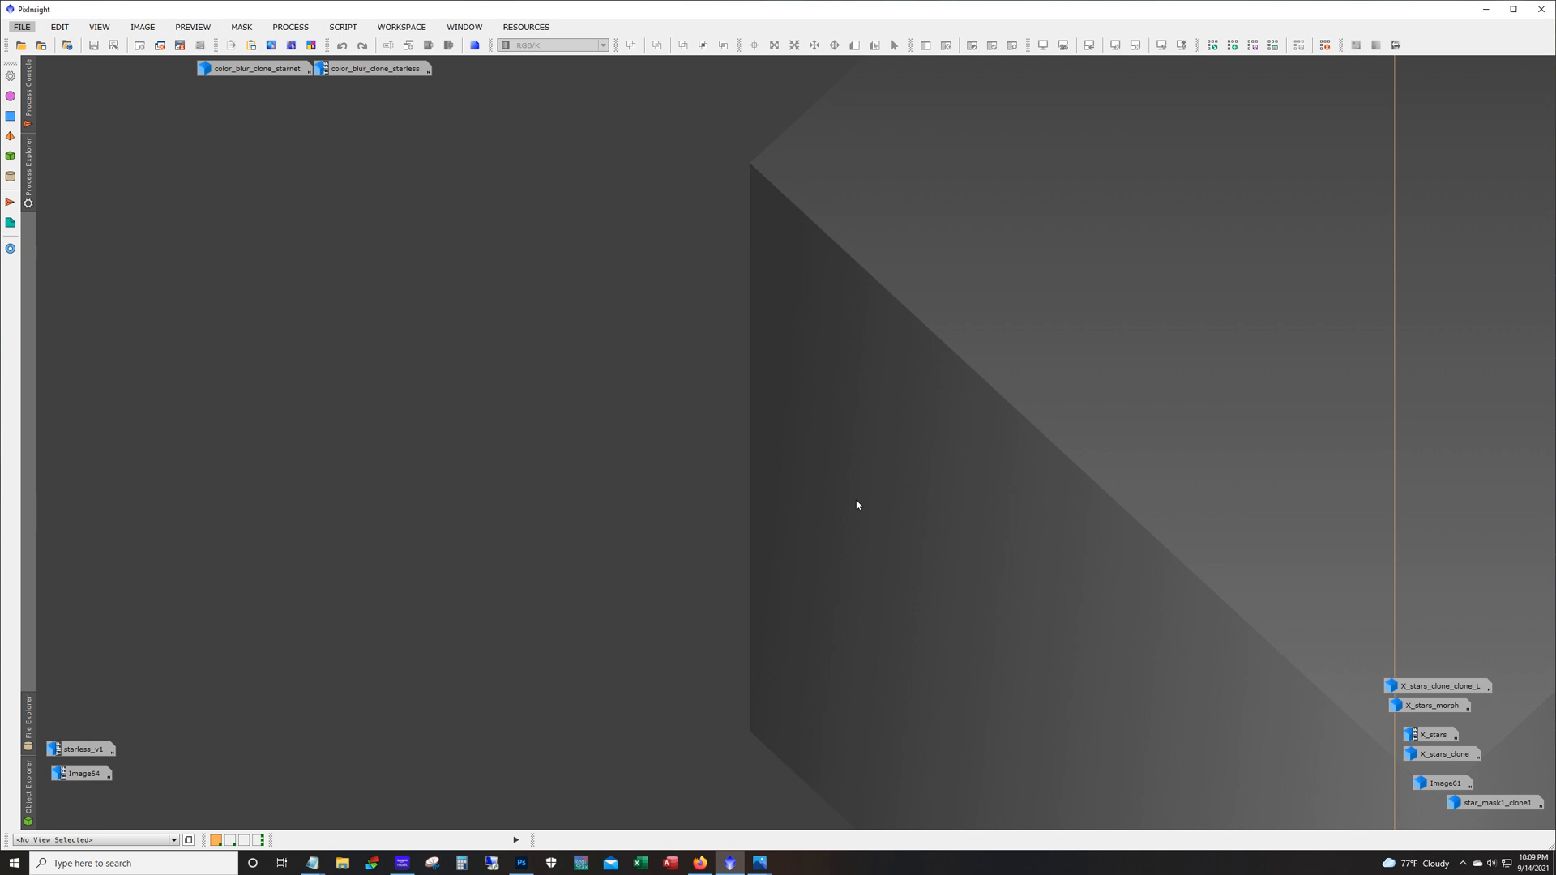
{"action": "mouse_move", "coordinate": [533, 413]}
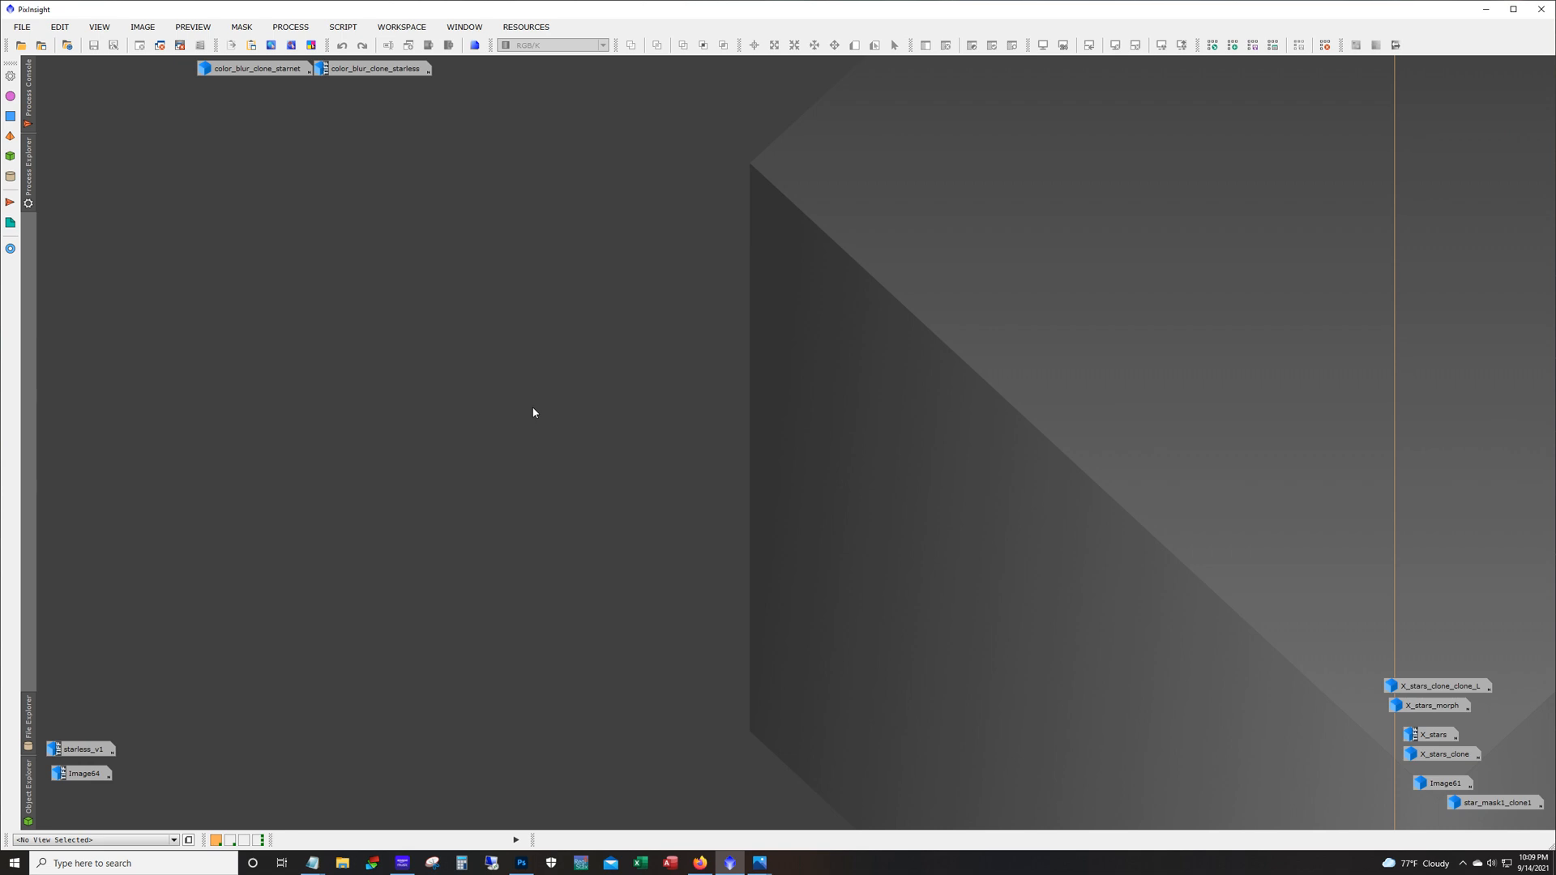
{"action": "mouse_move", "coordinate": [611, 238]}
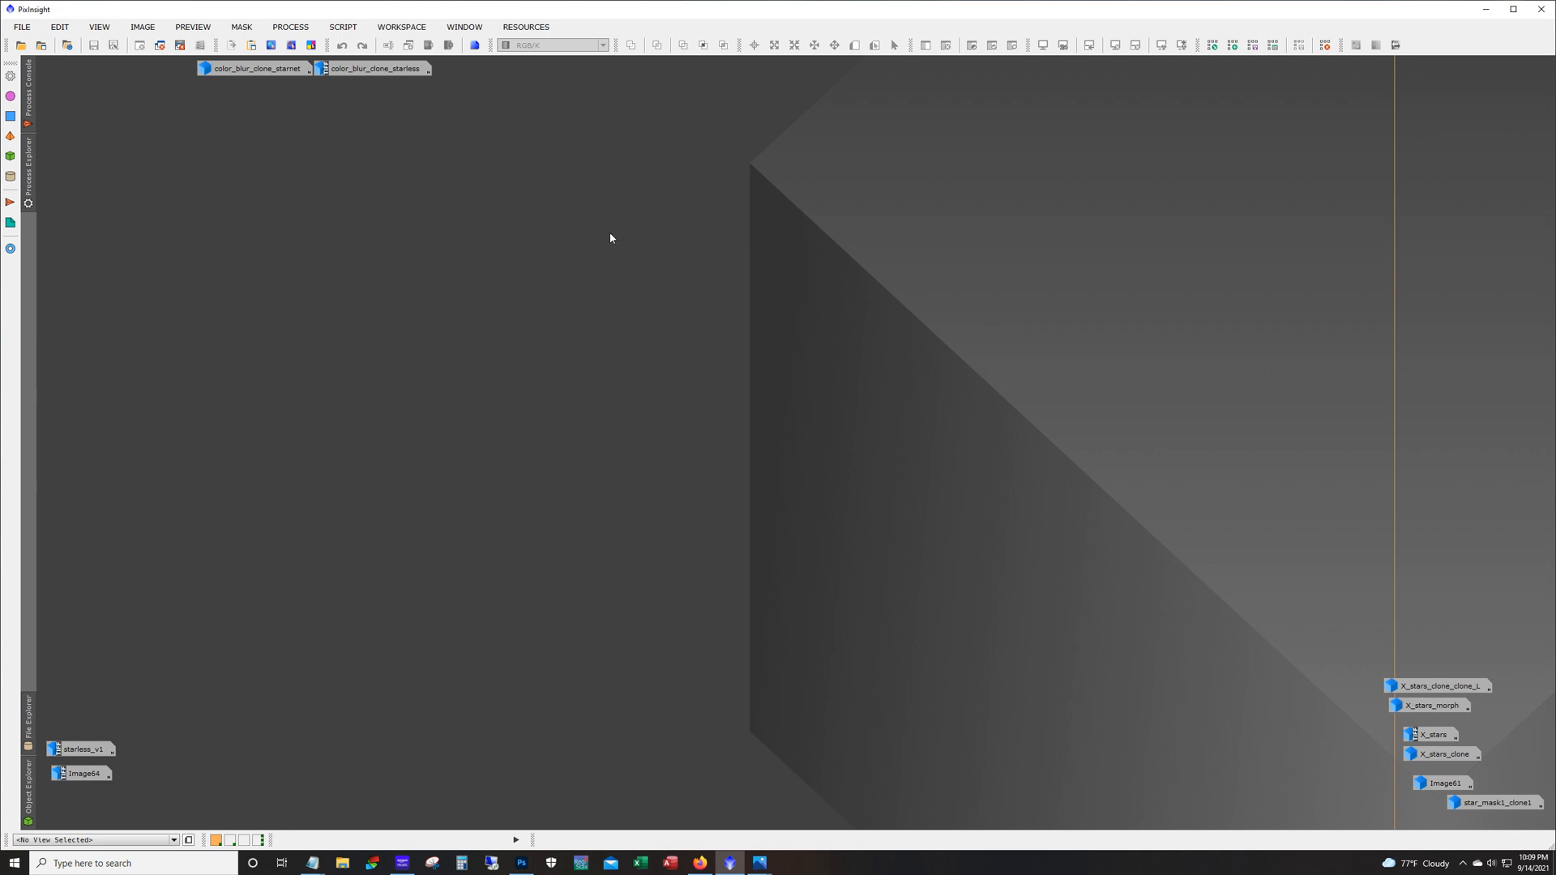
Step: Switch to the browser showing the rc-astro.com homepage with photographs and plug-ins
{"action": "left_click", "coordinate": [699, 862]}
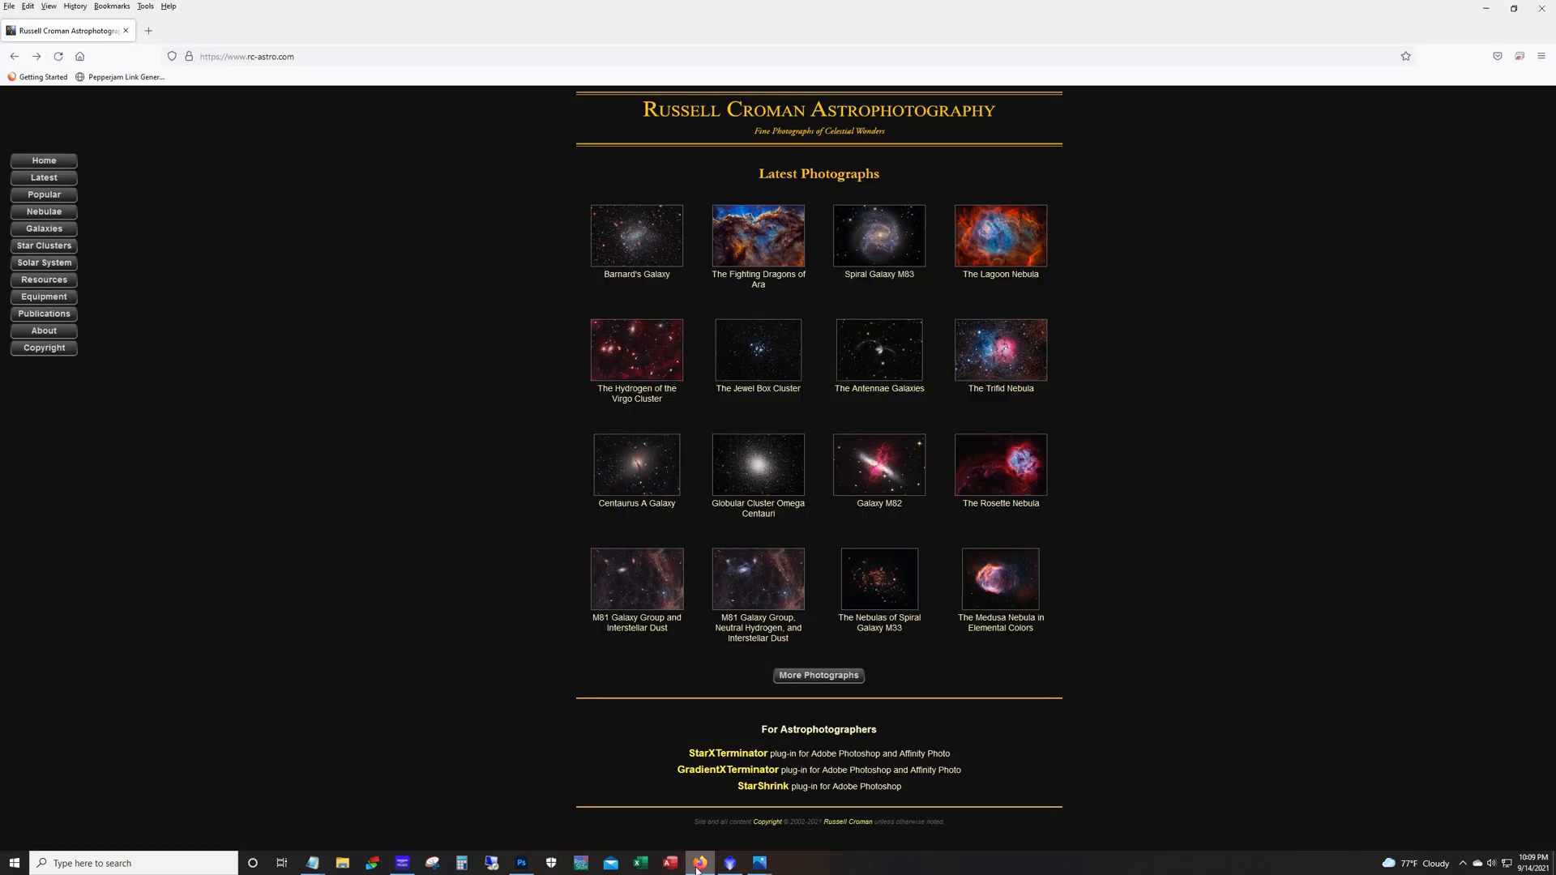
{"action": "mouse_move", "coordinate": [605, 112]}
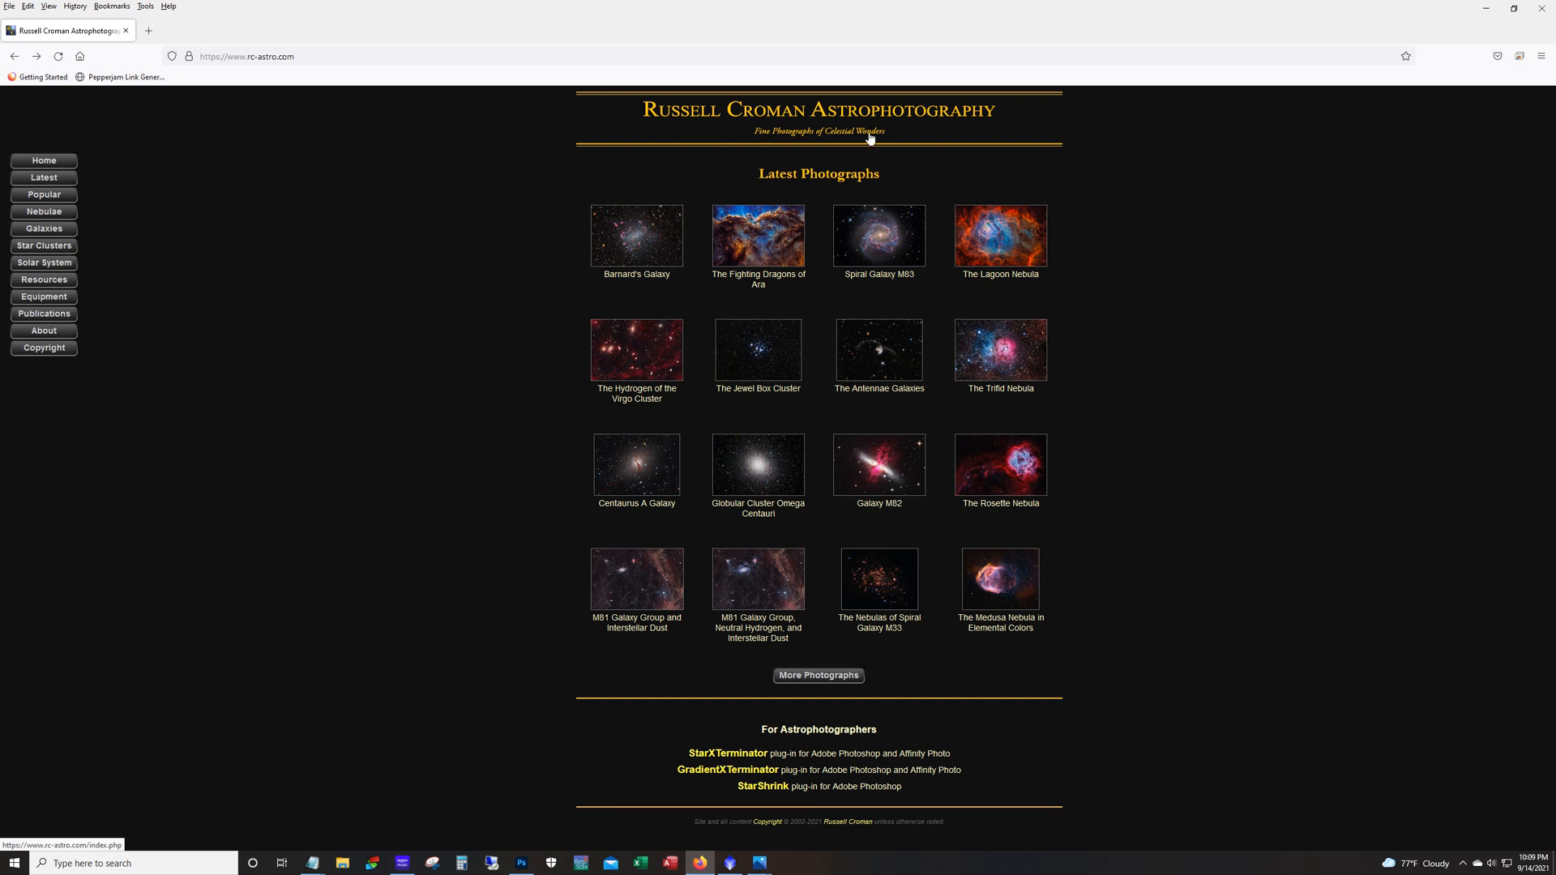
{"action": "mouse_move", "coordinate": [1054, 282]}
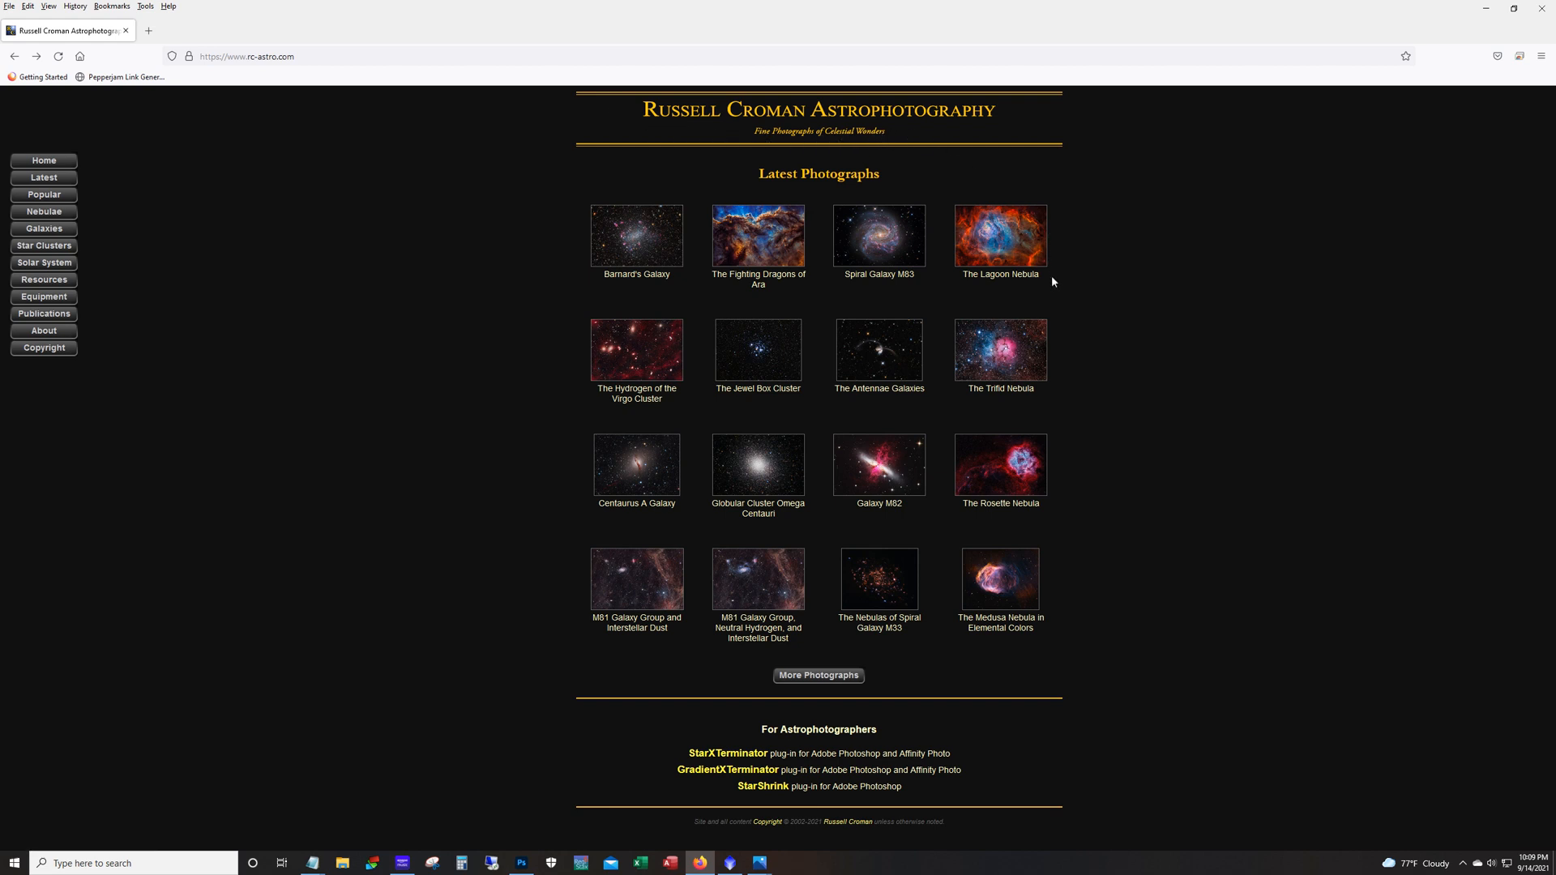
{"action": "mouse_move", "coordinate": [726, 166]}
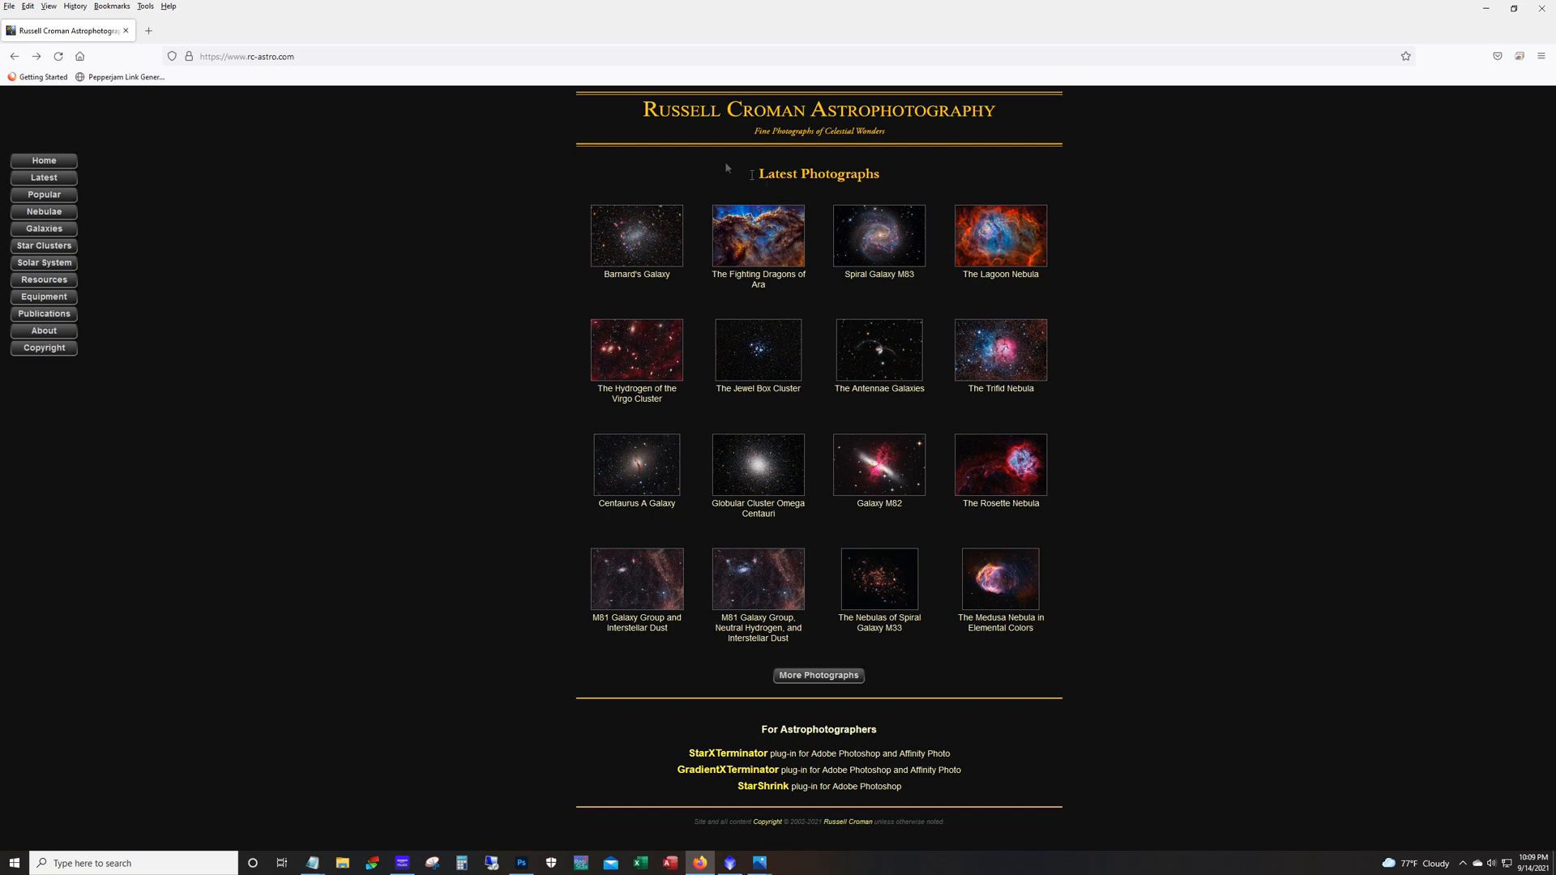
{"action": "mouse_move", "coordinate": [649, 833]}
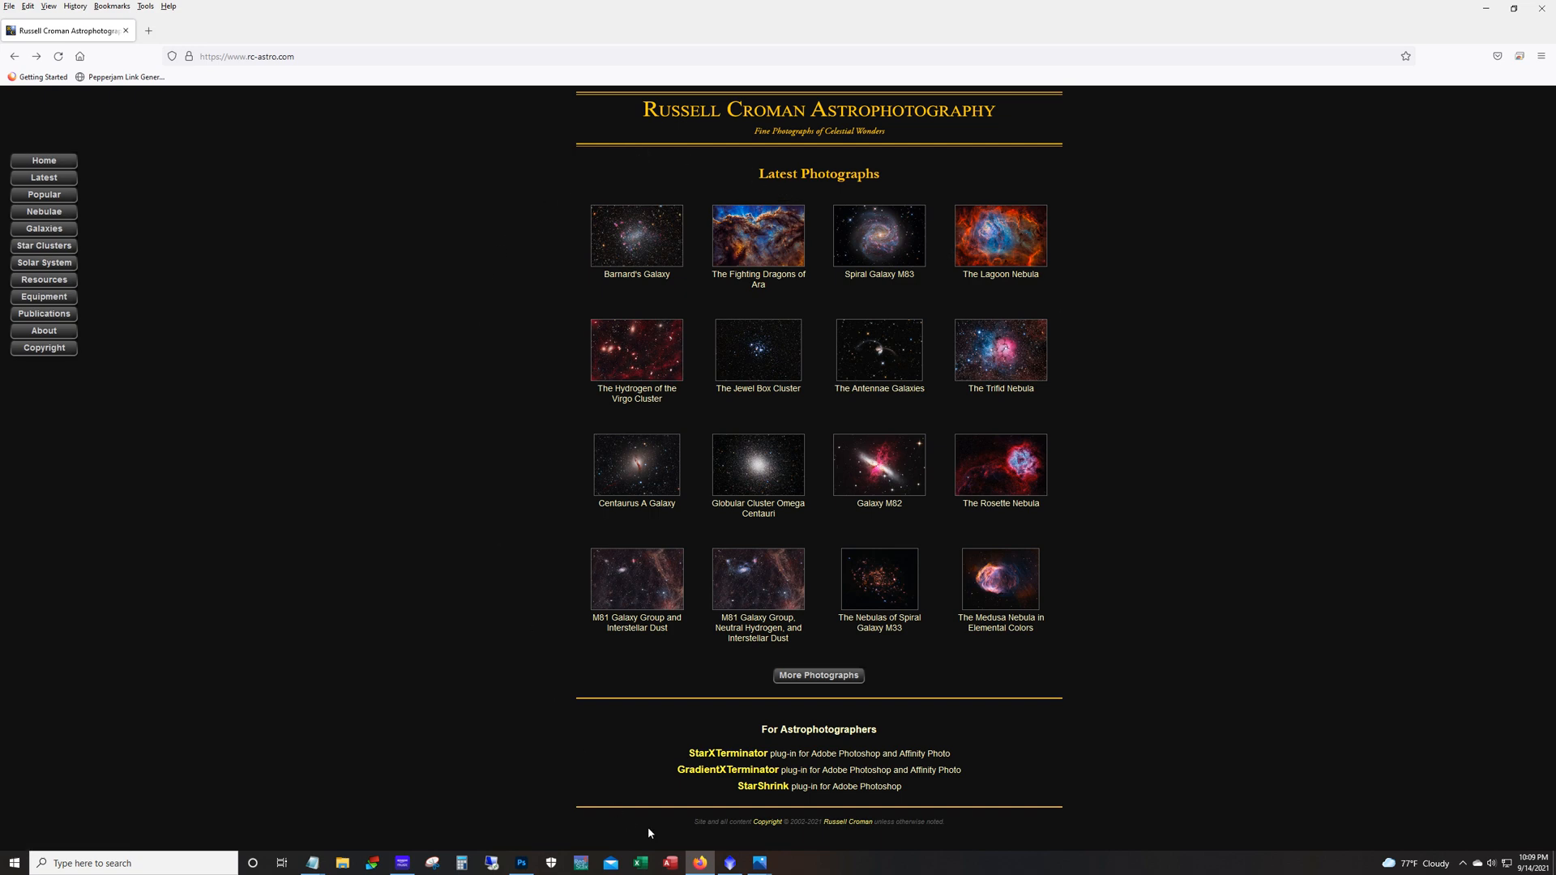
{"action": "mouse_move", "coordinate": [726, 753]}
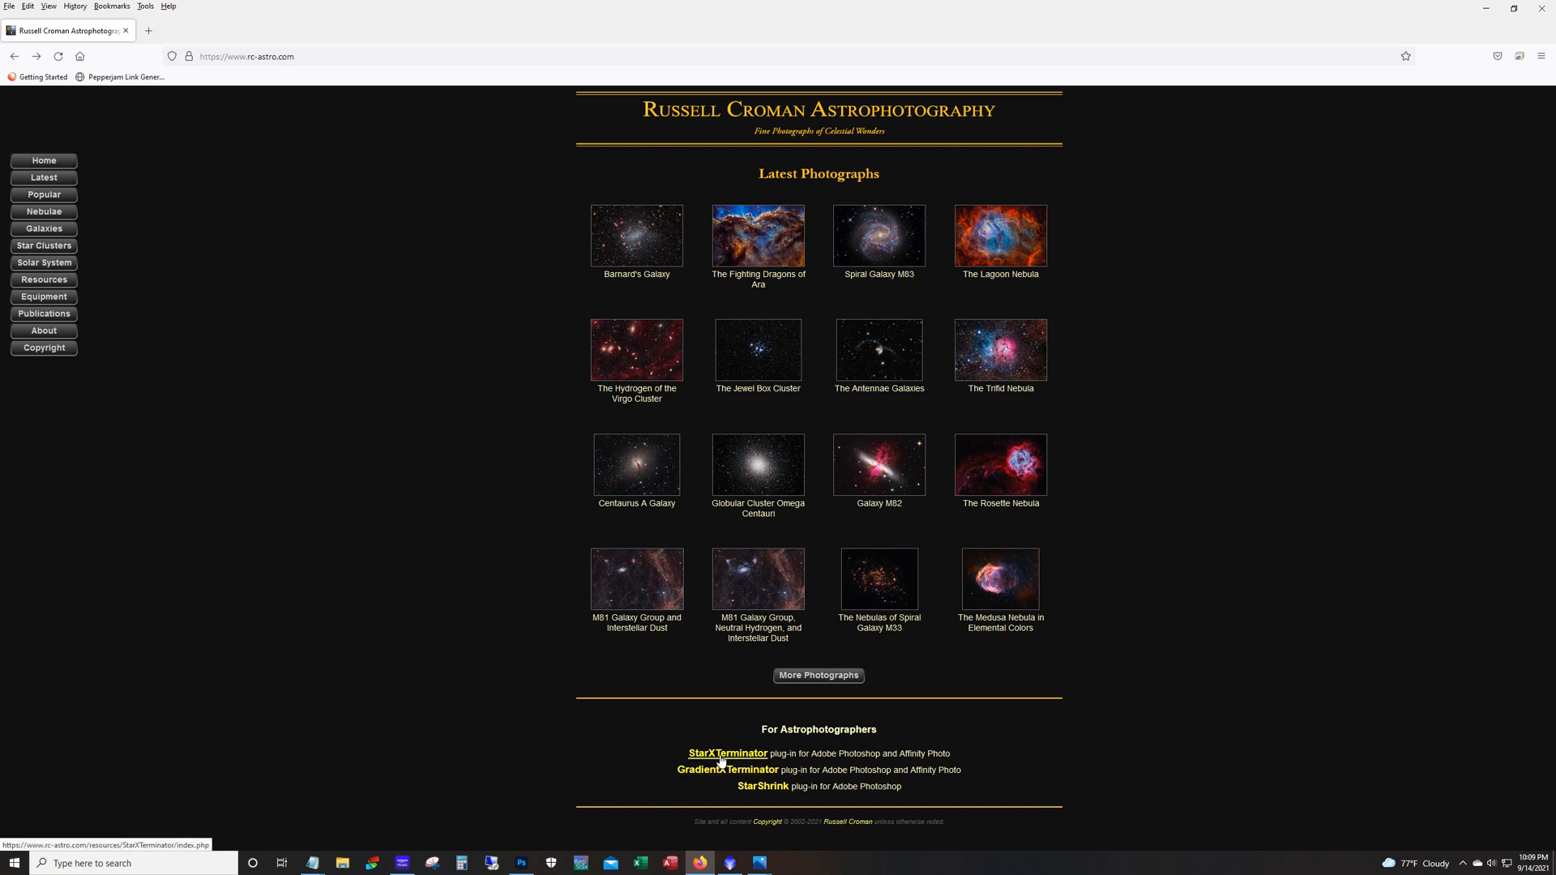
Step: Review the StarXTerminator page's Recommended Usage and System Requirements sections
{"action": "left_click", "coordinate": [726, 753]}
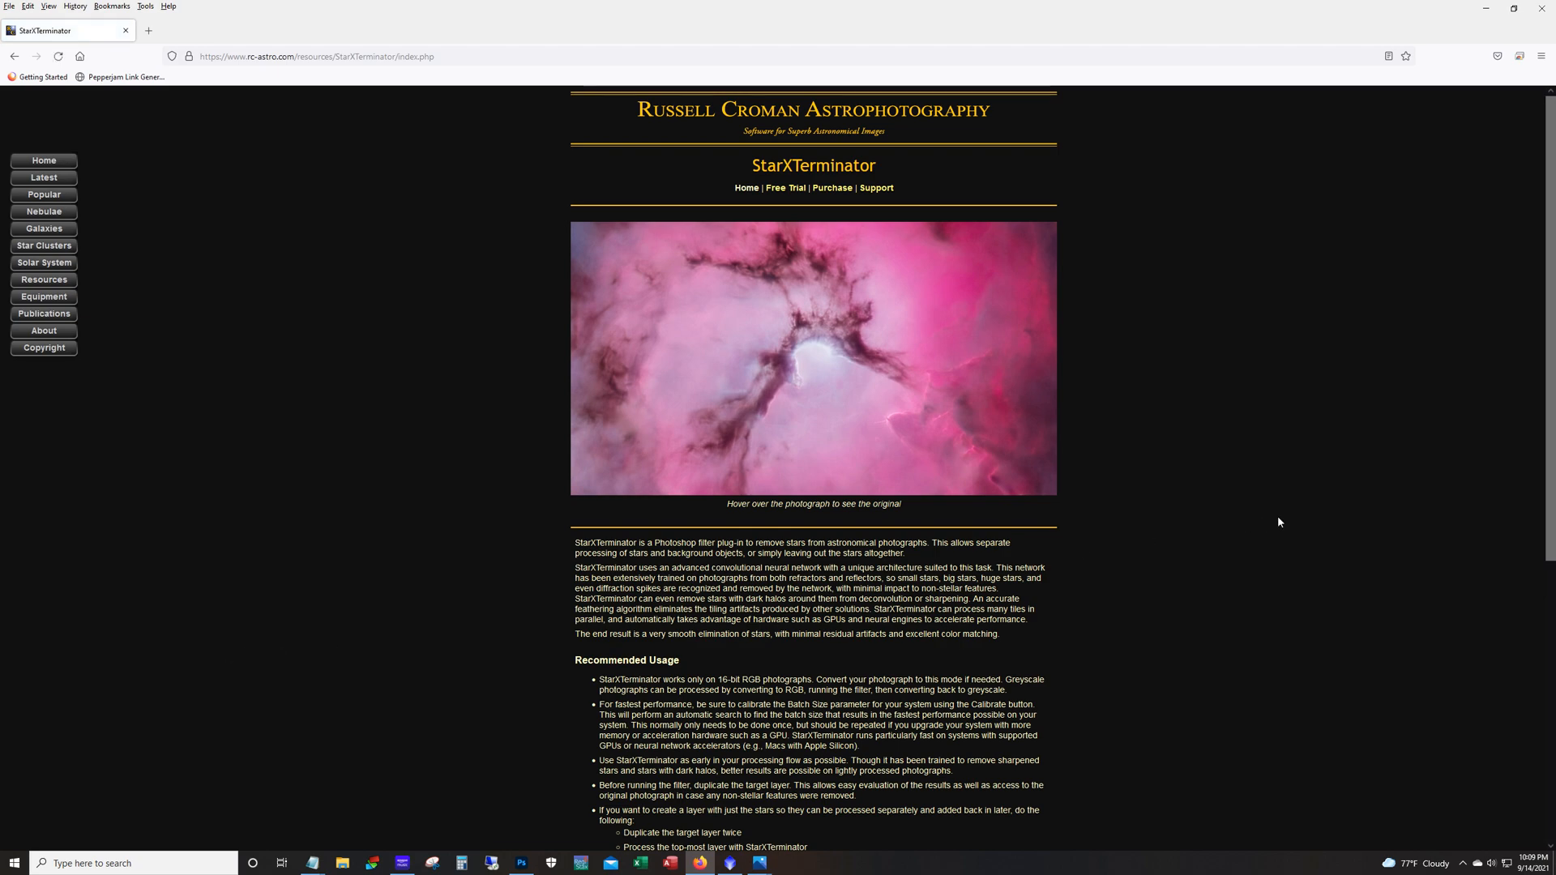
{"action": "scroll", "scroll_direction": "down", "scroll_amount": 3}
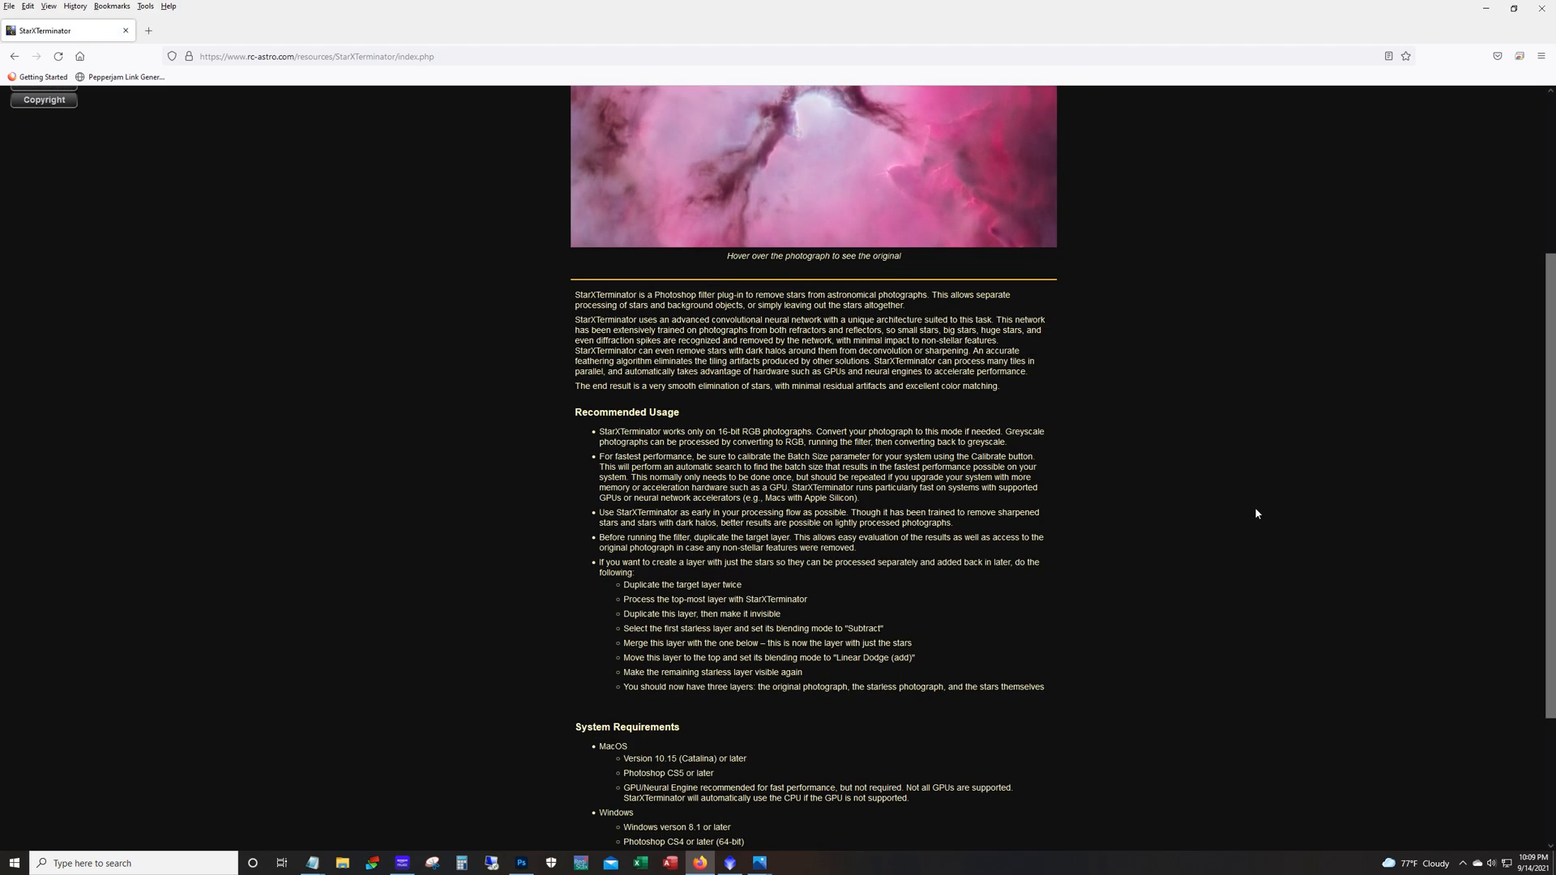
{"action": "scroll", "scroll_direction": "down", "scroll_amount": 3}
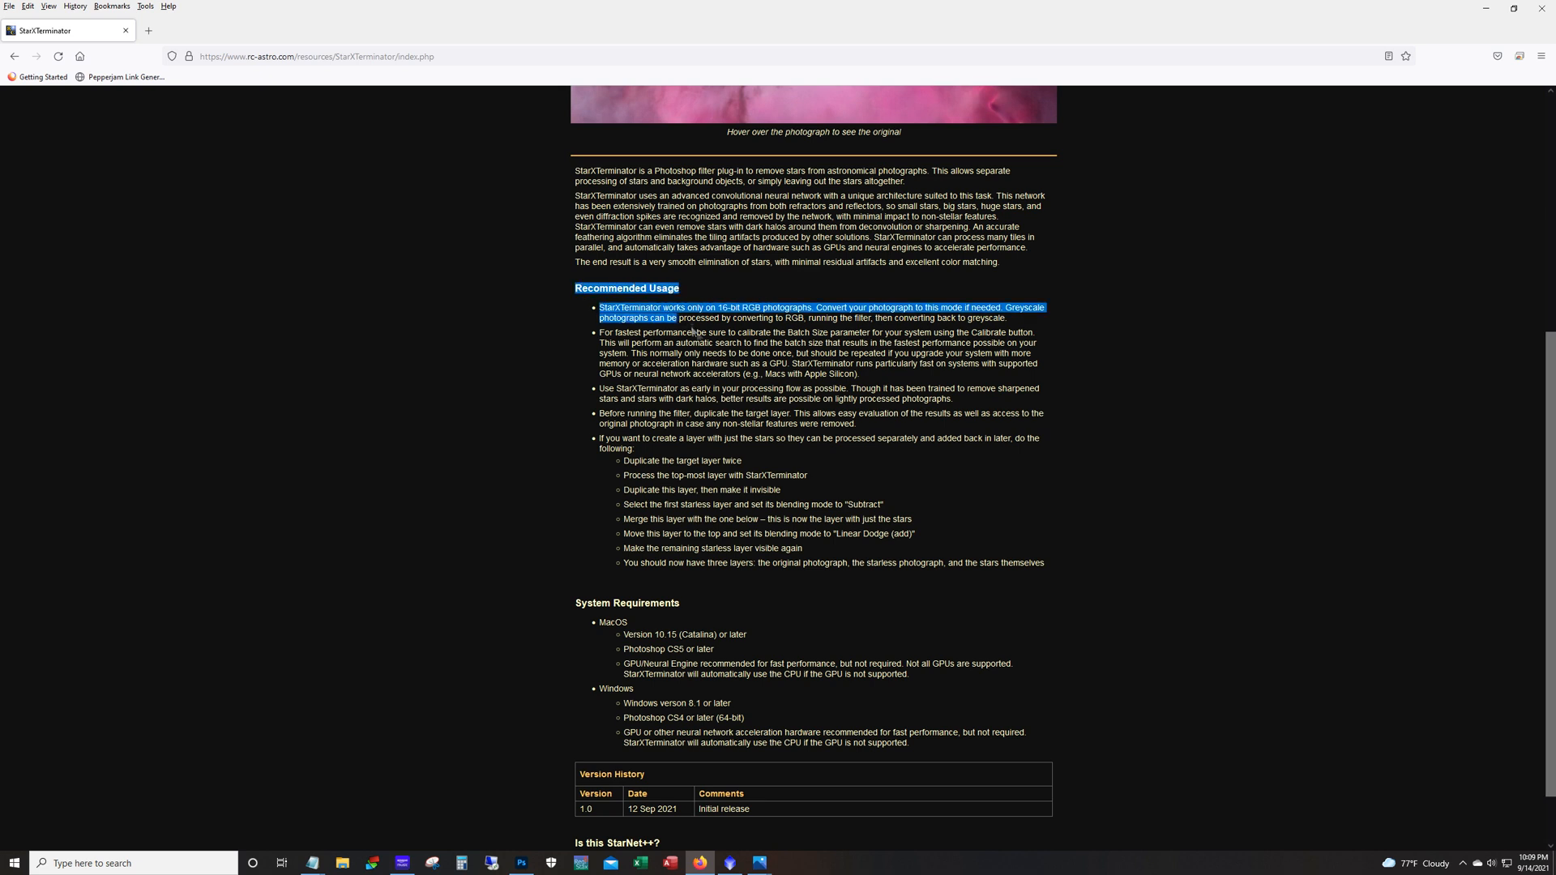
{"action": "left_click", "coordinate": [624, 467]}
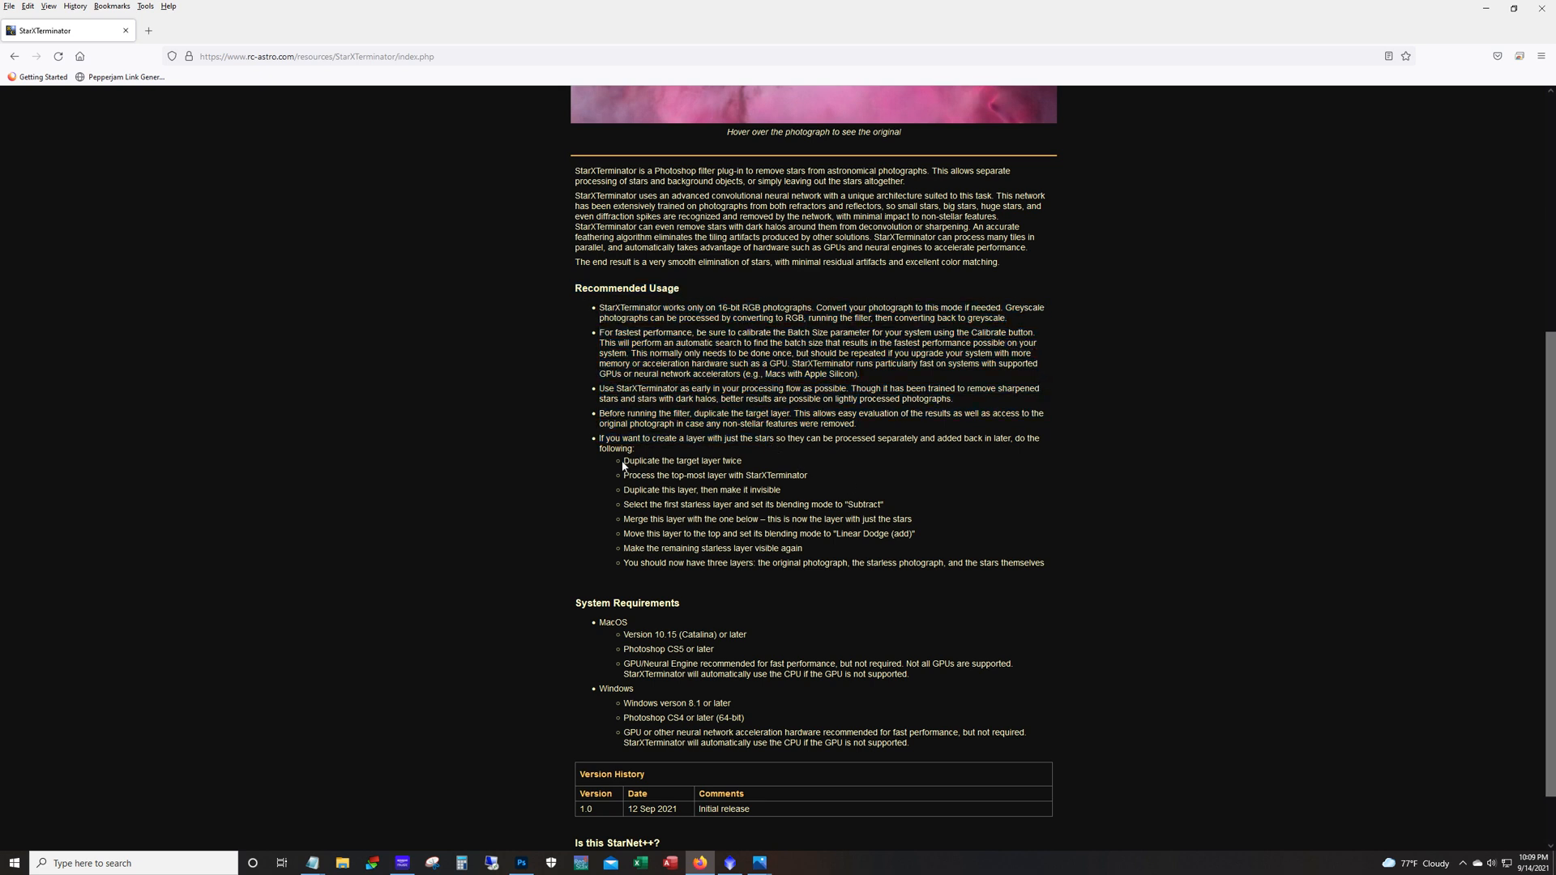
{"action": "mouse_move", "coordinate": [1081, 573]}
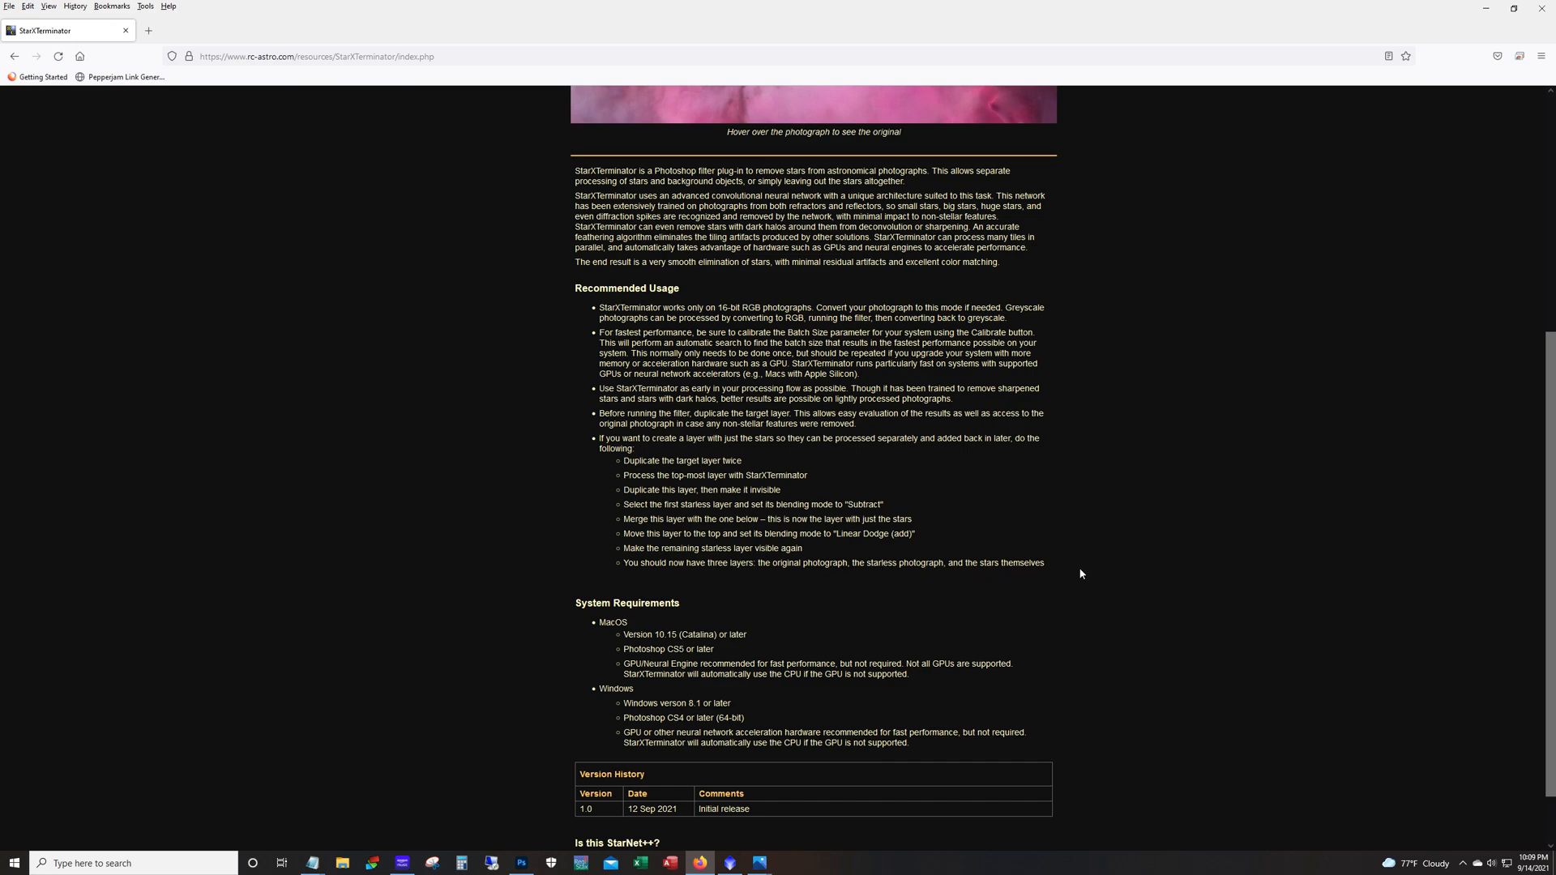
{"action": "scroll", "scroll_direction": "down", "scroll_amount": 3}
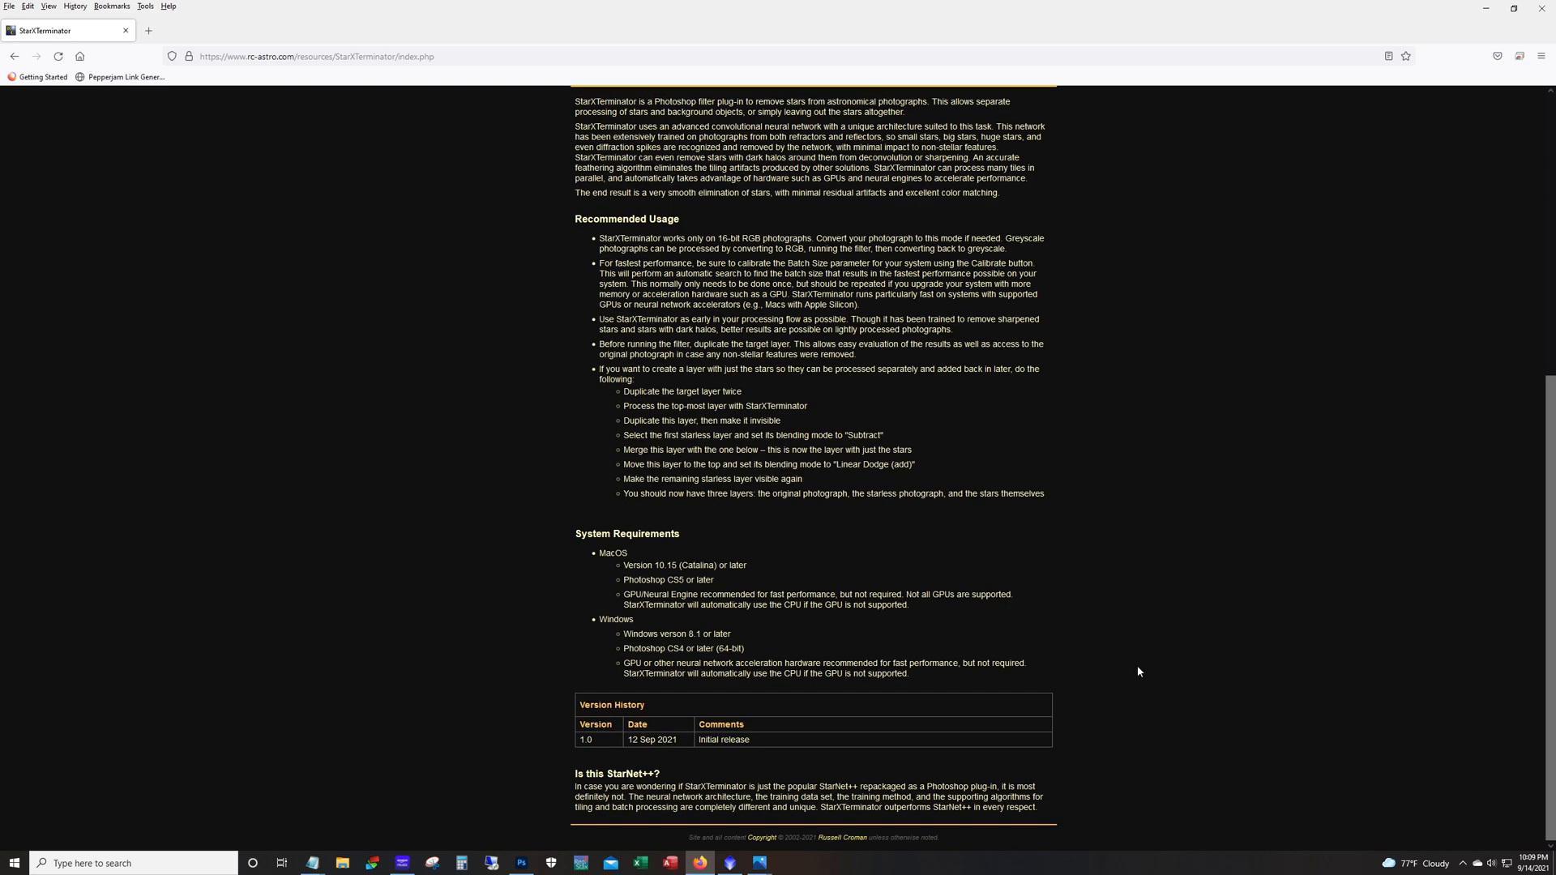
{"action": "mouse_move", "coordinate": [679, 669]}
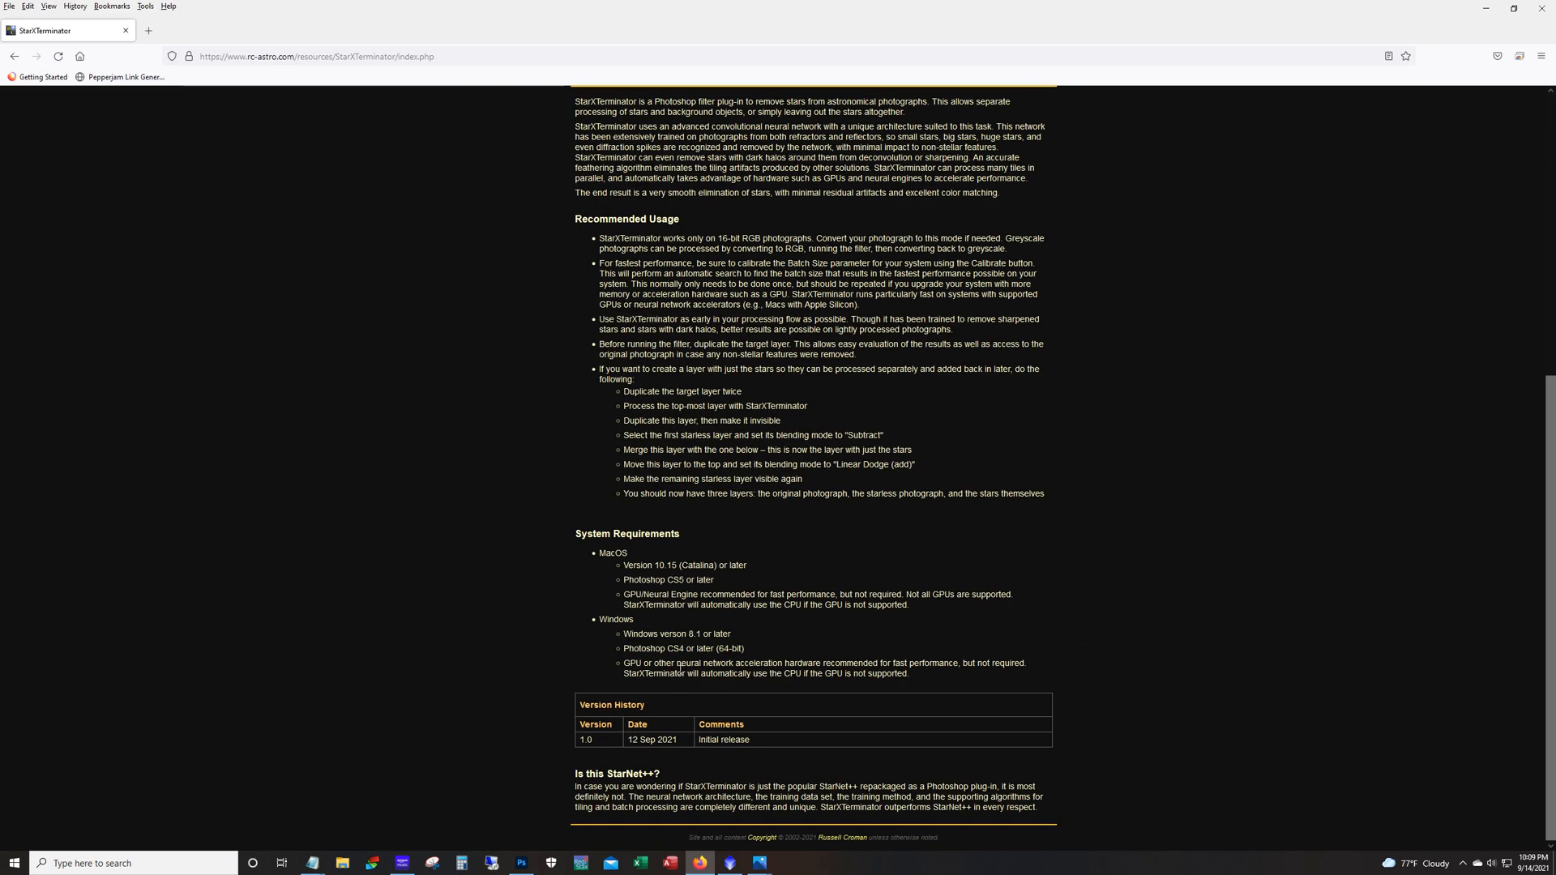
{"action": "mouse_move", "coordinate": [807, 656]}
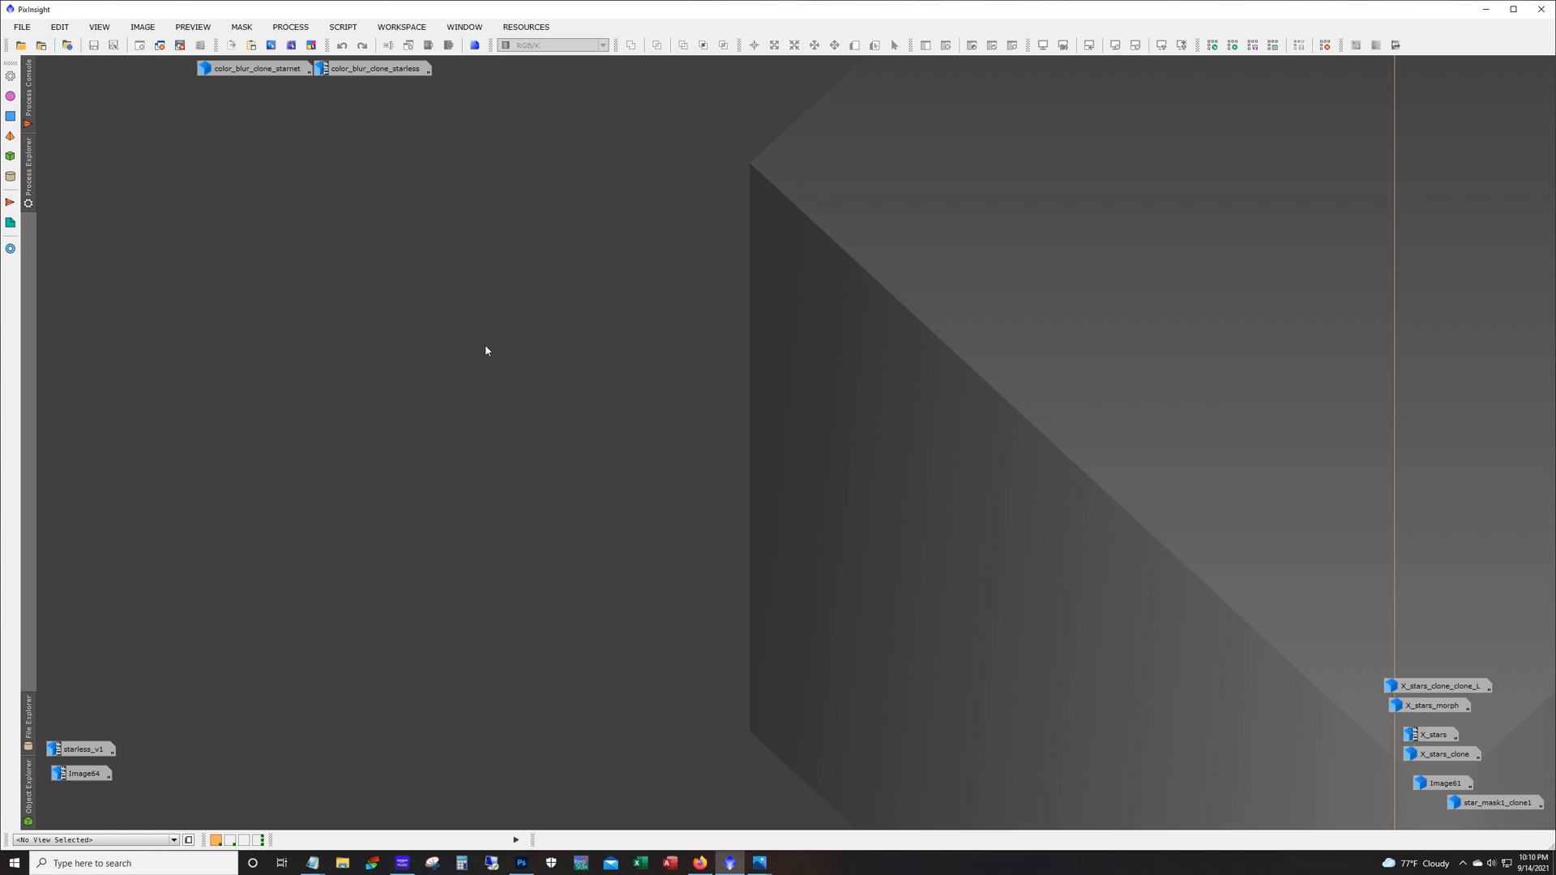
{"action": "mouse_move", "coordinate": [287, 122]}
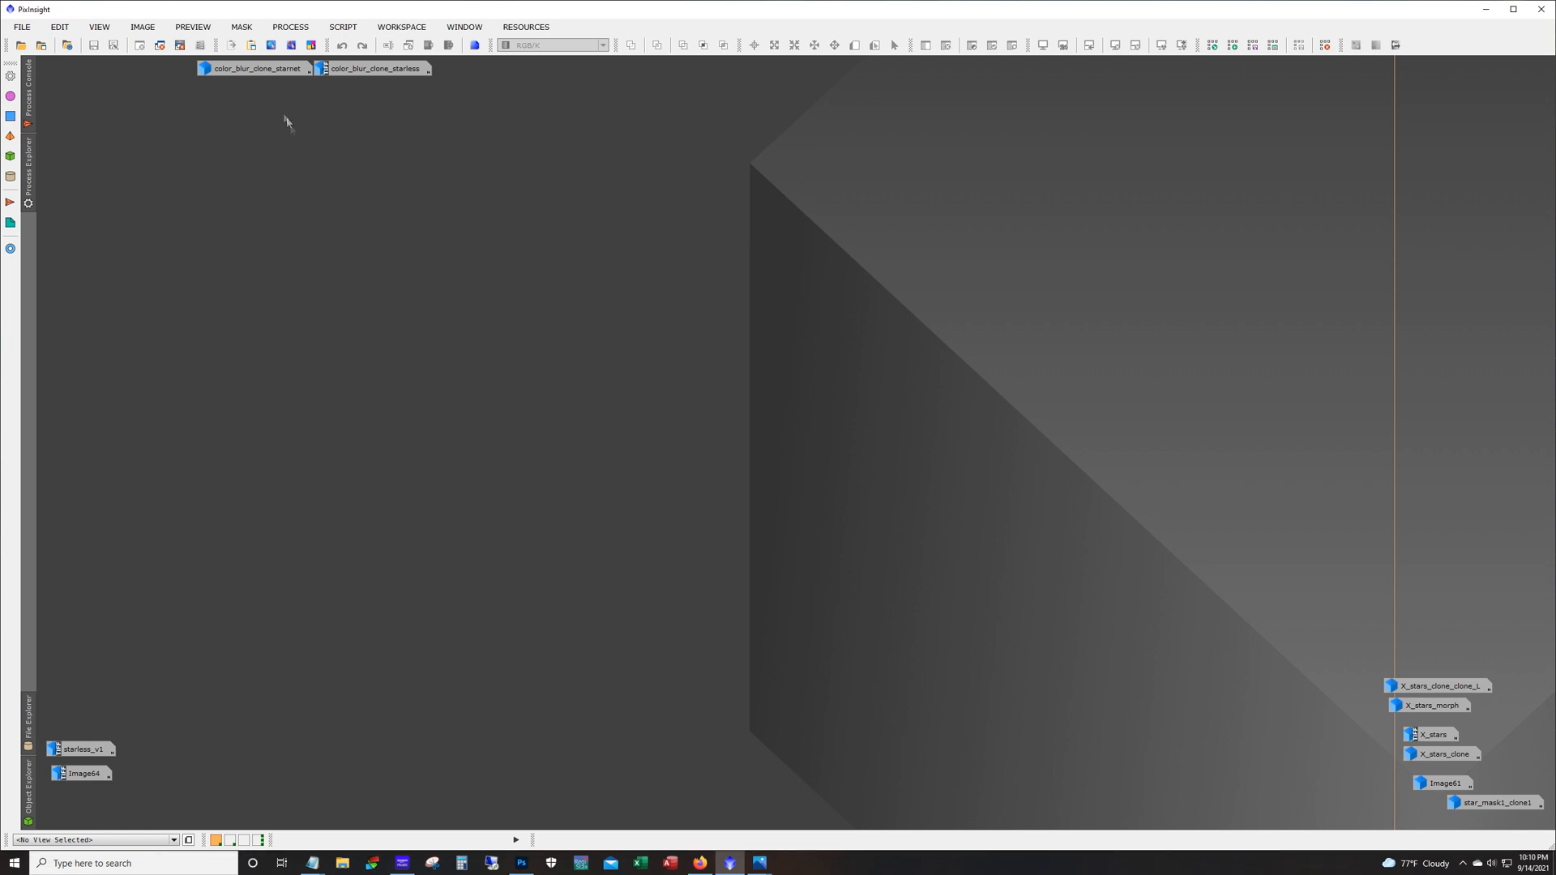
Step: Restore the color_blur_clone_starnet nebula image window
{"action": "left_click", "coordinate": [256, 69]}
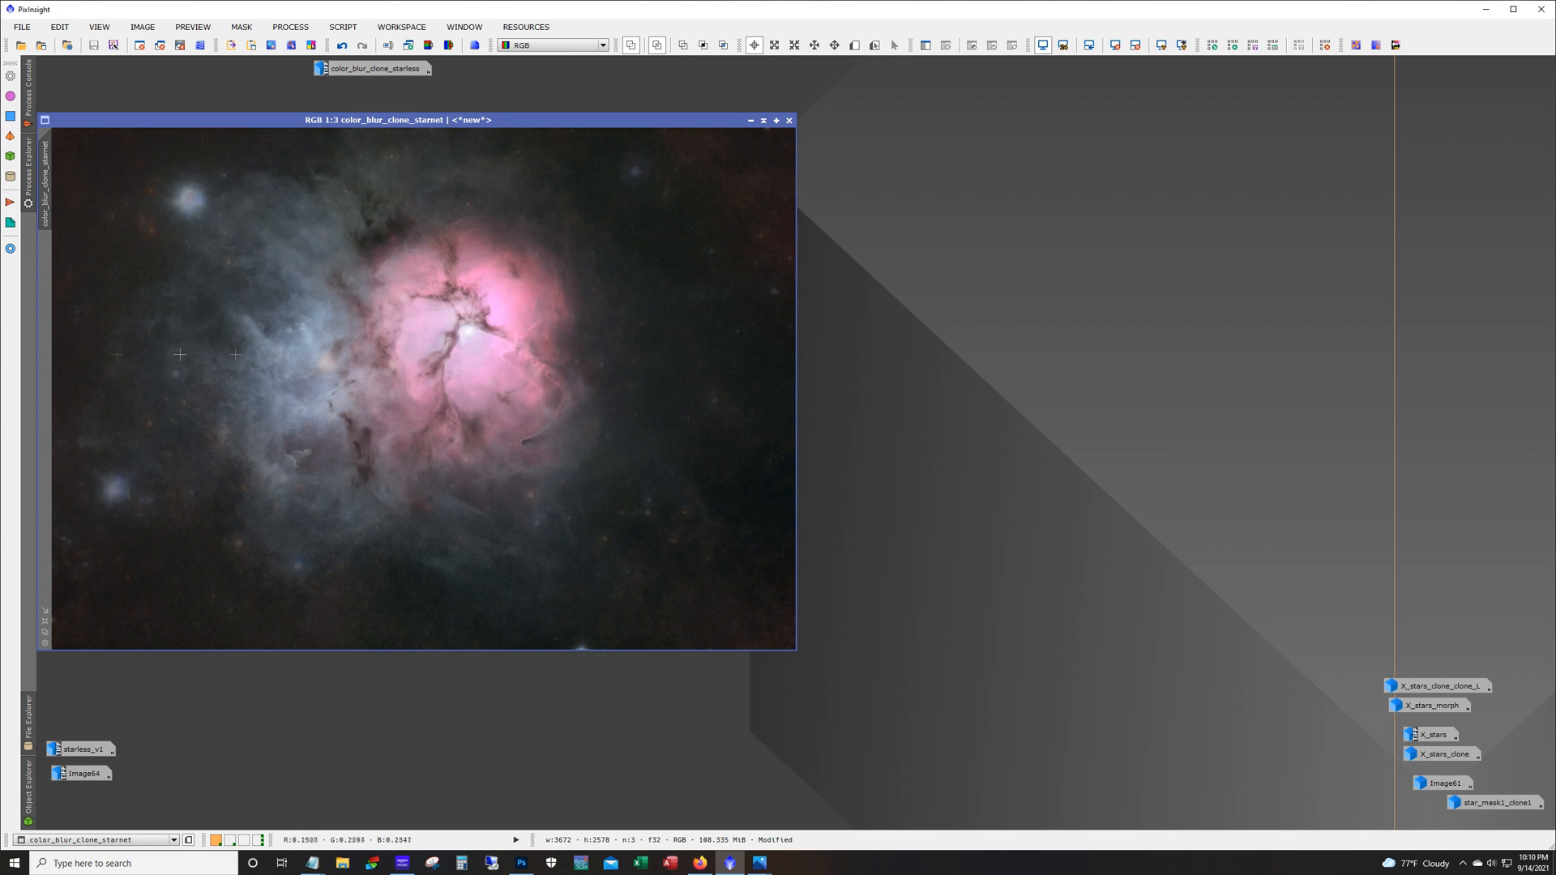
{"action": "mouse_move", "coordinate": [453, 358]}
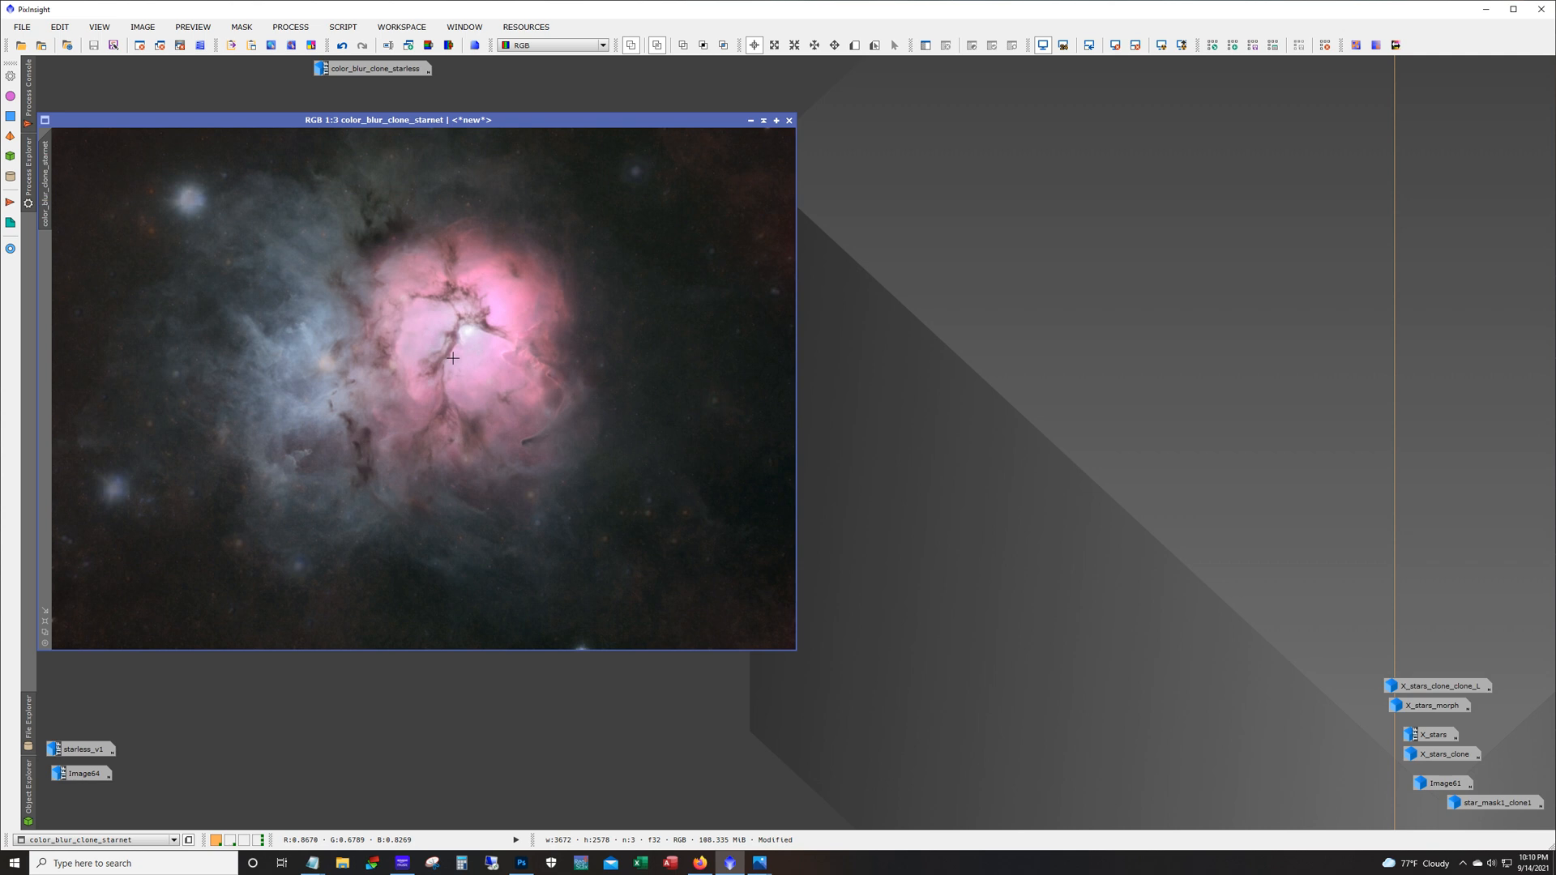
{"action": "mouse_move", "coordinate": [480, 370]}
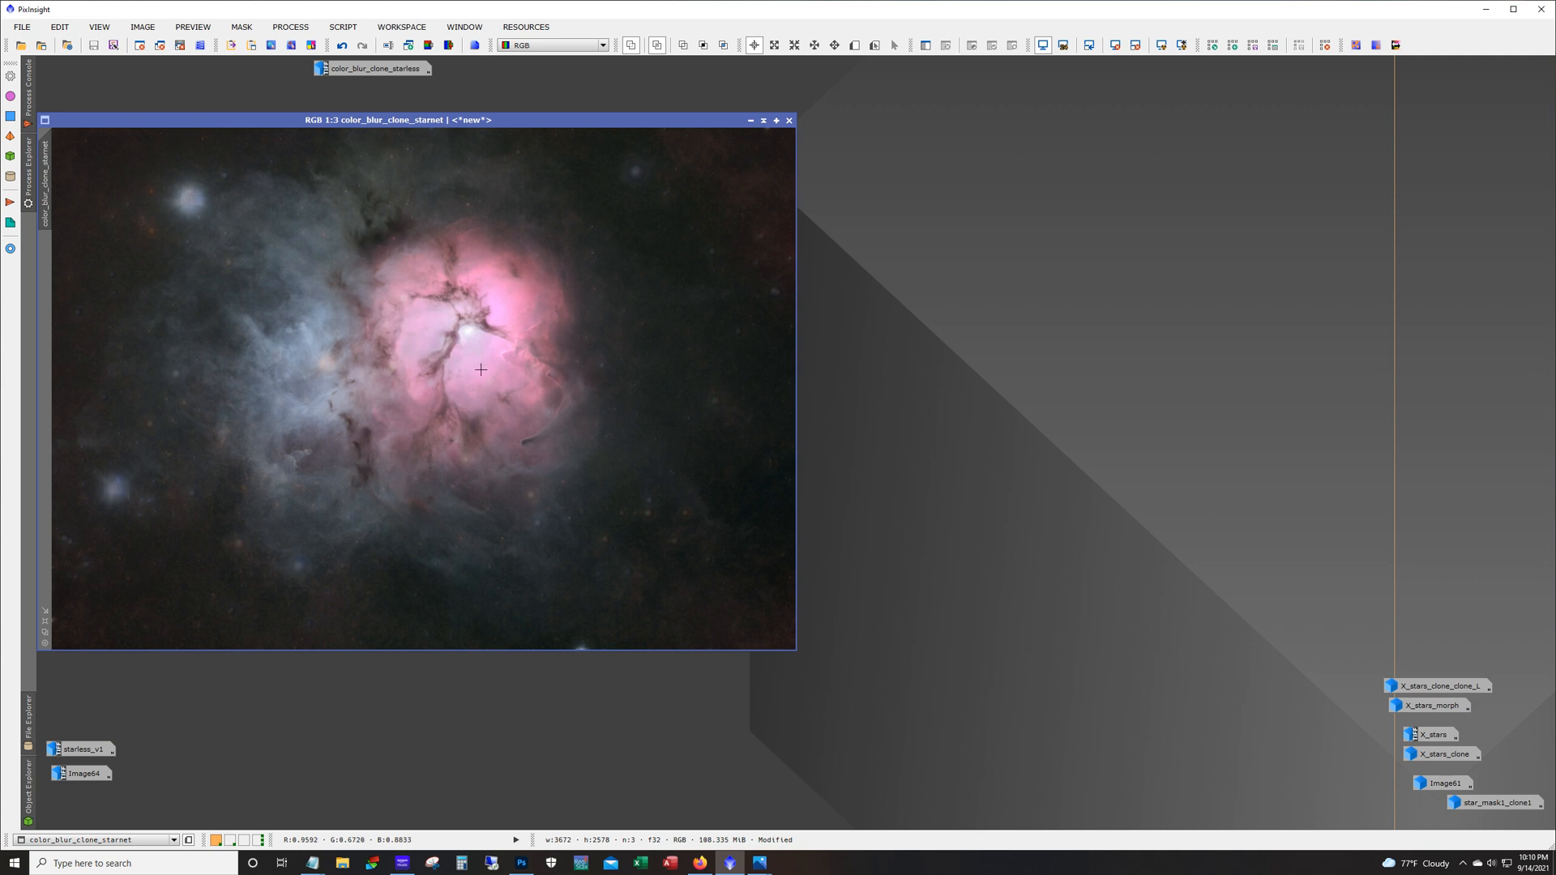
{"action": "mouse_move", "coordinate": [486, 342]}
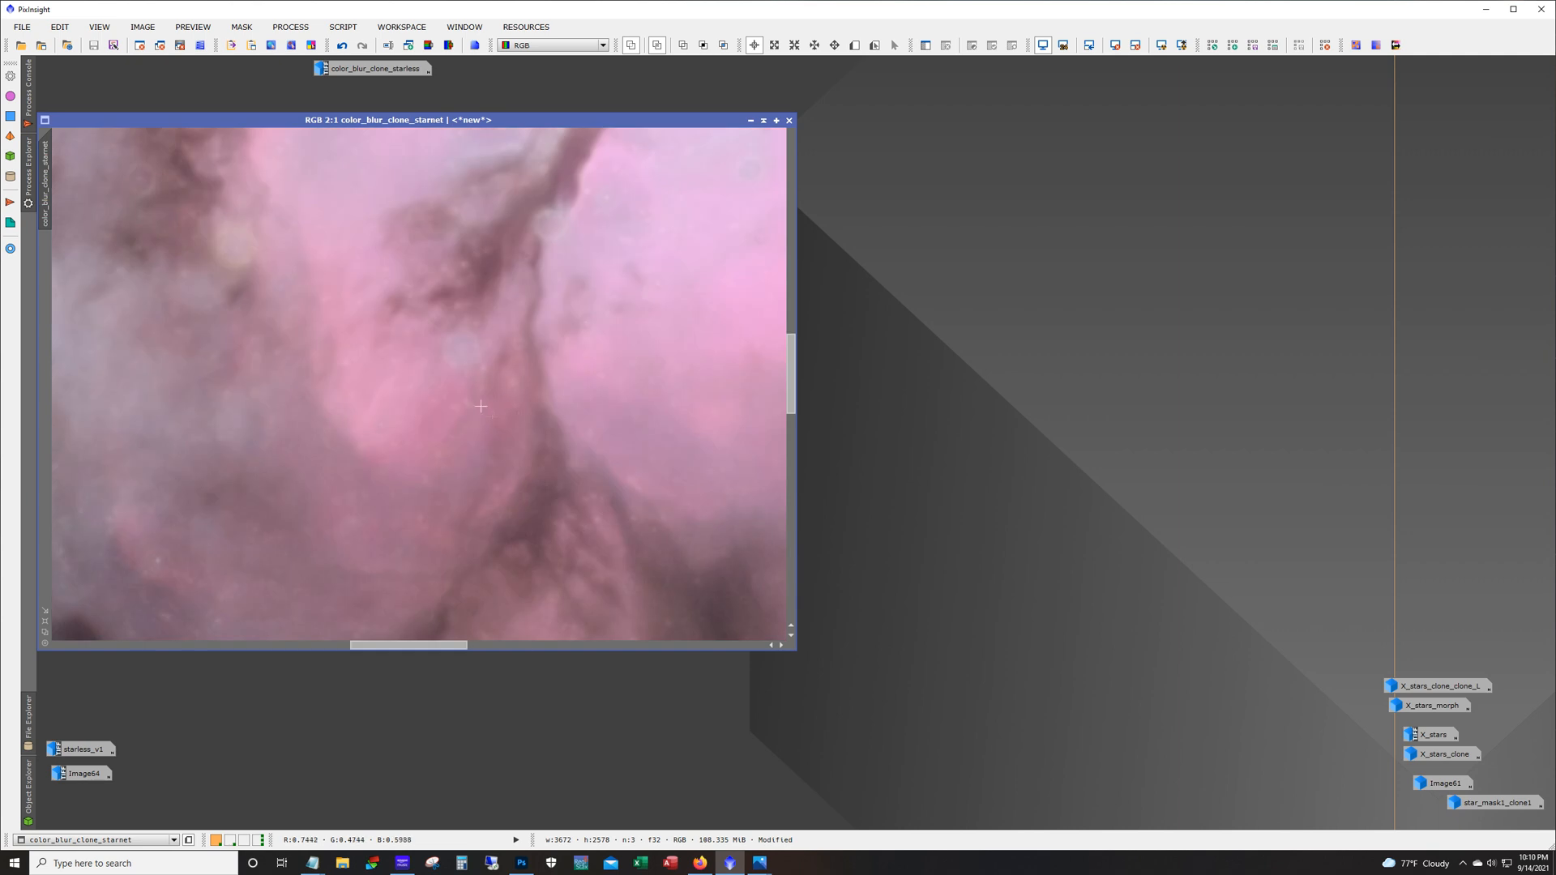
{"action": "mouse_move", "coordinate": [550, 232]}
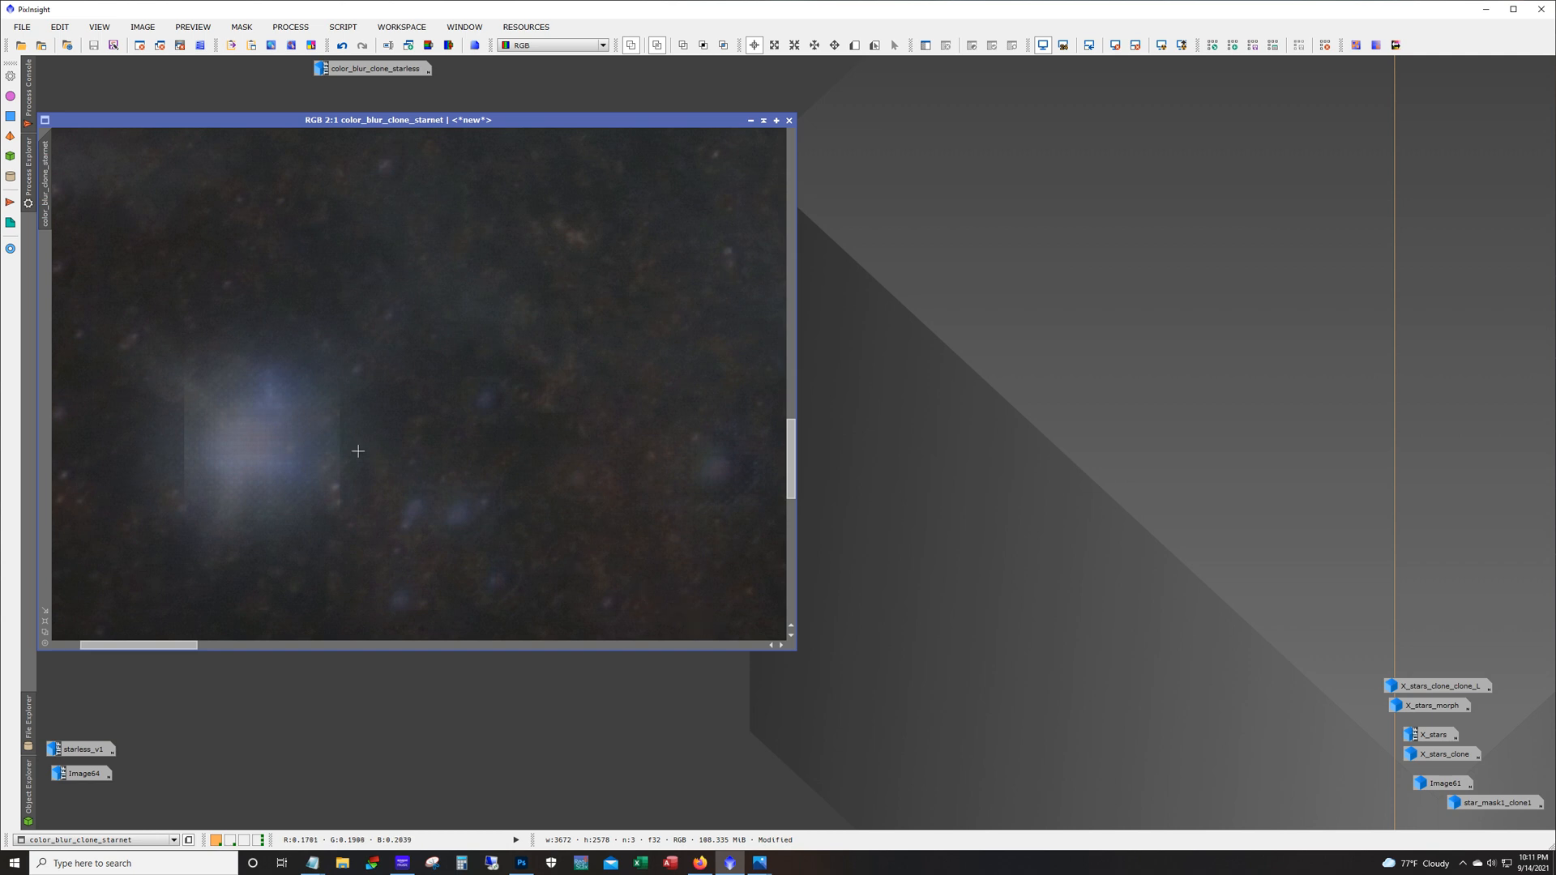
{"action": "mouse_move", "coordinate": [187, 410]}
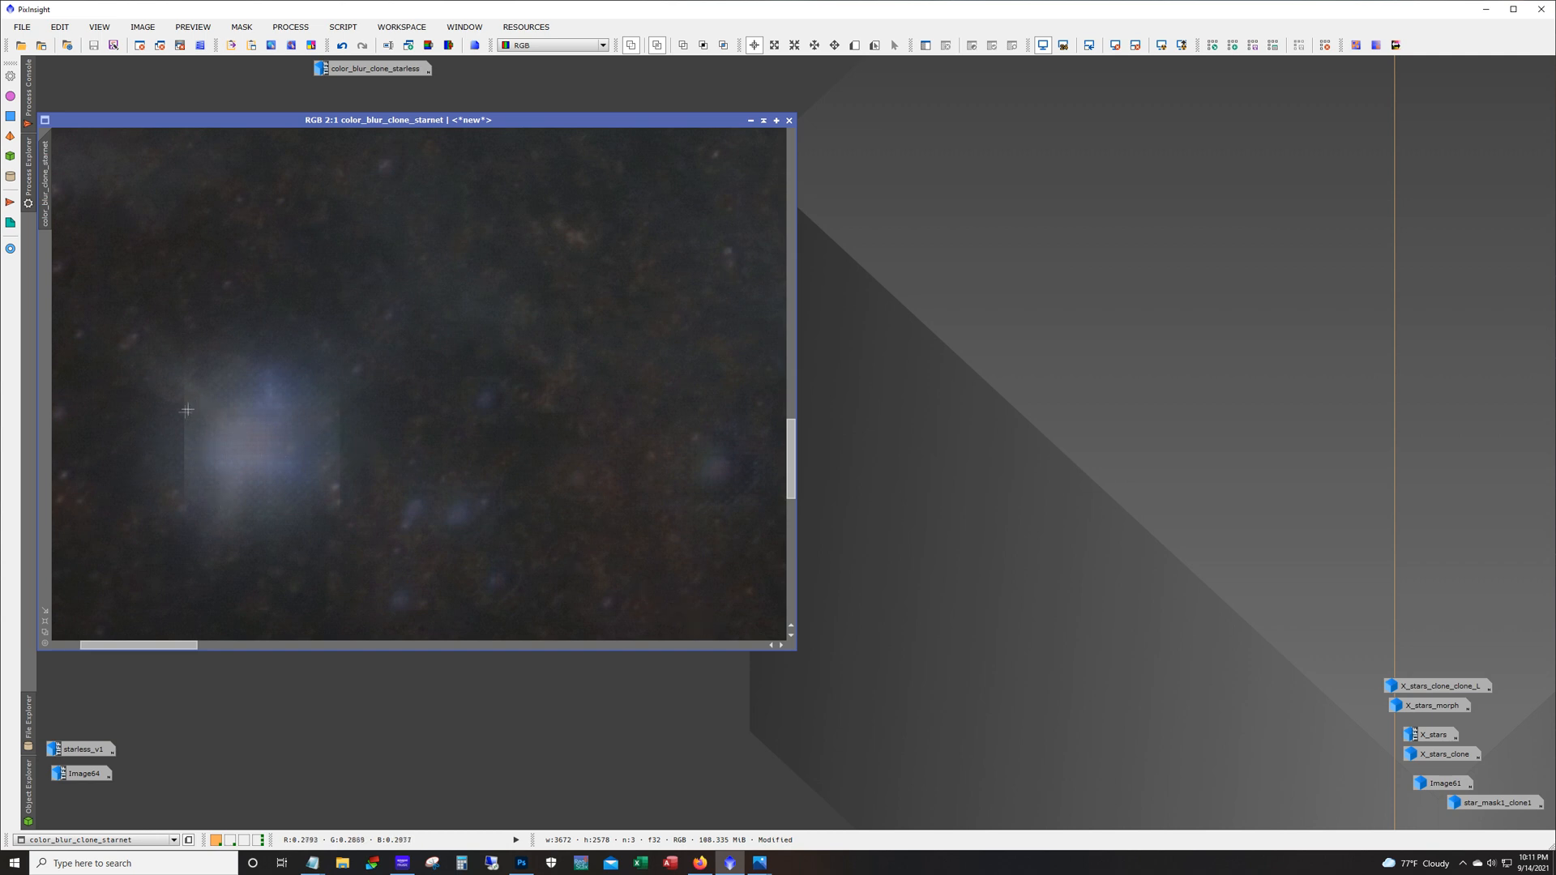
{"action": "mouse_move", "coordinate": [347, 570]}
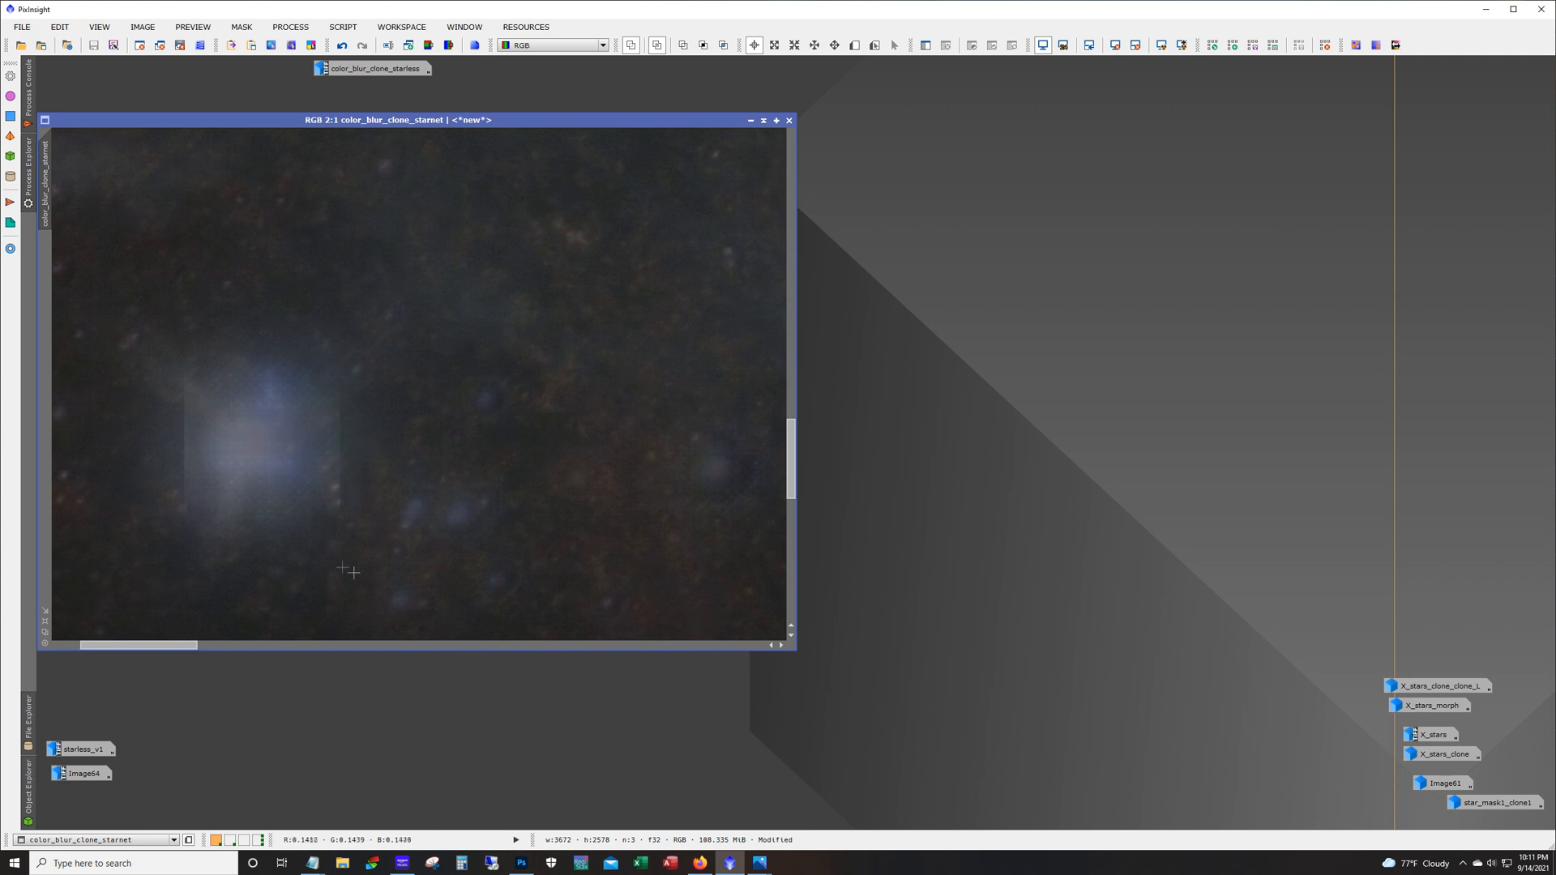
{"action": "mouse_move", "coordinate": [333, 409]}
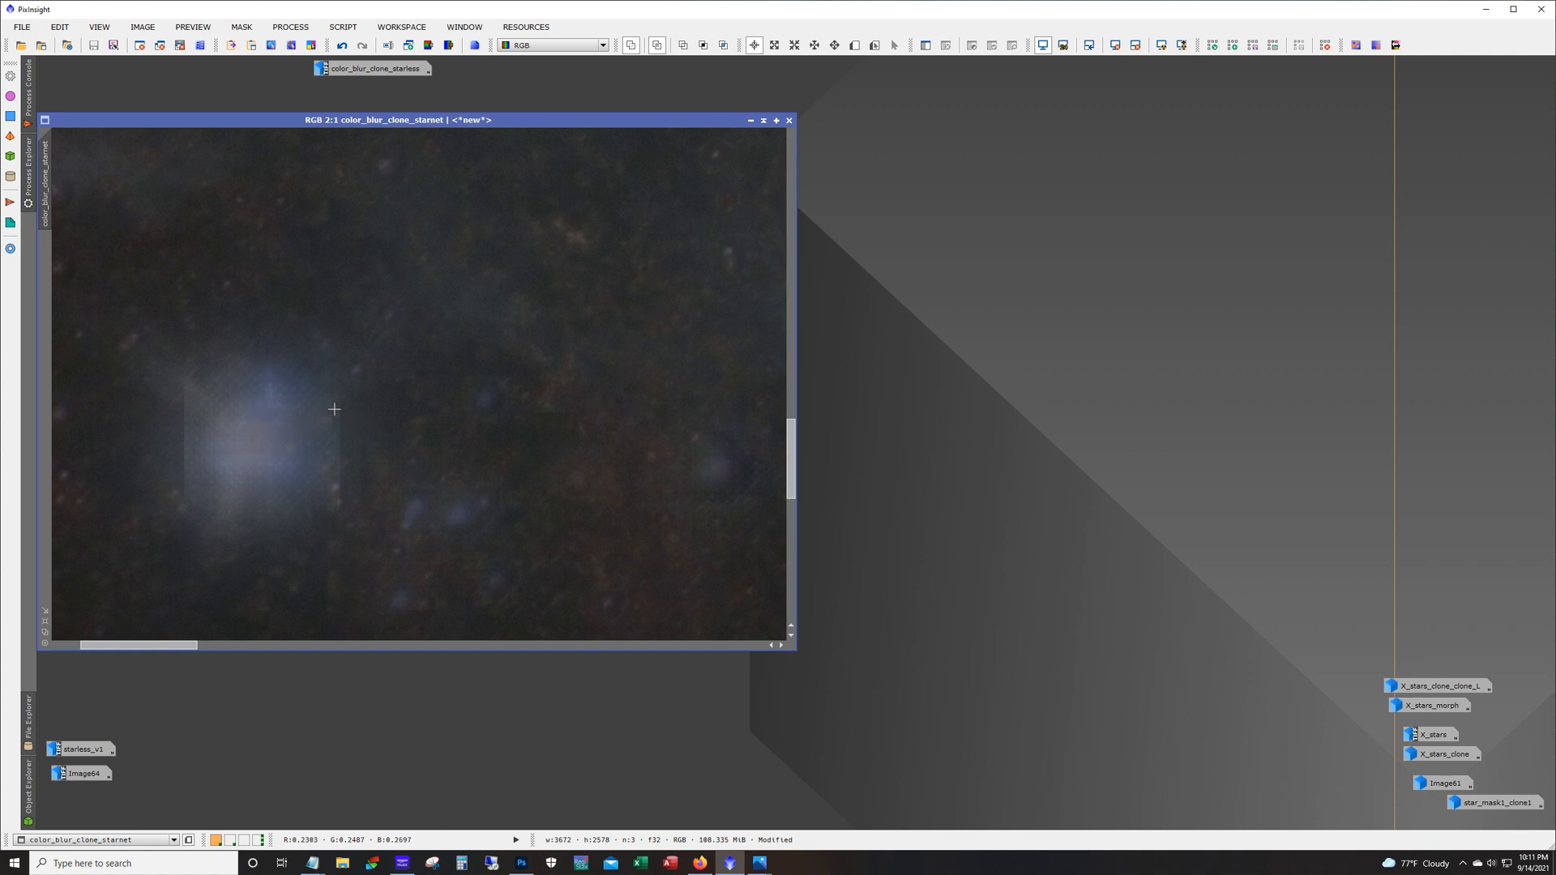
{"action": "mouse_move", "coordinate": [243, 489]}
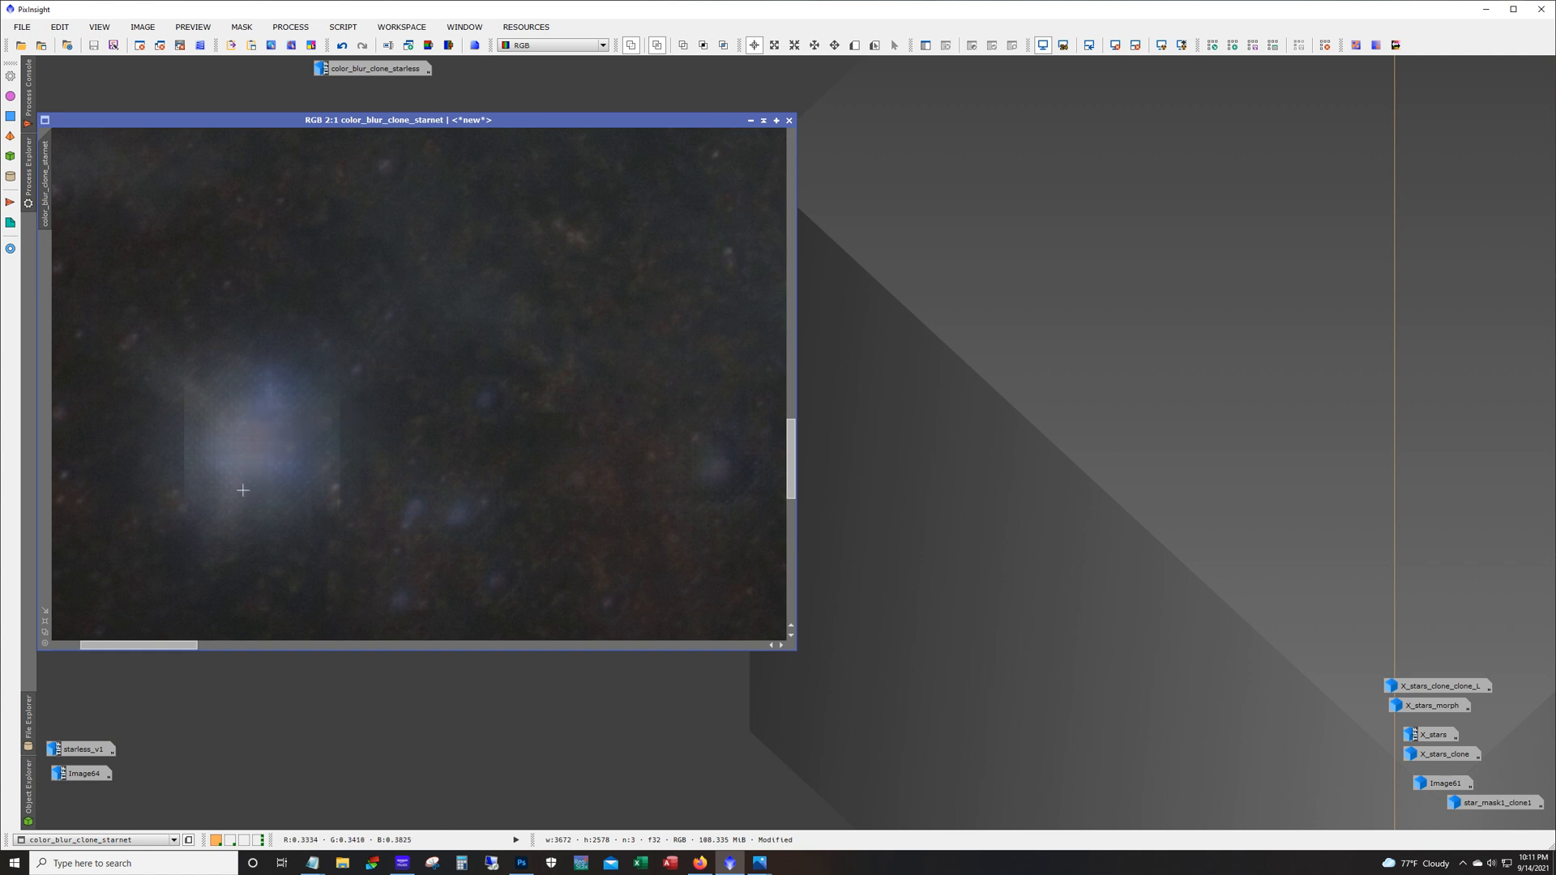
{"action": "mouse_move", "coordinate": [246, 457]}
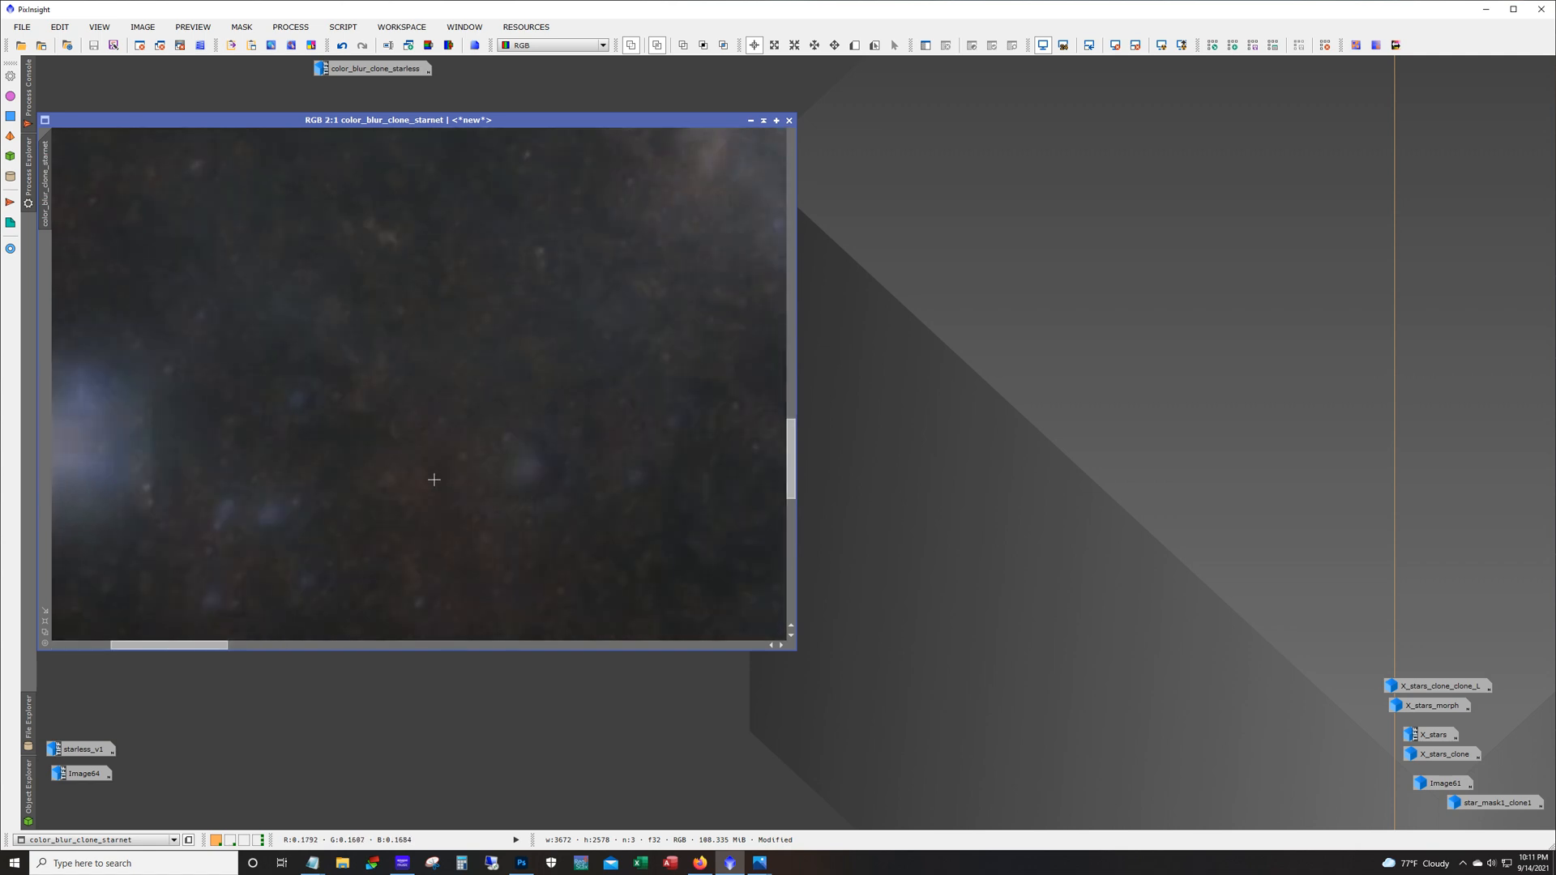
{"action": "mouse_move", "coordinate": [579, 500]}
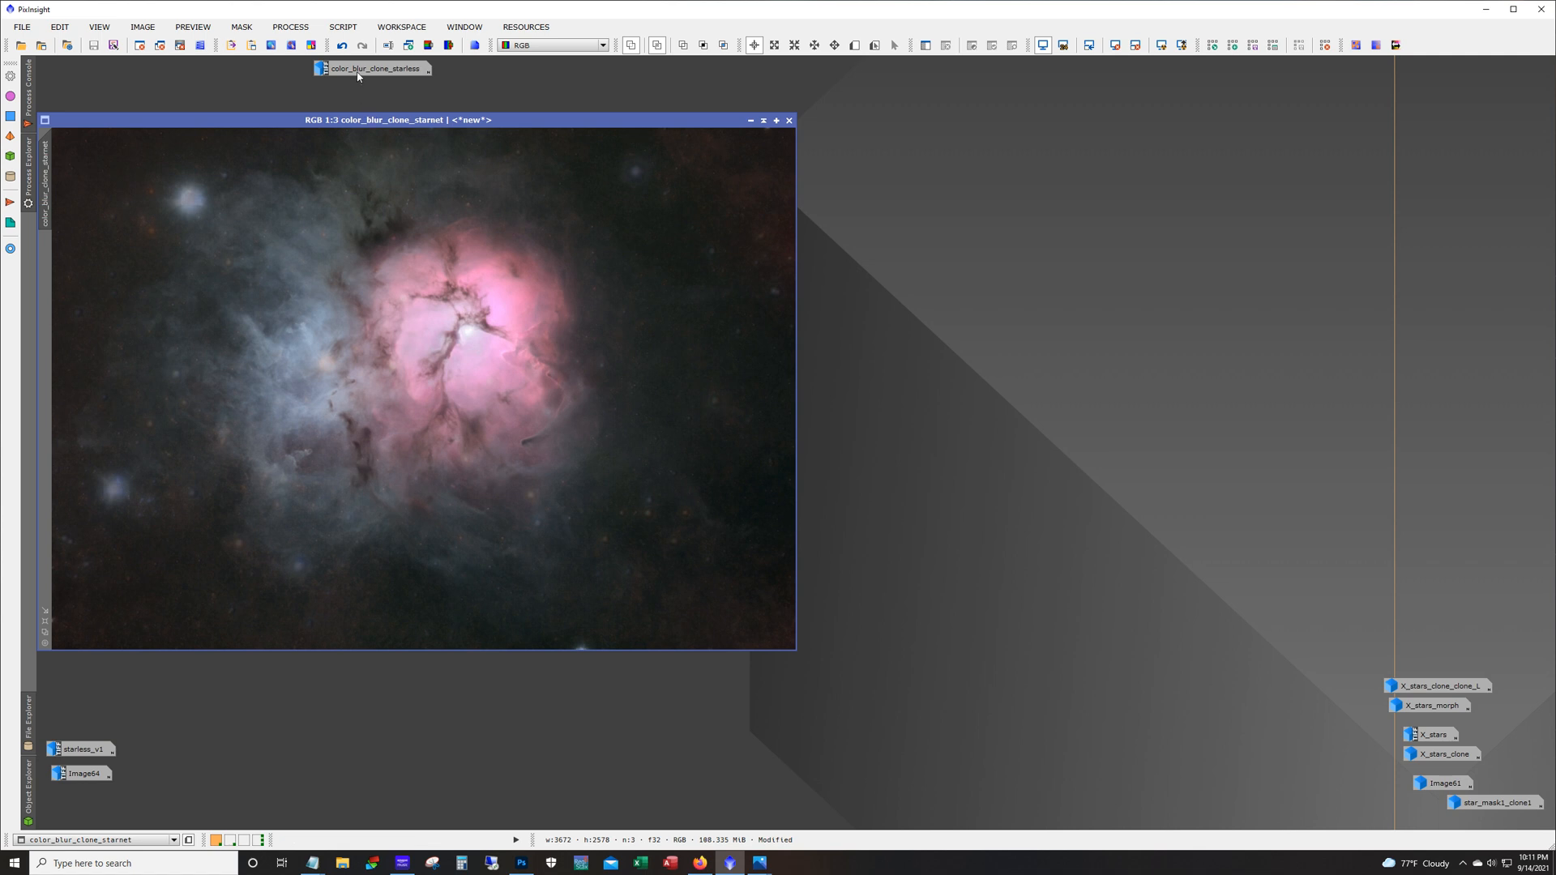
Step: Compare color_blur_clone_starless against the starnet version, then minimize both windows
{"action": "left_click", "coordinate": [372, 68]}
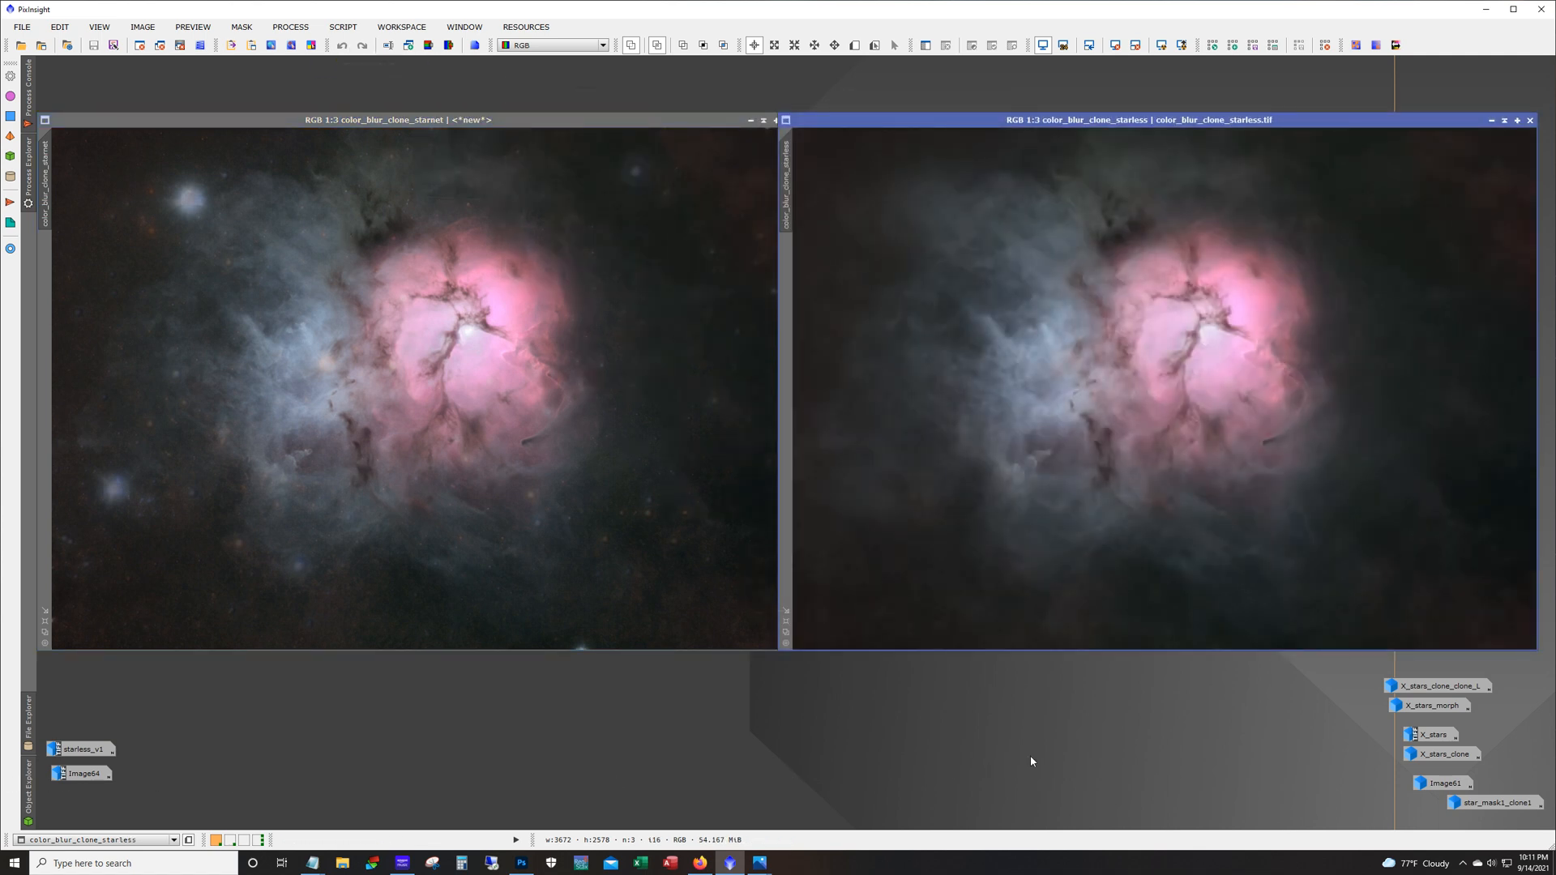
{"action": "mouse_move", "coordinate": [1141, 602]}
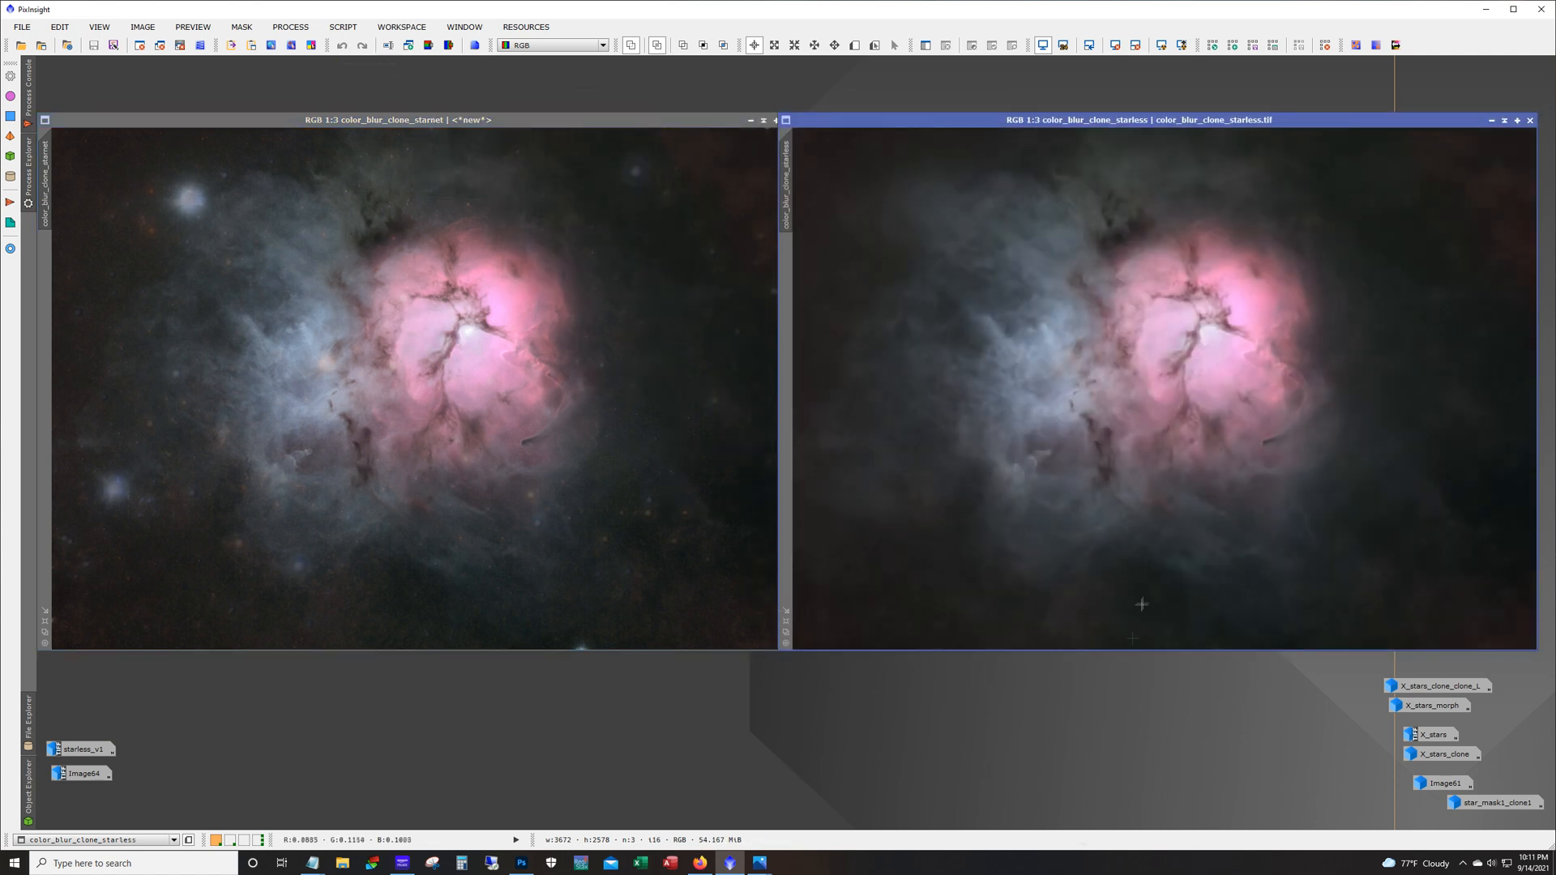
{"action": "mouse_move", "coordinate": [1115, 364]}
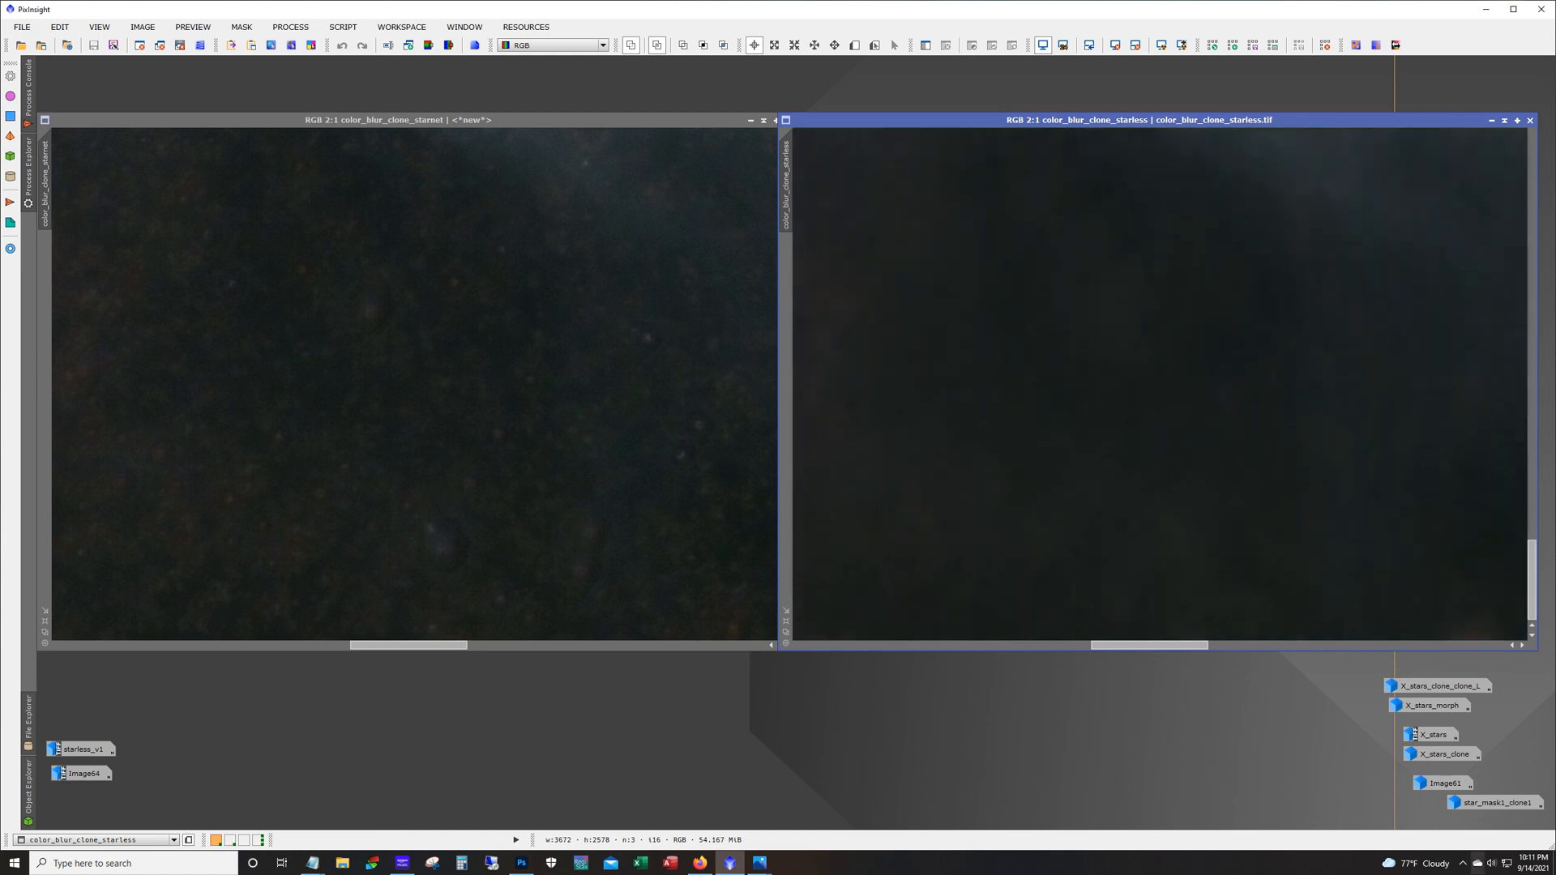
{"action": "mouse_move", "coordinate": [1194, 551]}
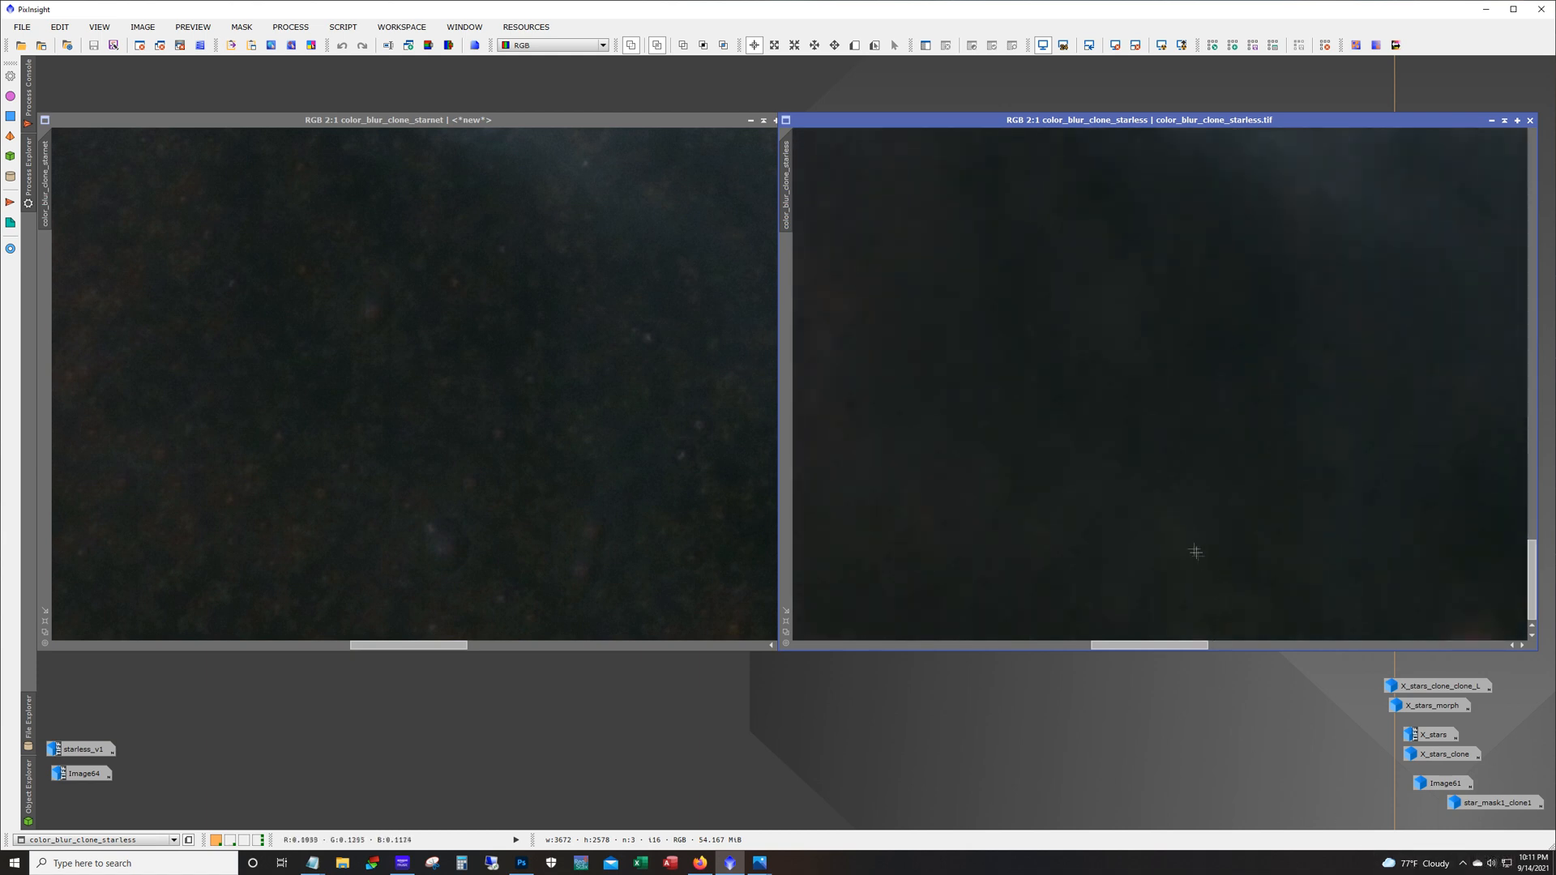
{"action": "mouse_move", "coordinate": [1144, 327]}
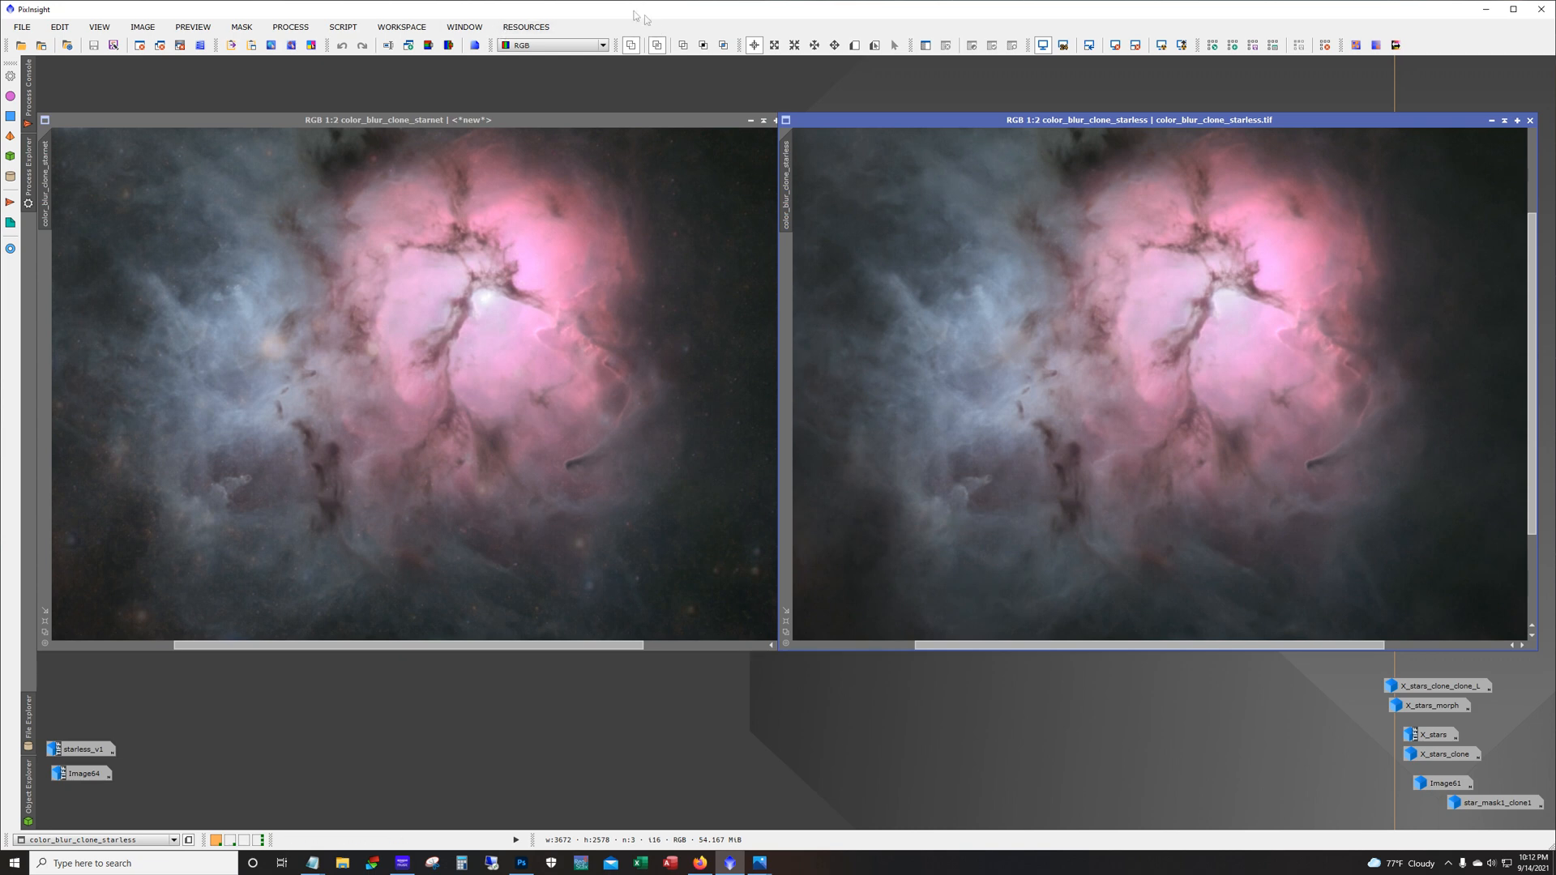
{"action": "mouse_move", "coordinate": [750, 120]}
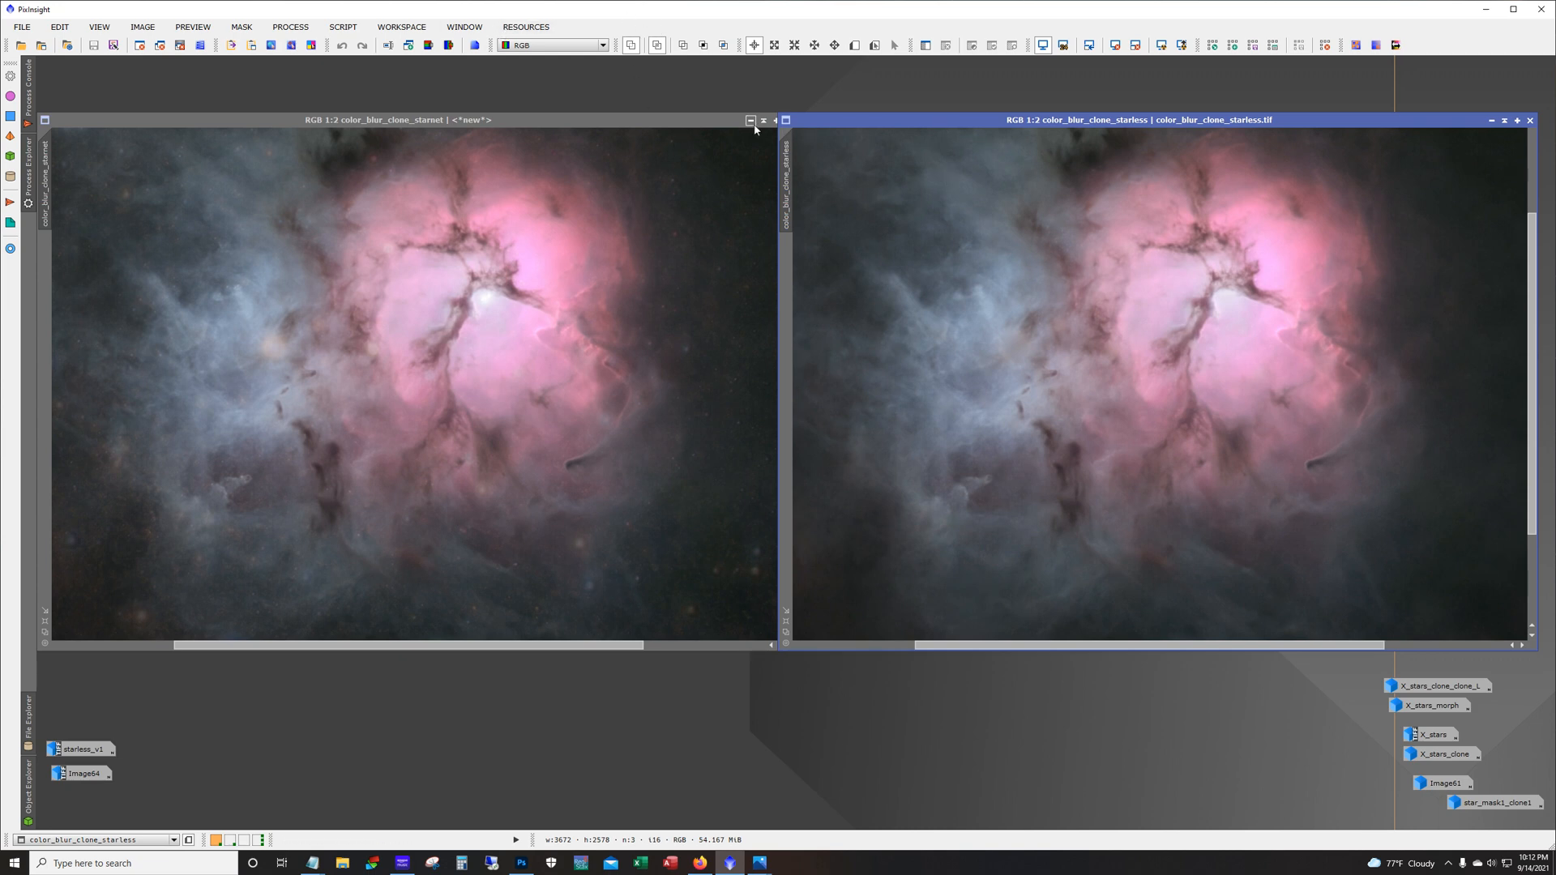
{"action": "left_click", "coordinate": [750, 120]}
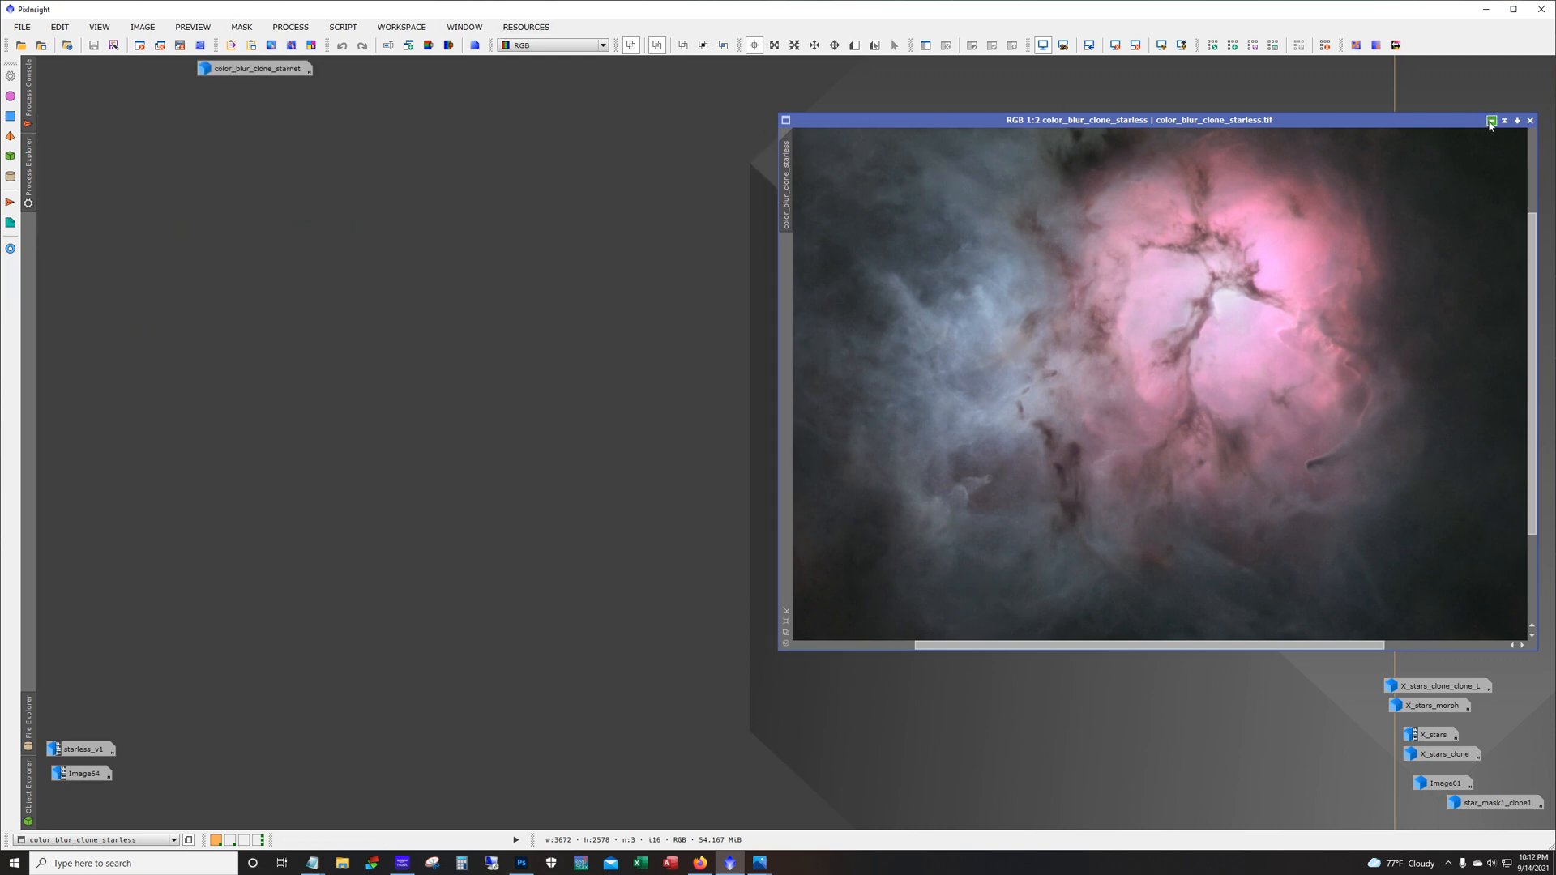
{"action": "left_click", "coordinate": [1491, 120]}
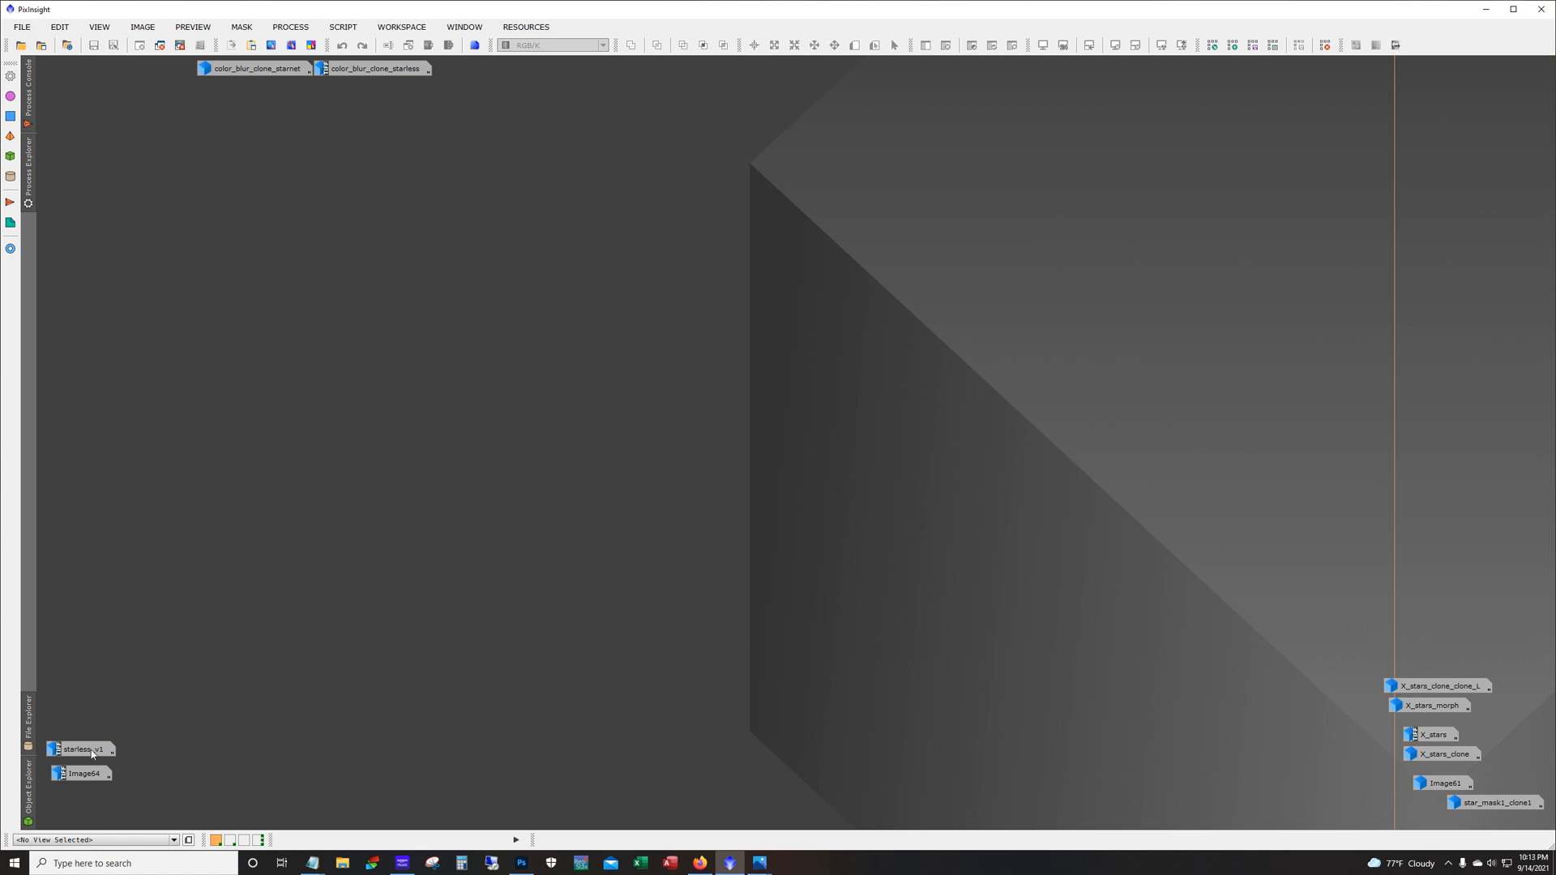
Step: Restore the starless_v1 Trifid image and adjust its view
{"action": "double_click", "coordinate": [83, 748]}
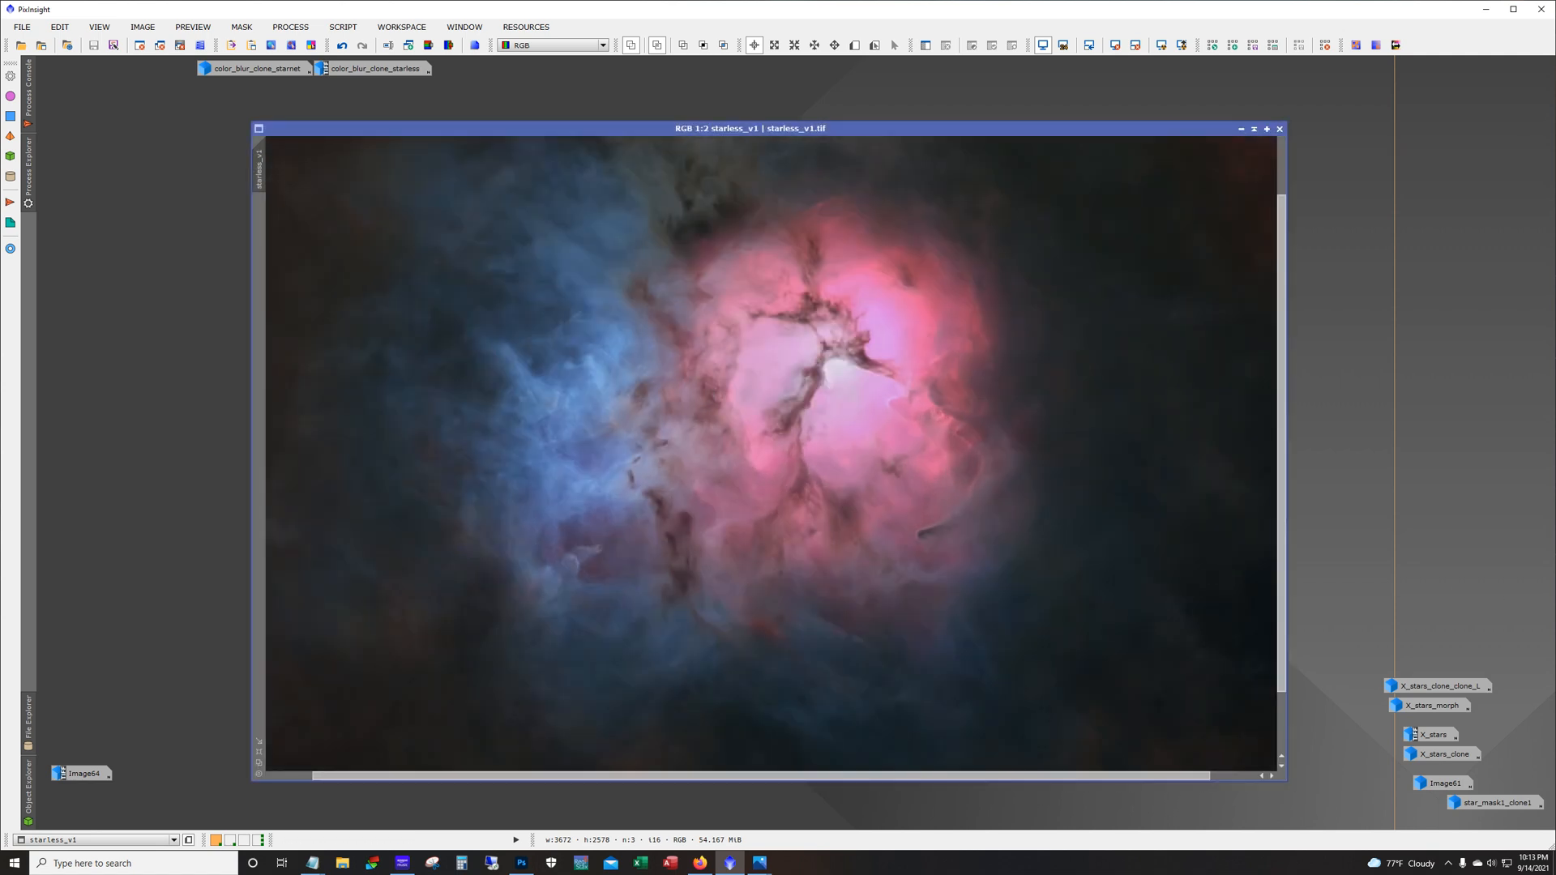
{"action": "scroll", "scroll_direction": "down", "scroll_amount": 3}
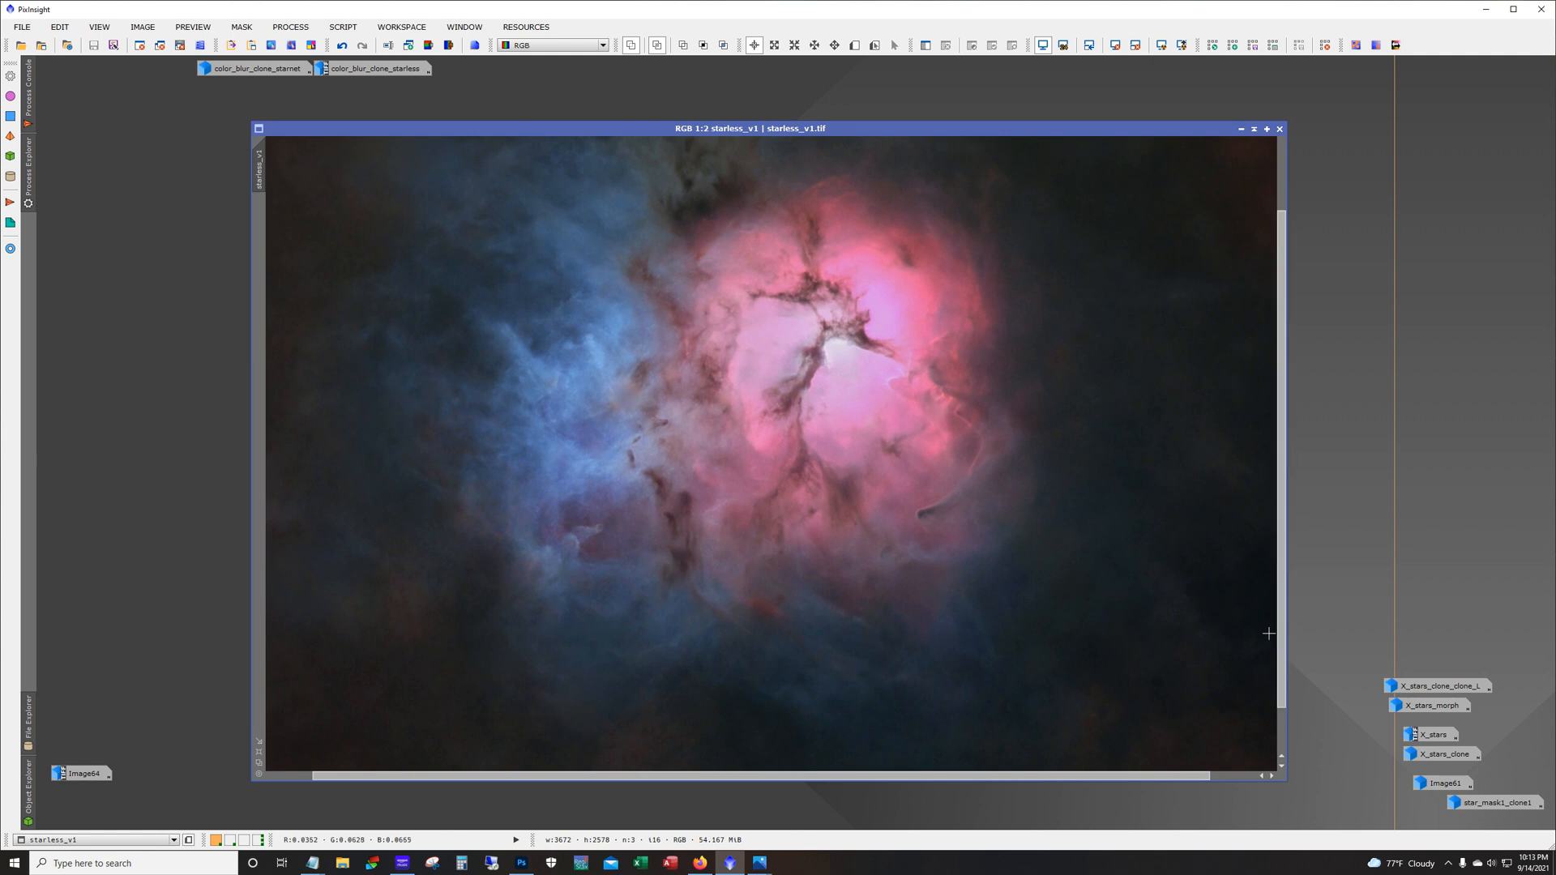
{"action": "mouse_move", "coordinate": [520, 366]}
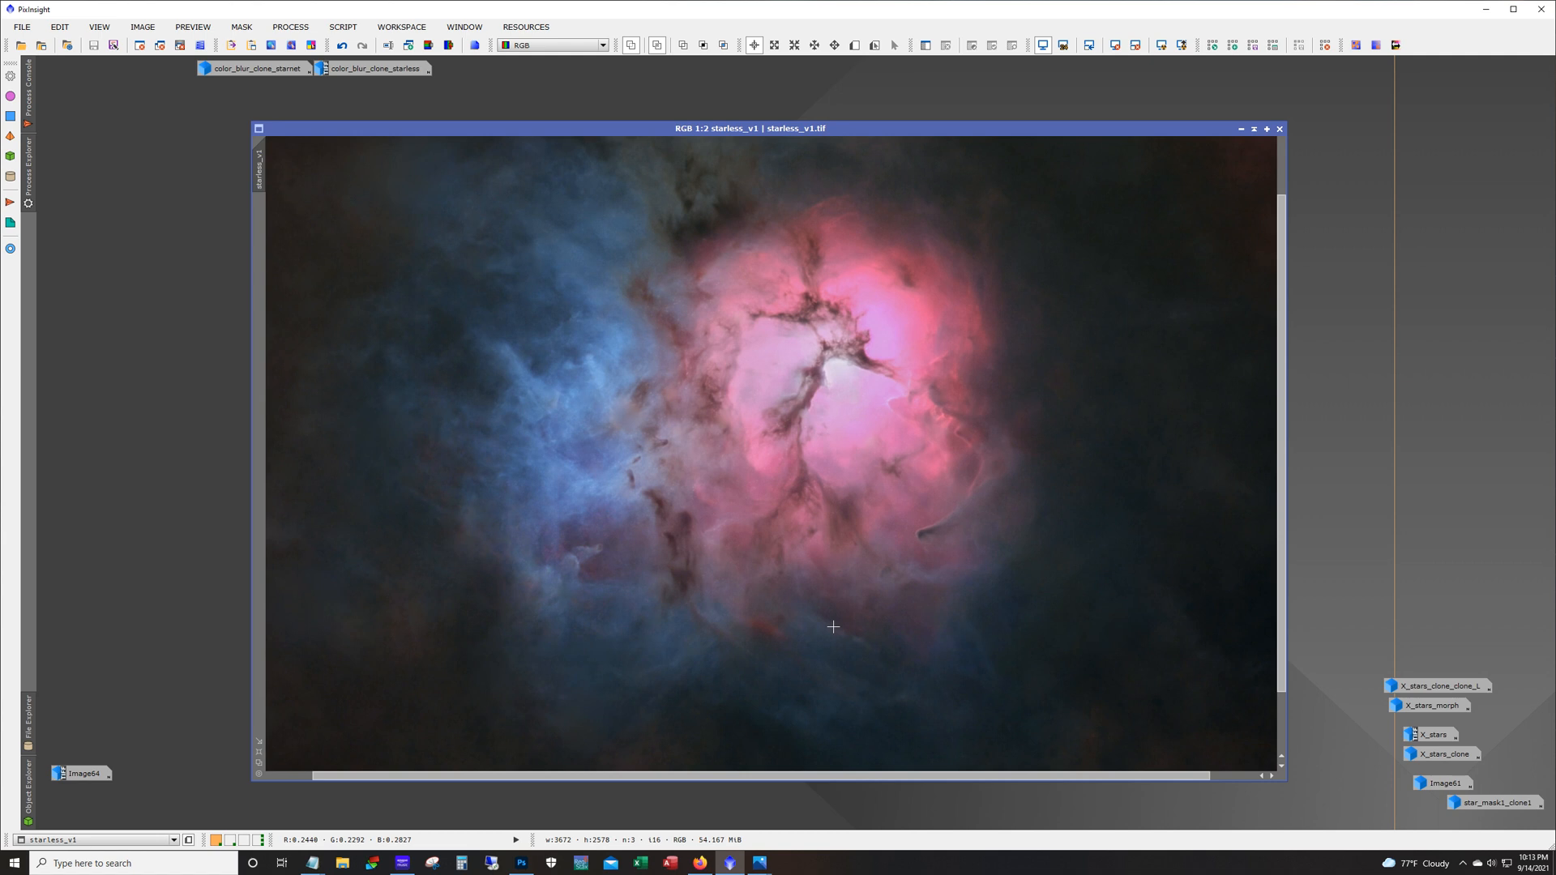
{"action": "mouse_move", "coordinate": [752, 414]}
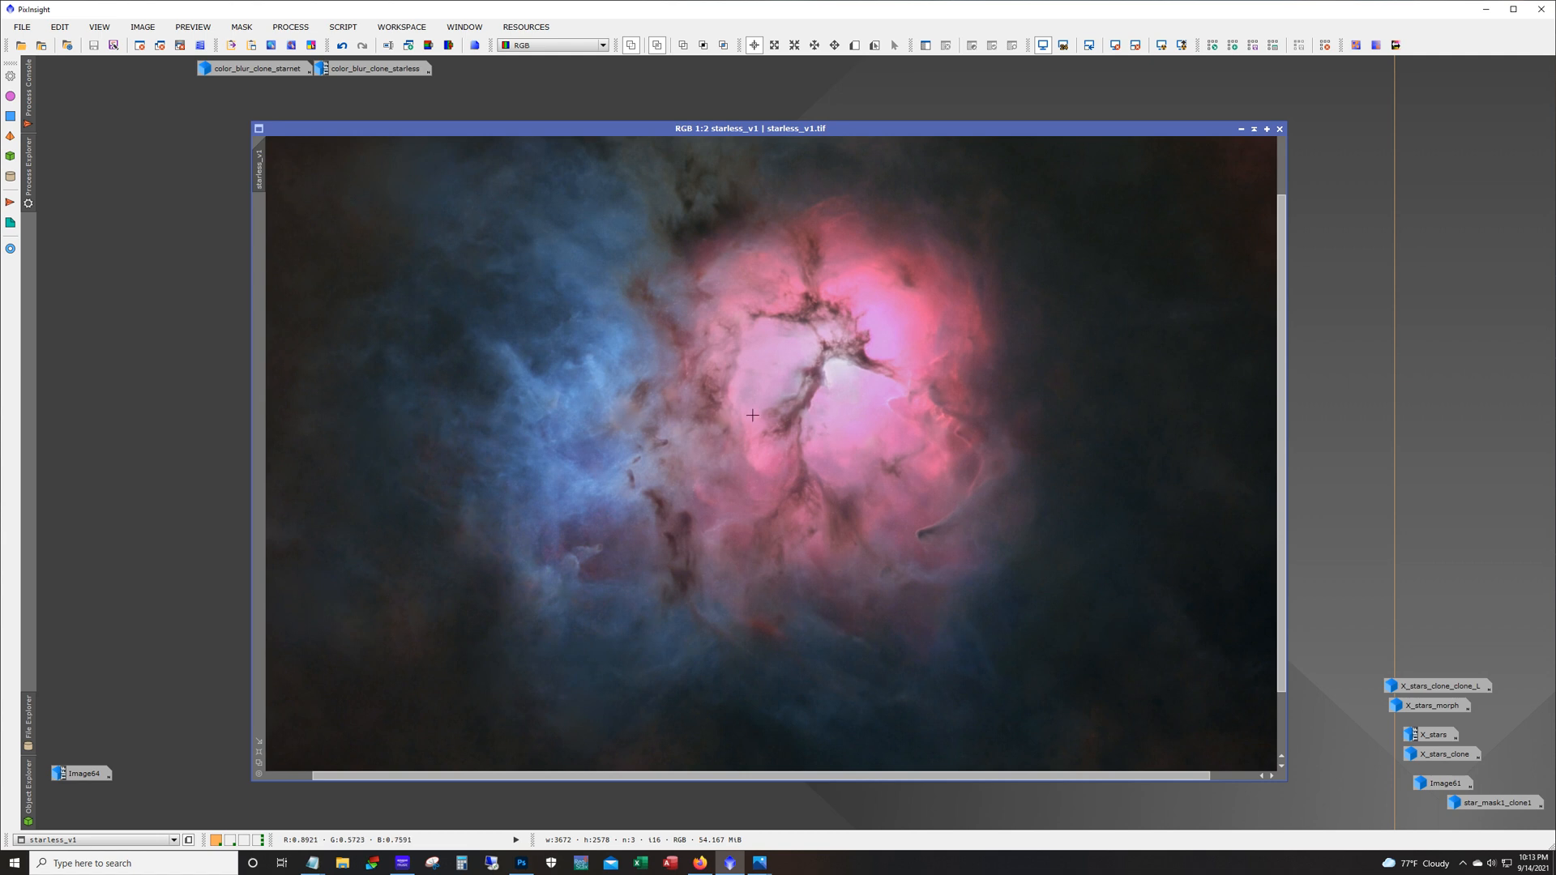
{"action": "mouse_move", "coordinate": [493, 687]}
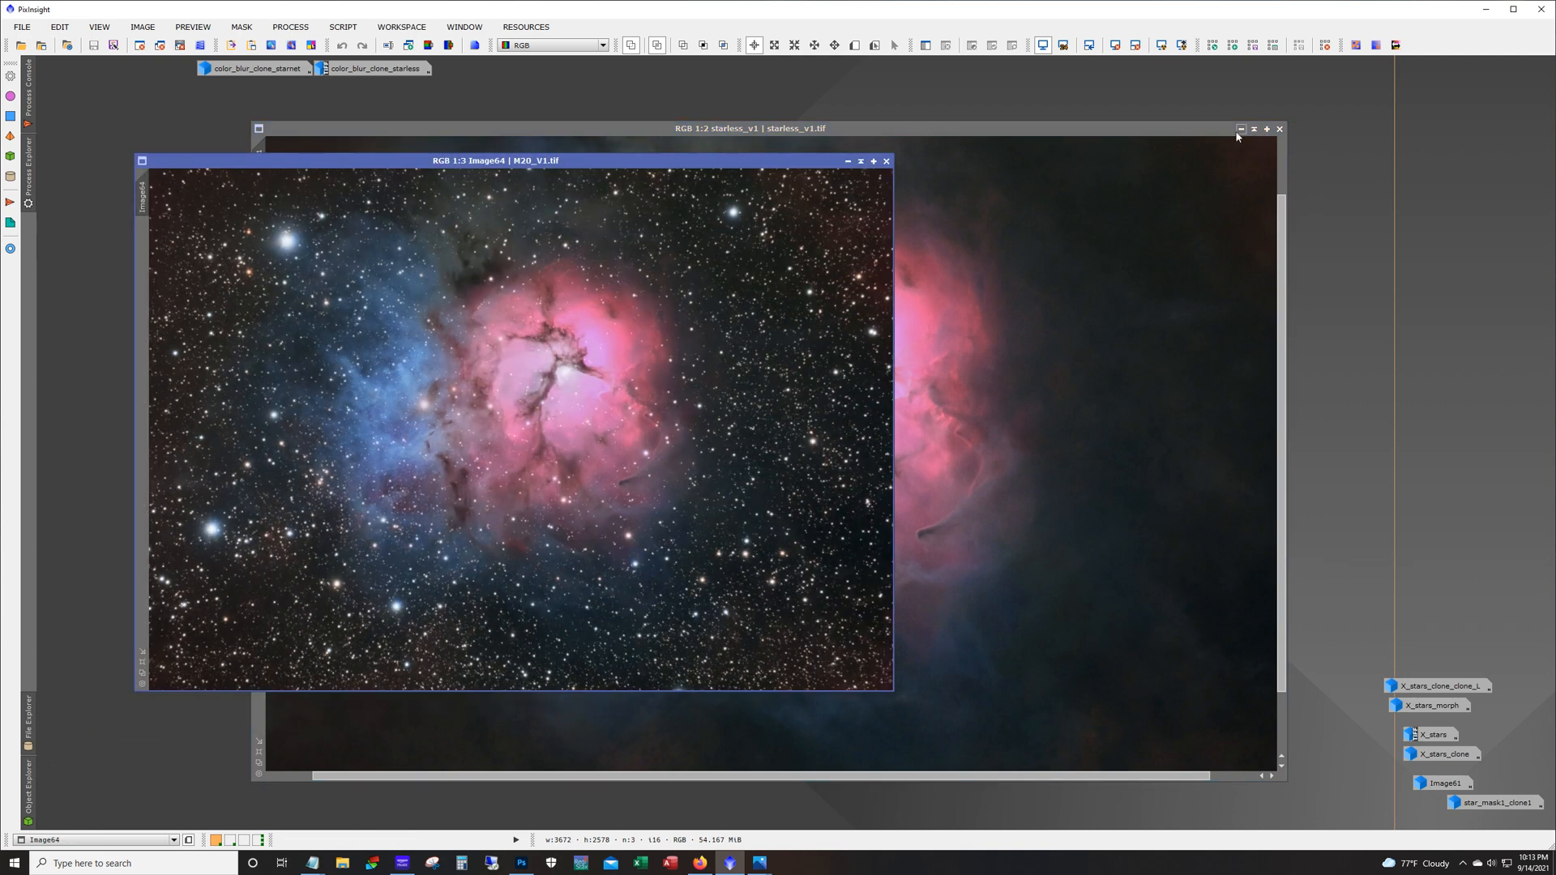
Step: Minimize starless_v1, leaving the starry M20_V1 (Image64) window to study
{"action": "left_click", "coordinate": [1240, 130]}
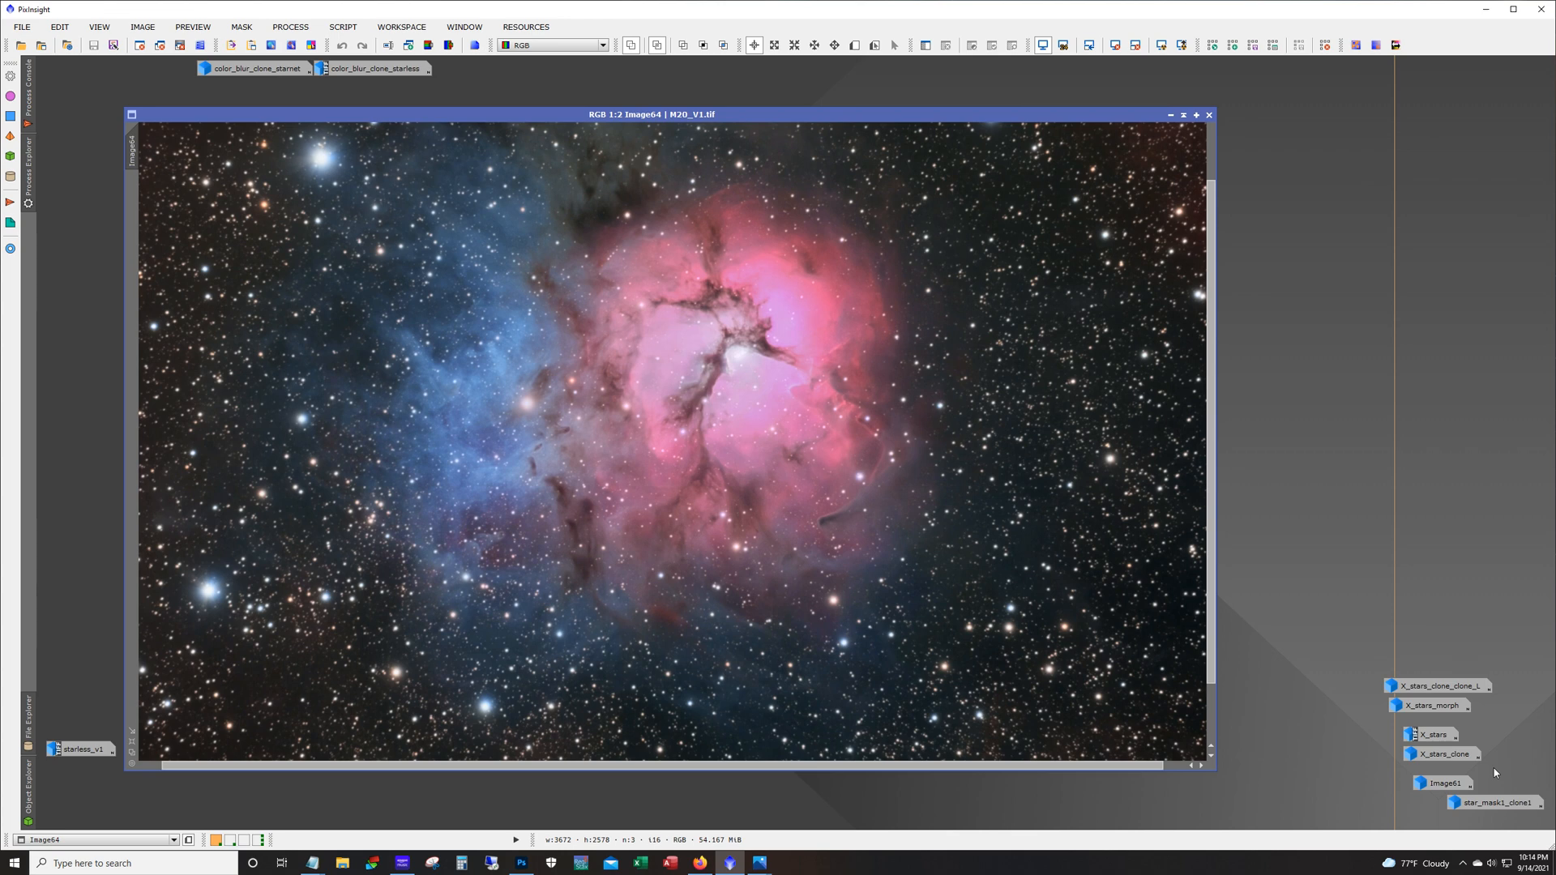
{"action": "mouse_move", "coordinate": [1409, 817]}
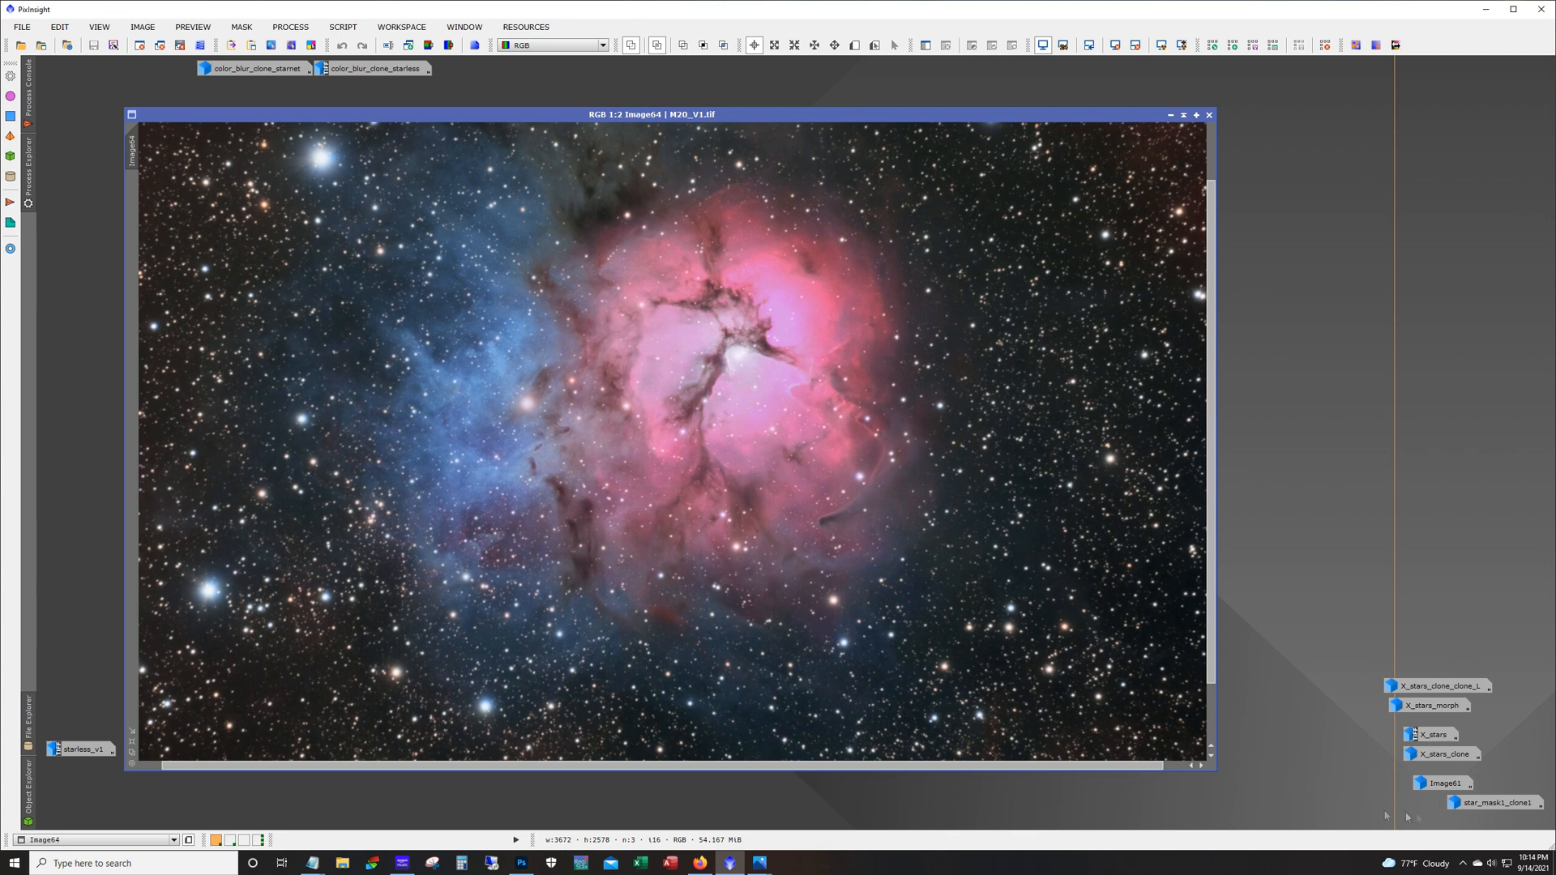
{"action": "mouse_move", "coordinate": [1104, 459]}
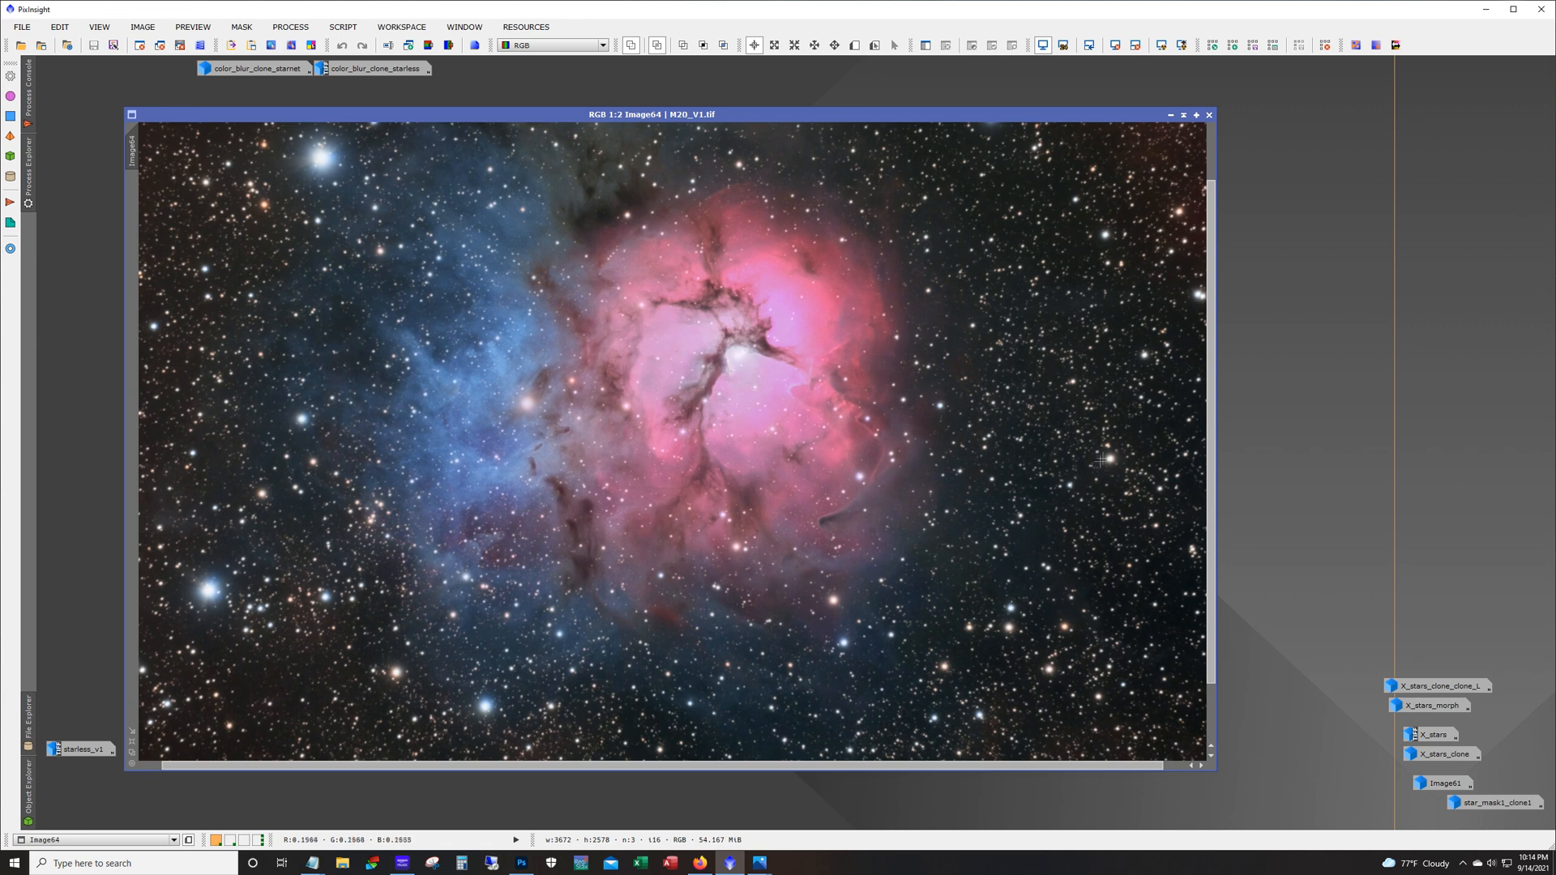
{"action": "mouse_move", "coordinate": [291, 556]}
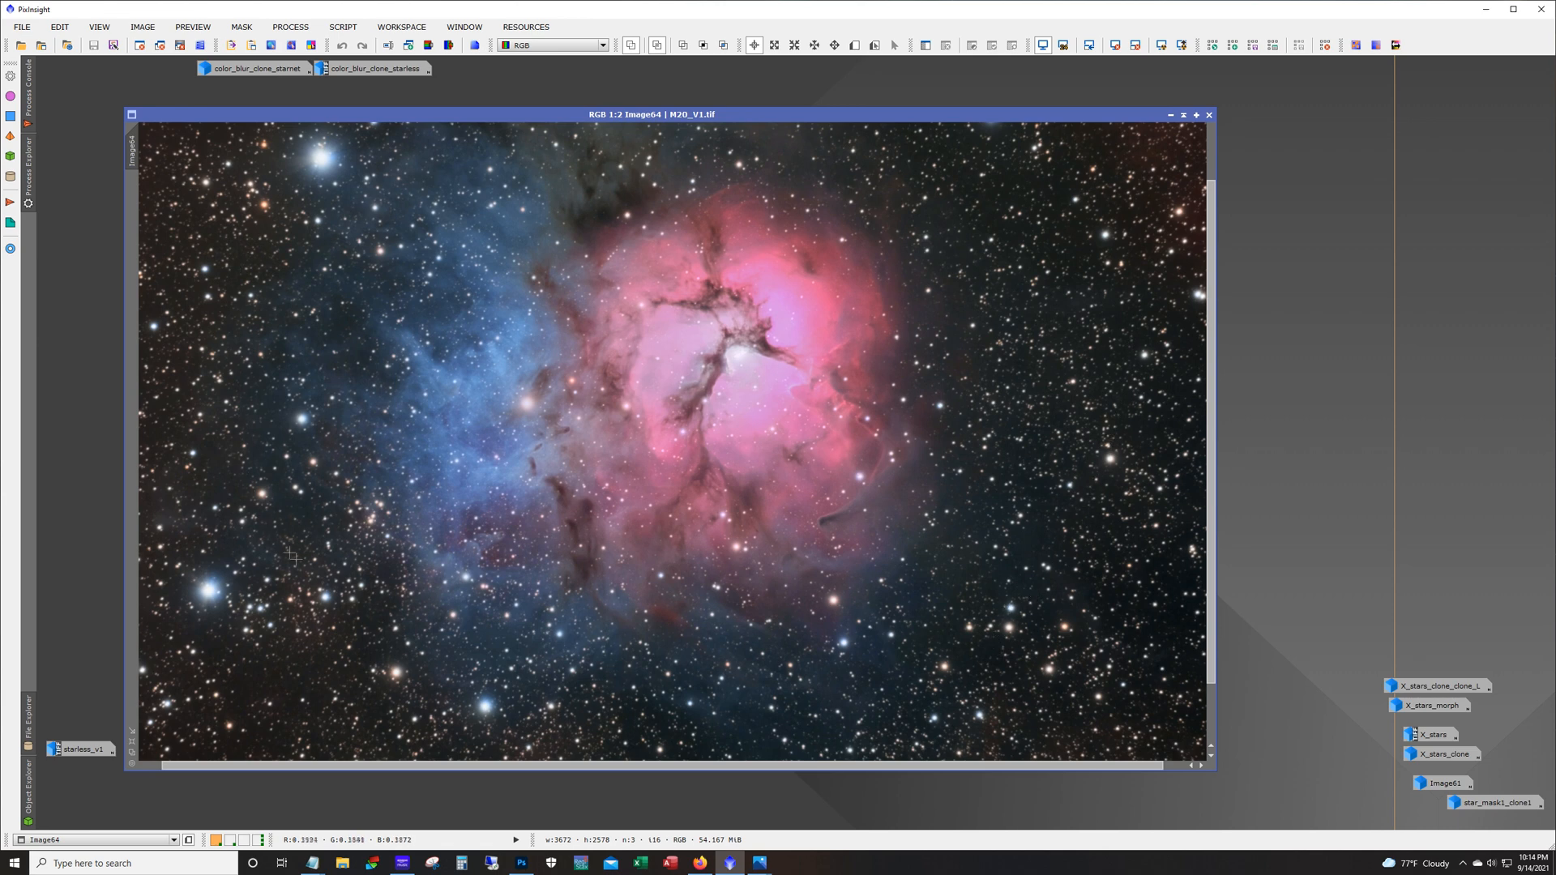
{"action": "mouse_move", "coordinate": [1064, 651]}
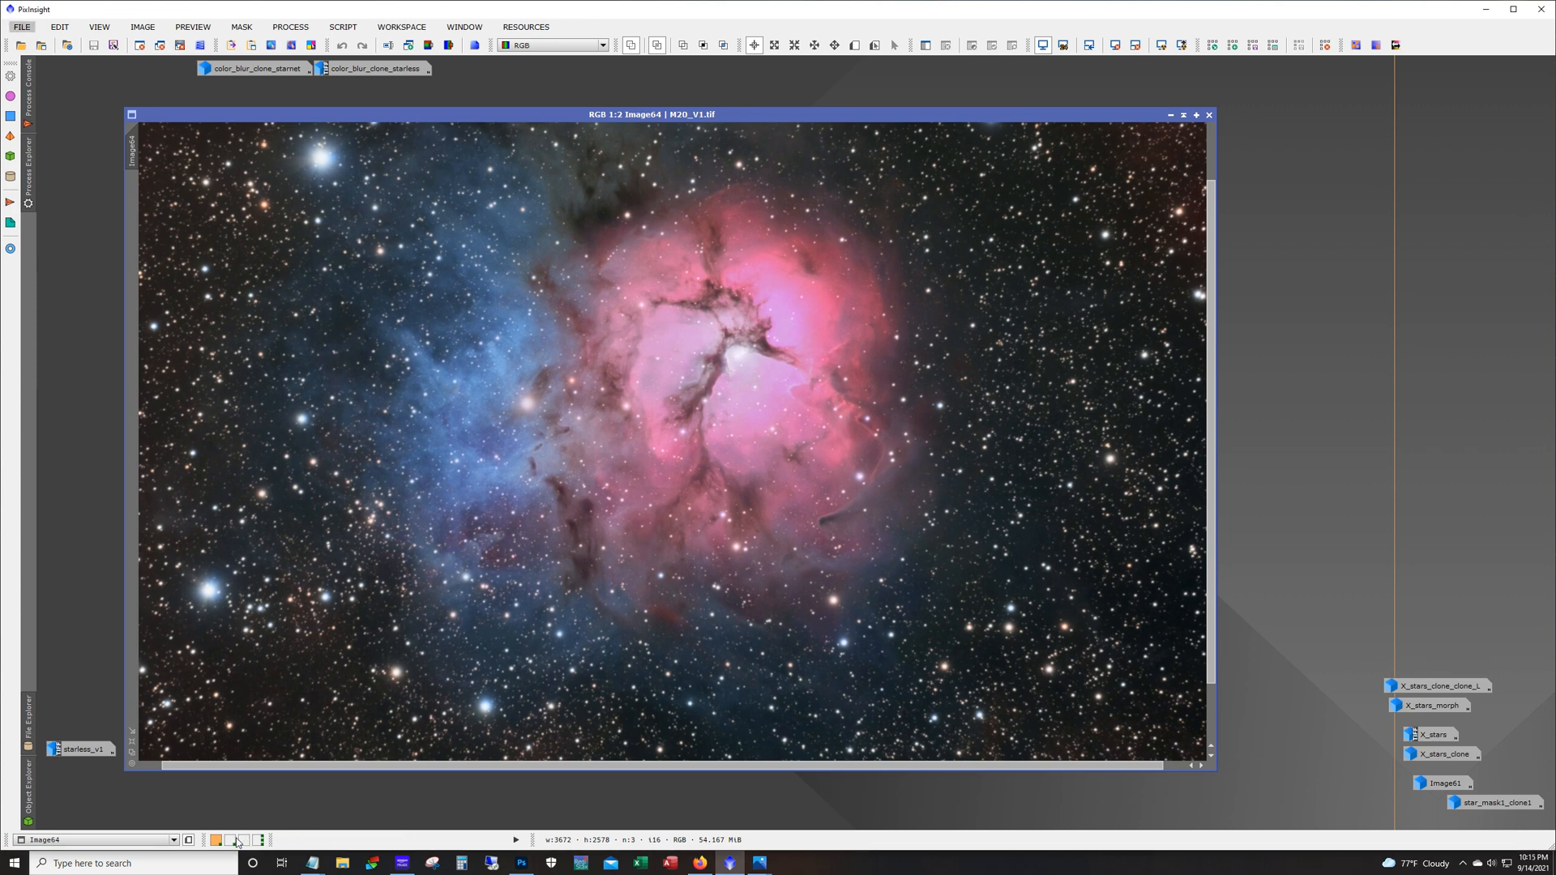
Step: Switch to the workspace holding the Elephant, Pelican and M100_Wide test images
{"action": "left_click", "coordinate": [1209, 115]}
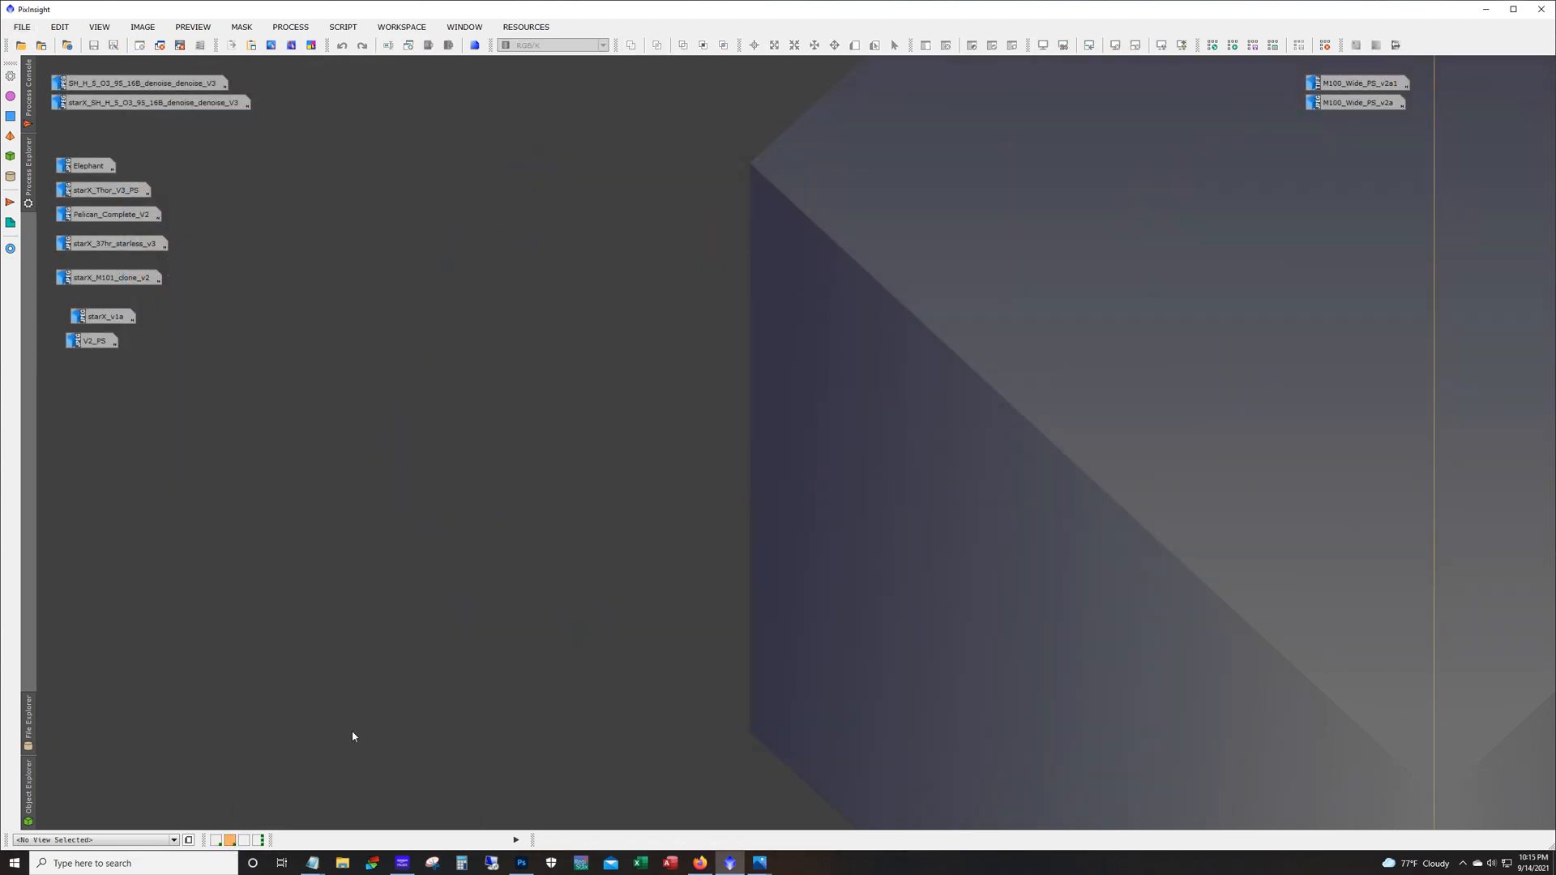
{"action": "mouse_move", "coordinate": [1134, 293]}
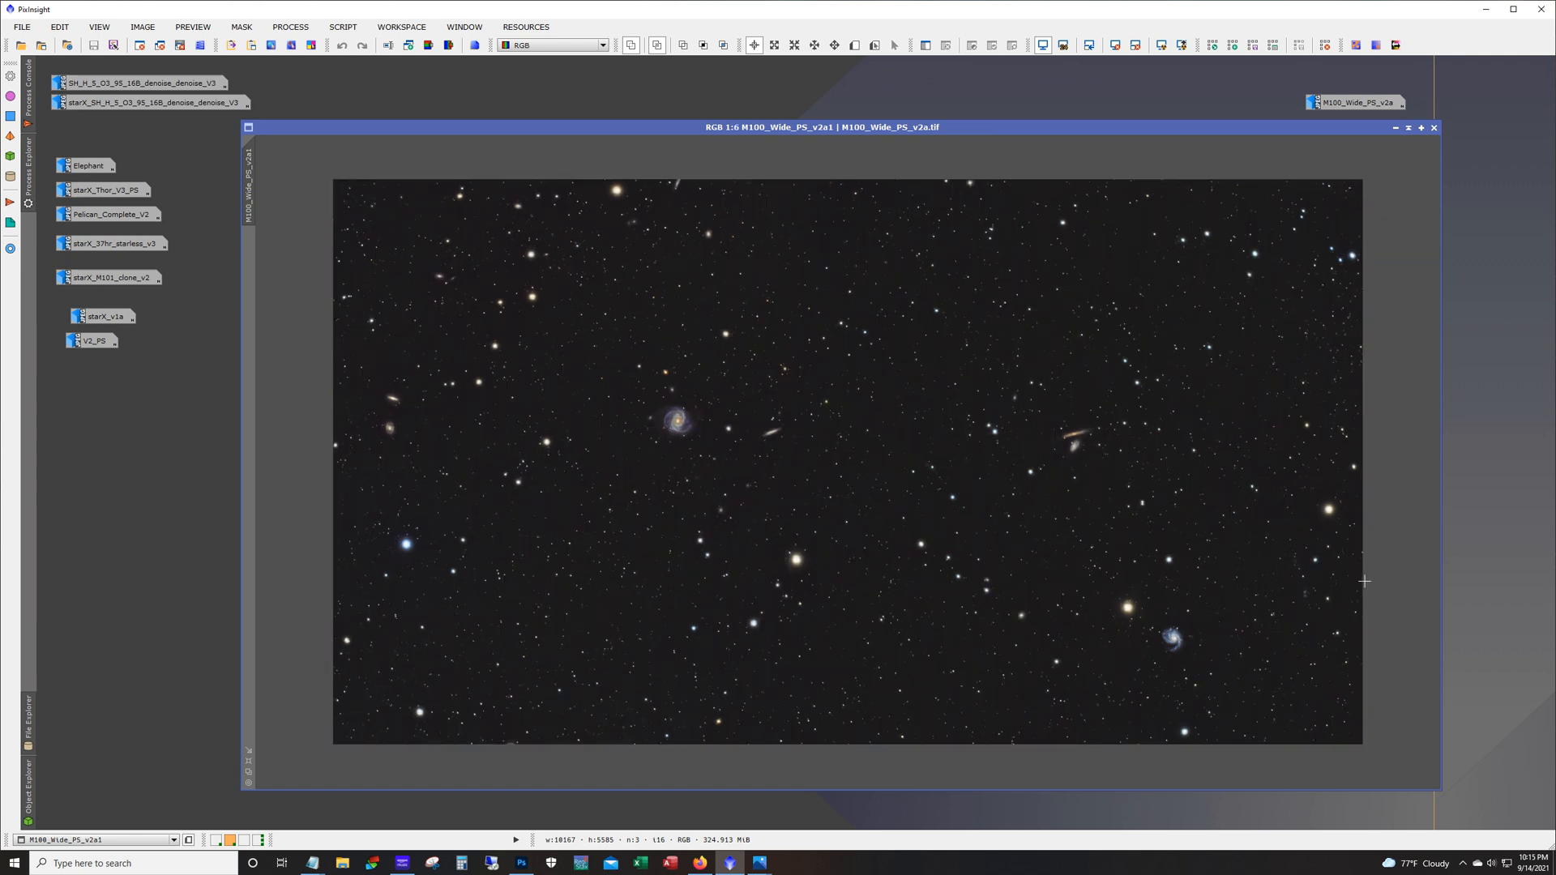
{"action": "mouse_move", "coordinate": [1041, 546]}
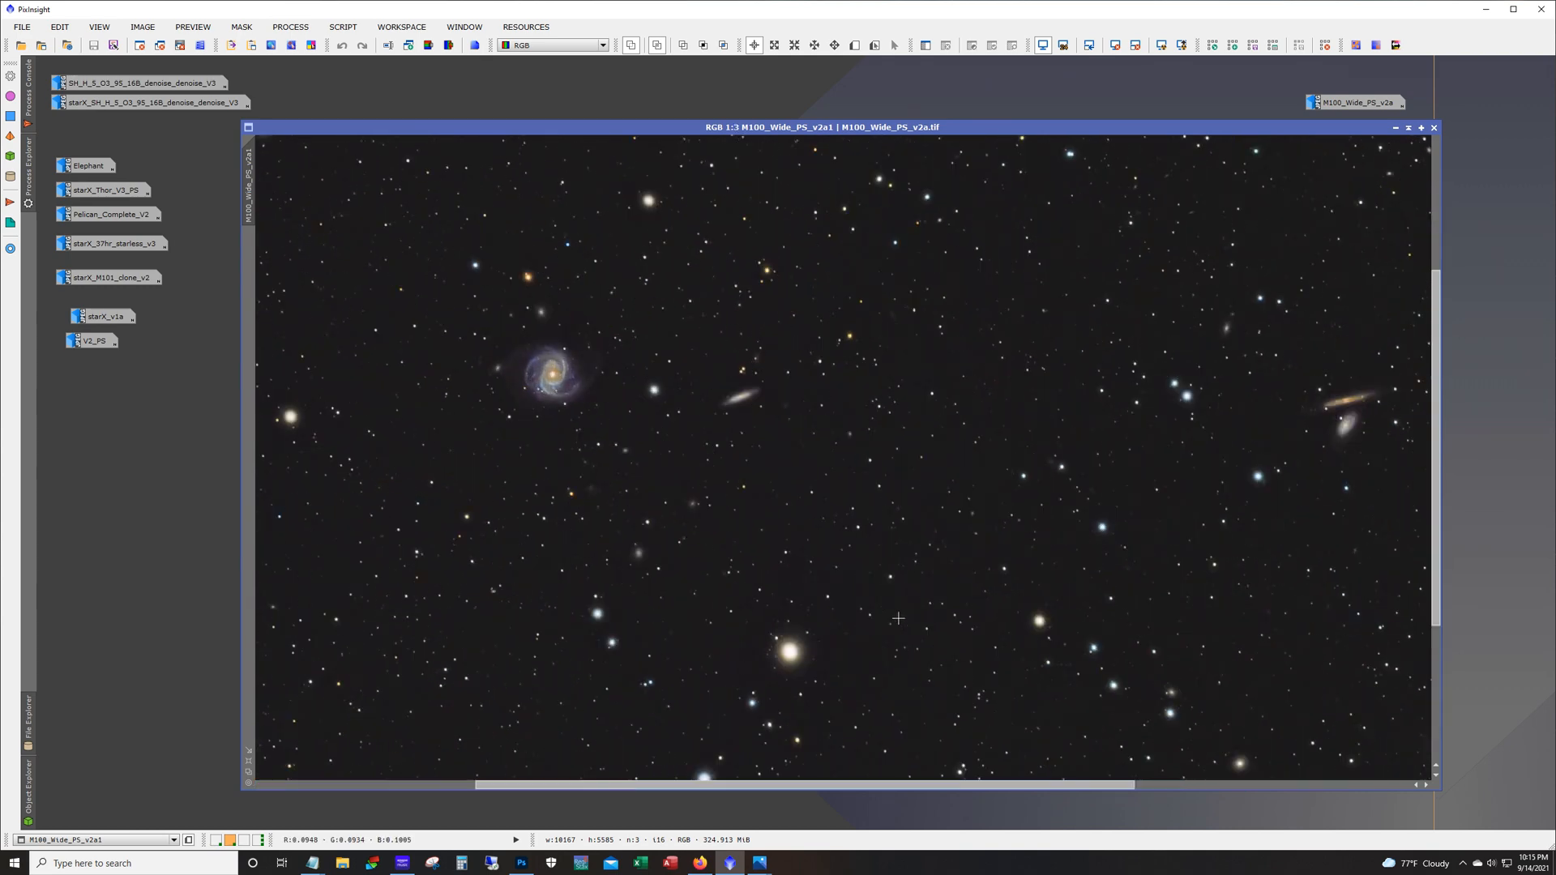
{"action": "mouse_move", "coordinate": [903, 525]}
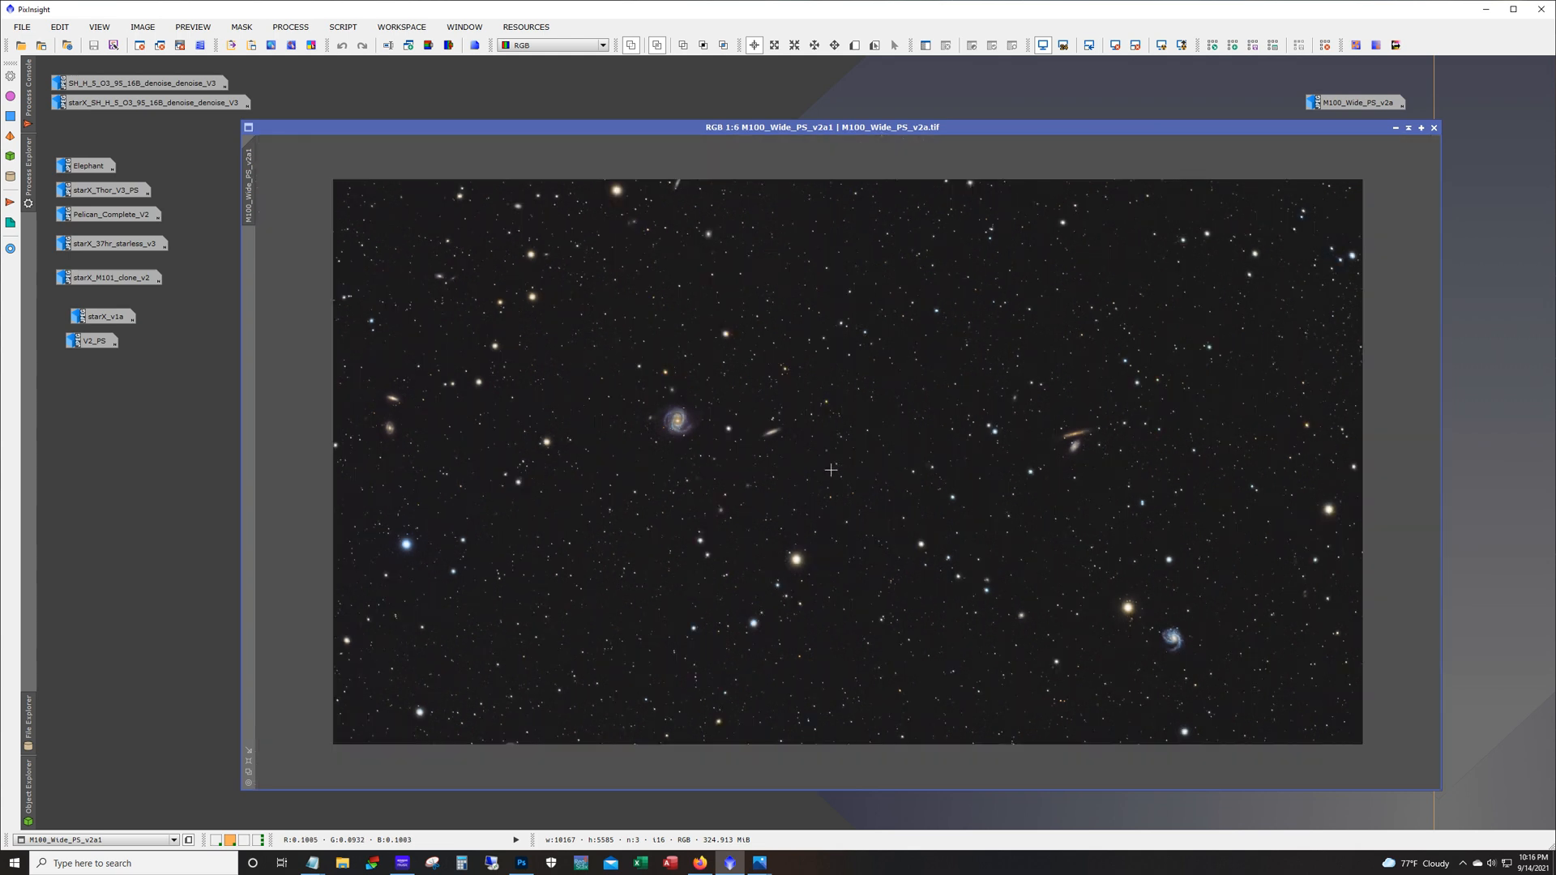
{"action": "mouse_move", "coordinate": [776, 392]}
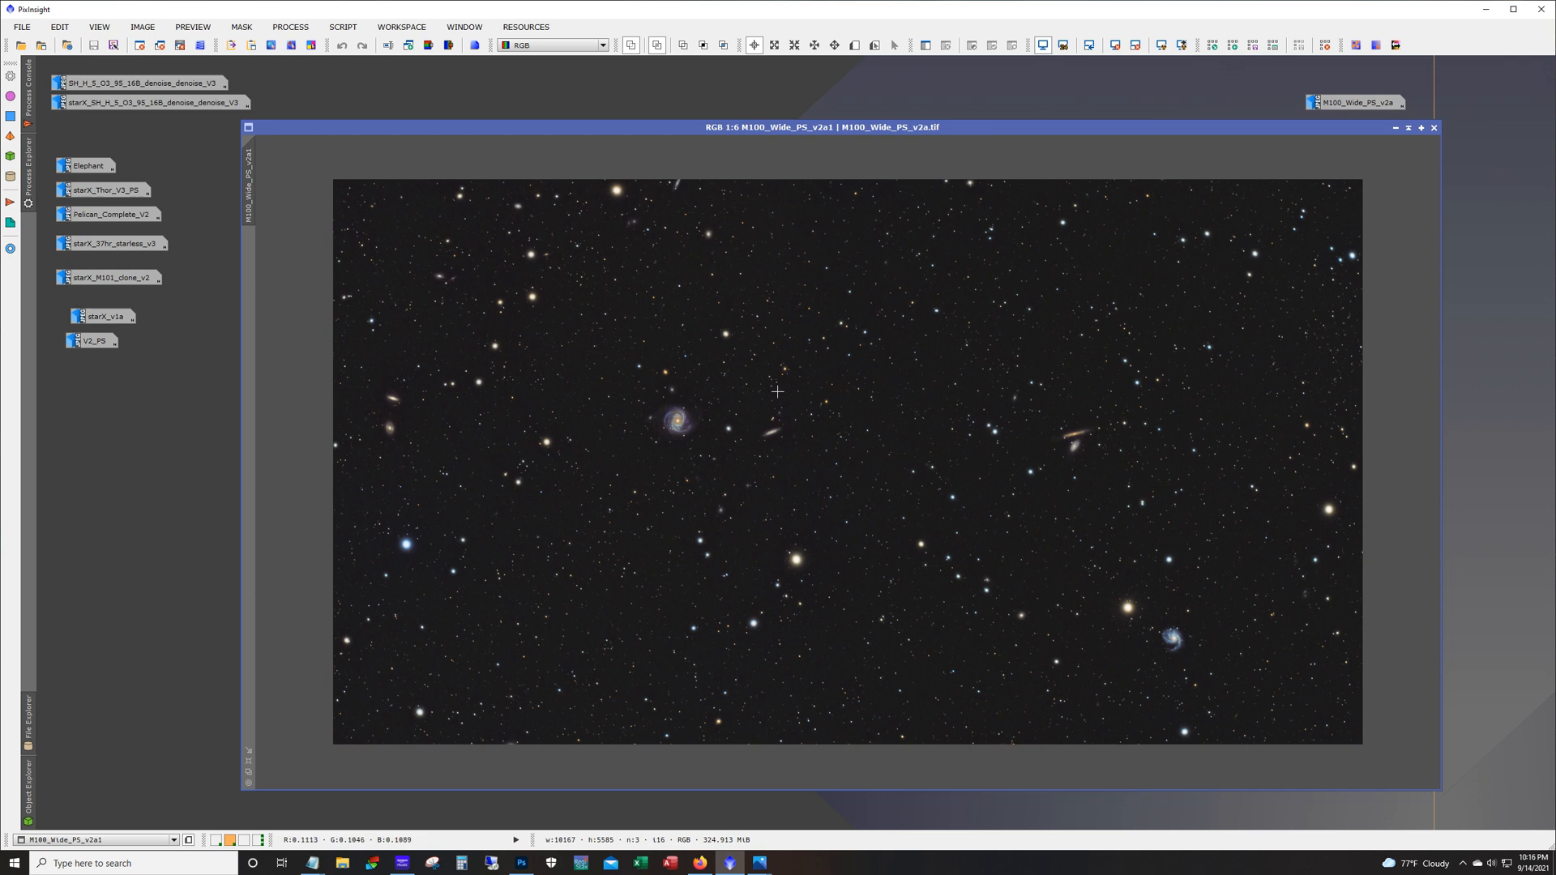
{"action": "mouse_move", "coordinate": [1356, 102]}
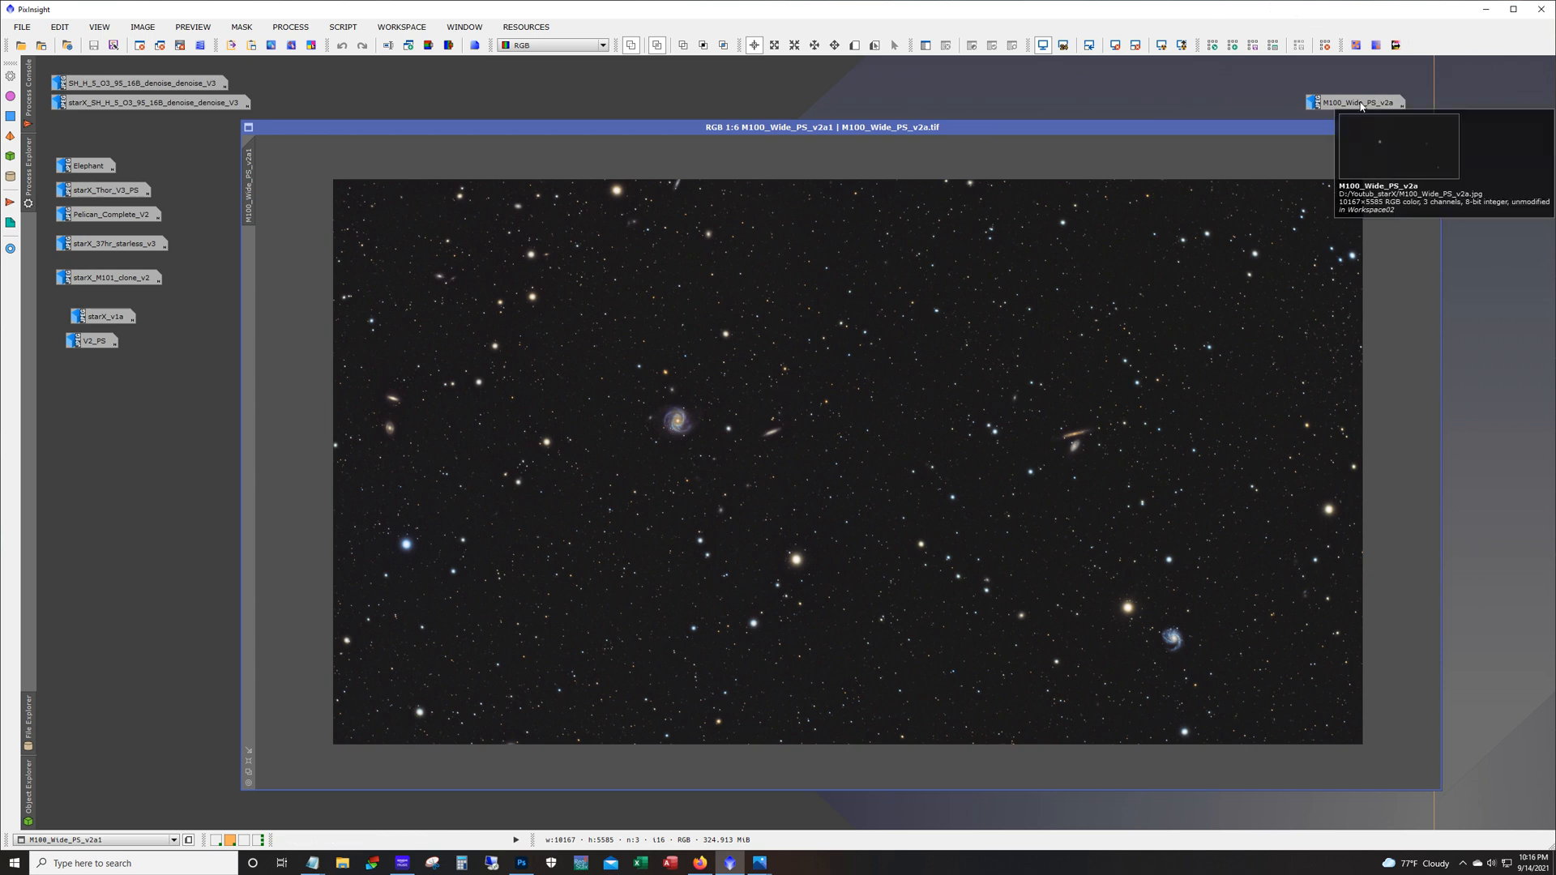
Step: Compare the starless M100_Wide_PS_v2a with the original v2a1, then minimize both
{"action": "left_click", "coordinate": [1359, 102]}
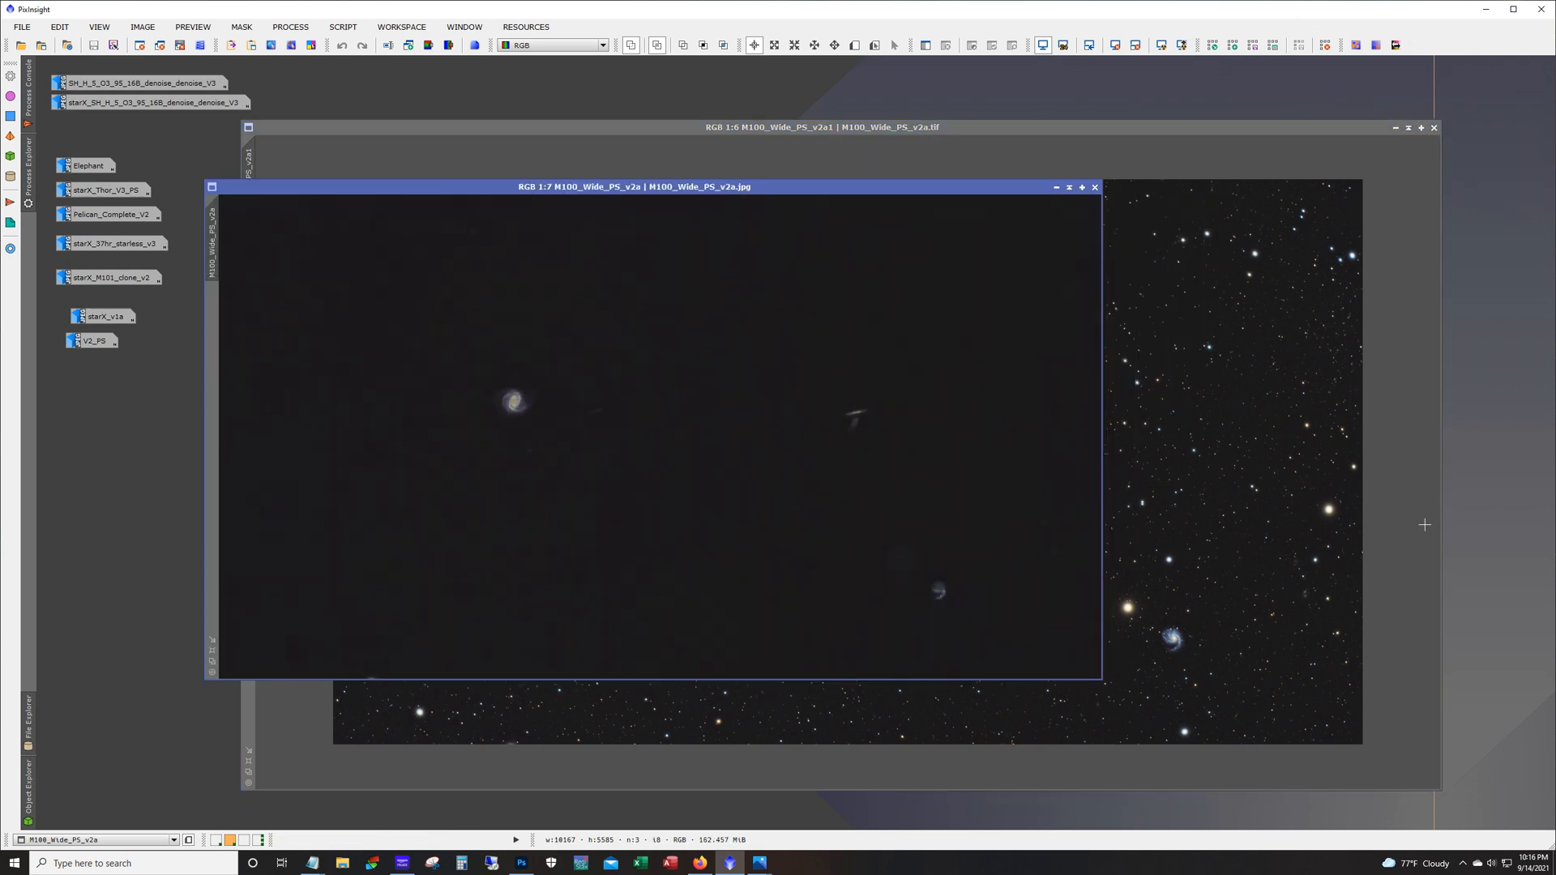
{"action": "mouse_move", "coordinate": [1175, 695]}
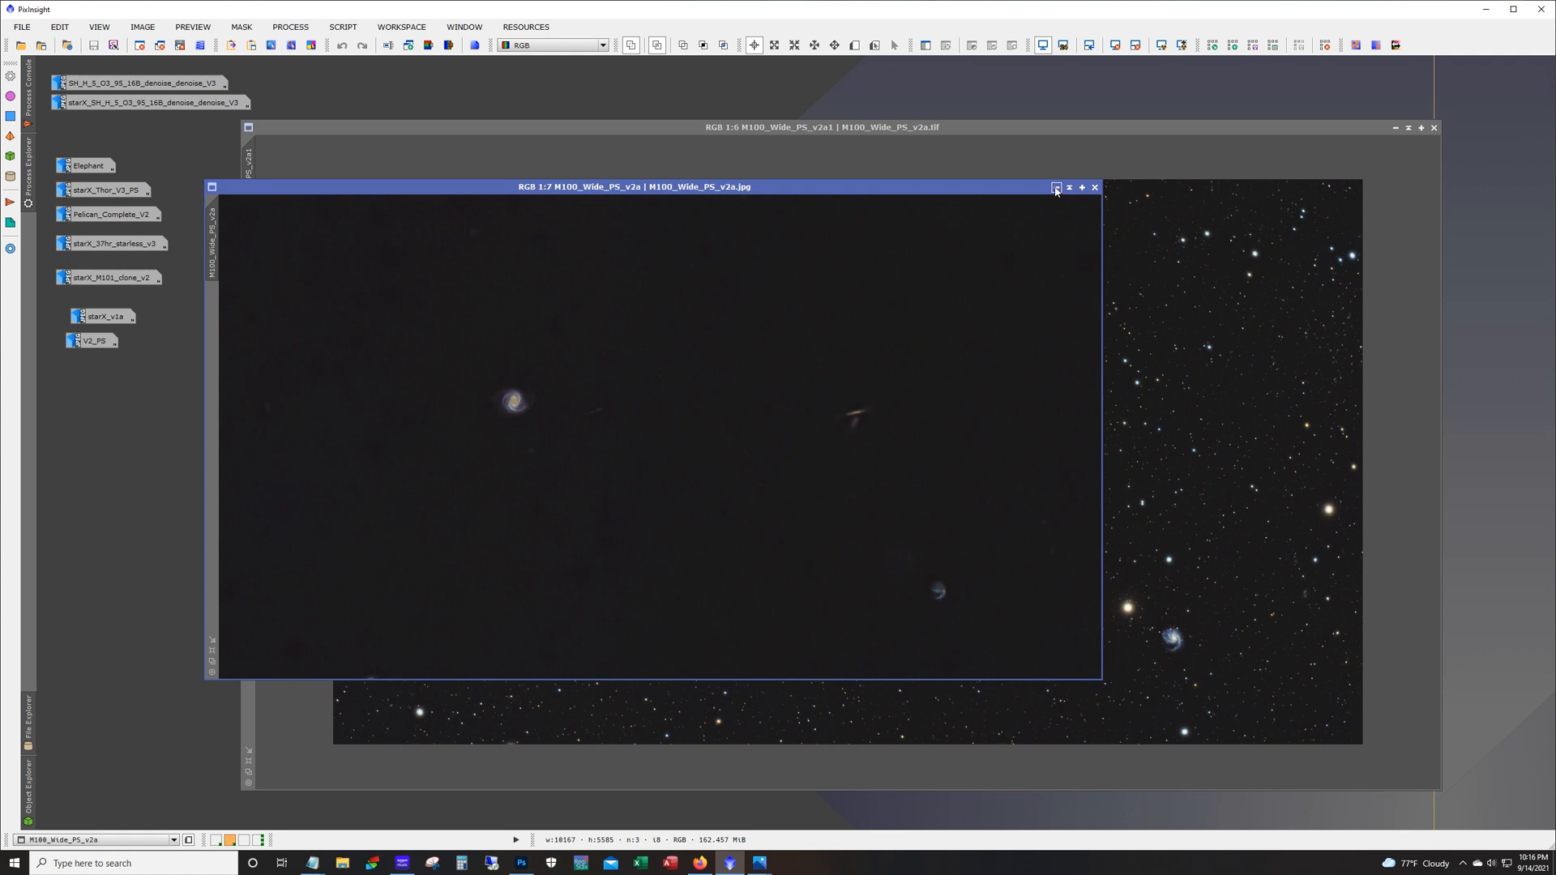
{"action": "left_click", "coordinate": [1055, 188]}
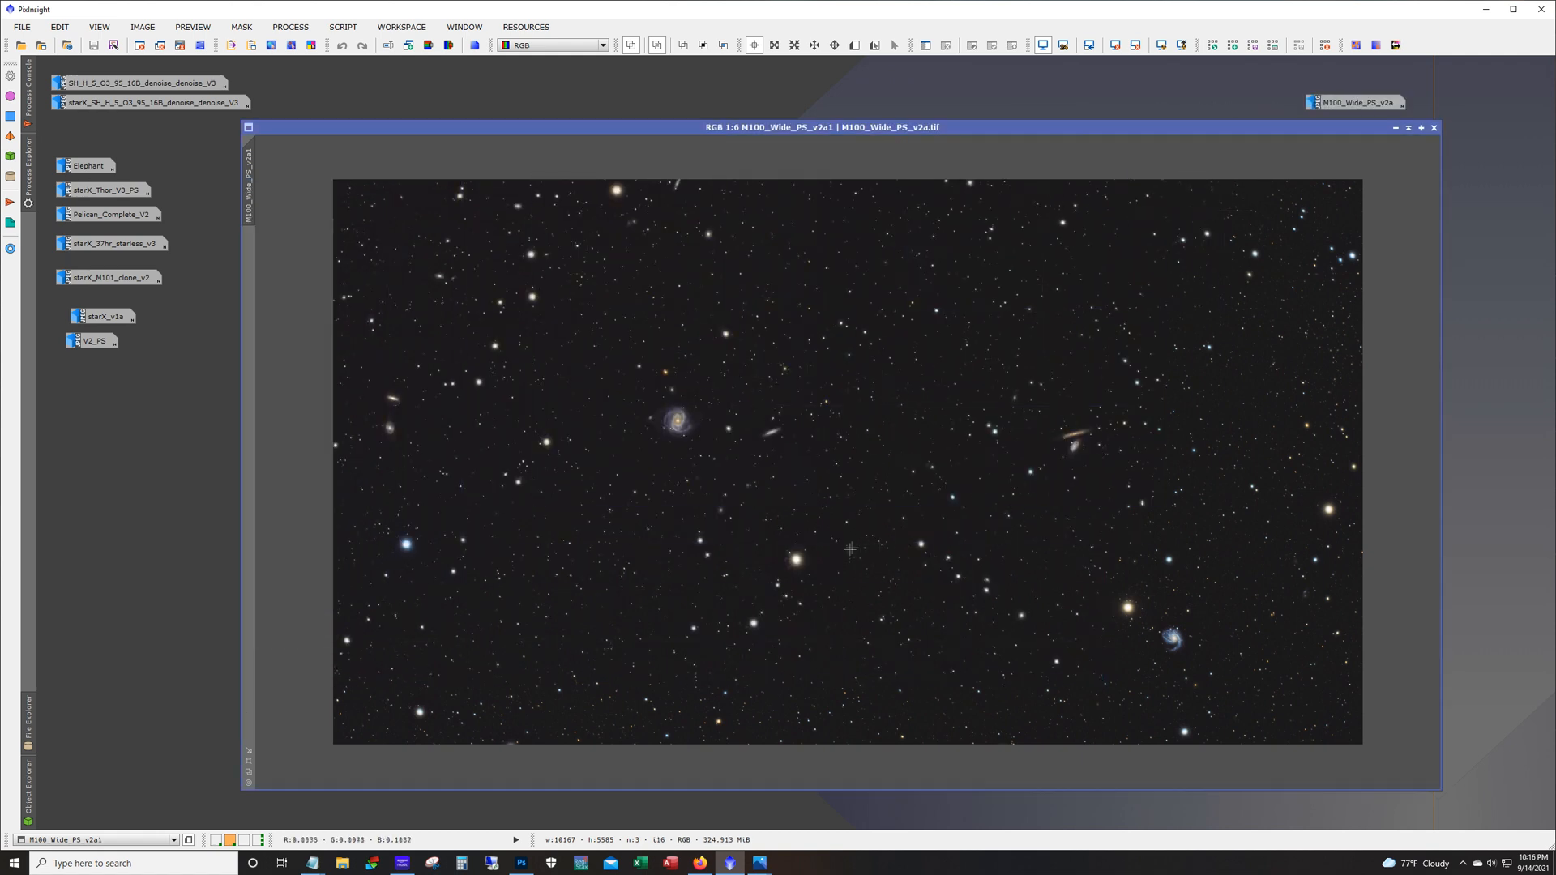
{"action": "mouse_move", "coordinate": [987, 753]}
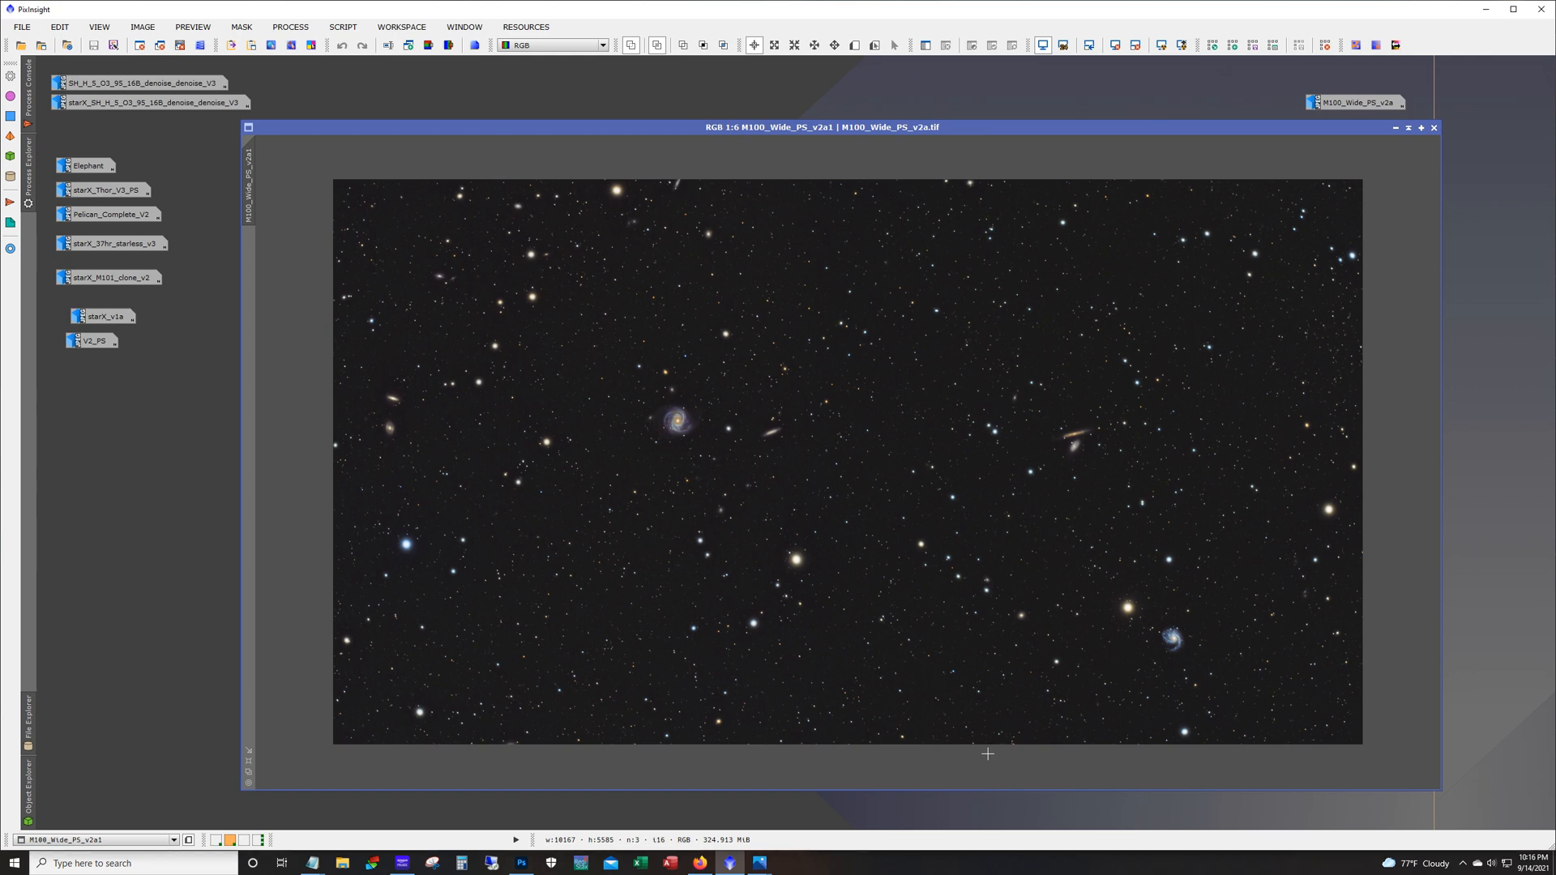
{"action": "mouse_move", "coordinate": [1147, 257]}
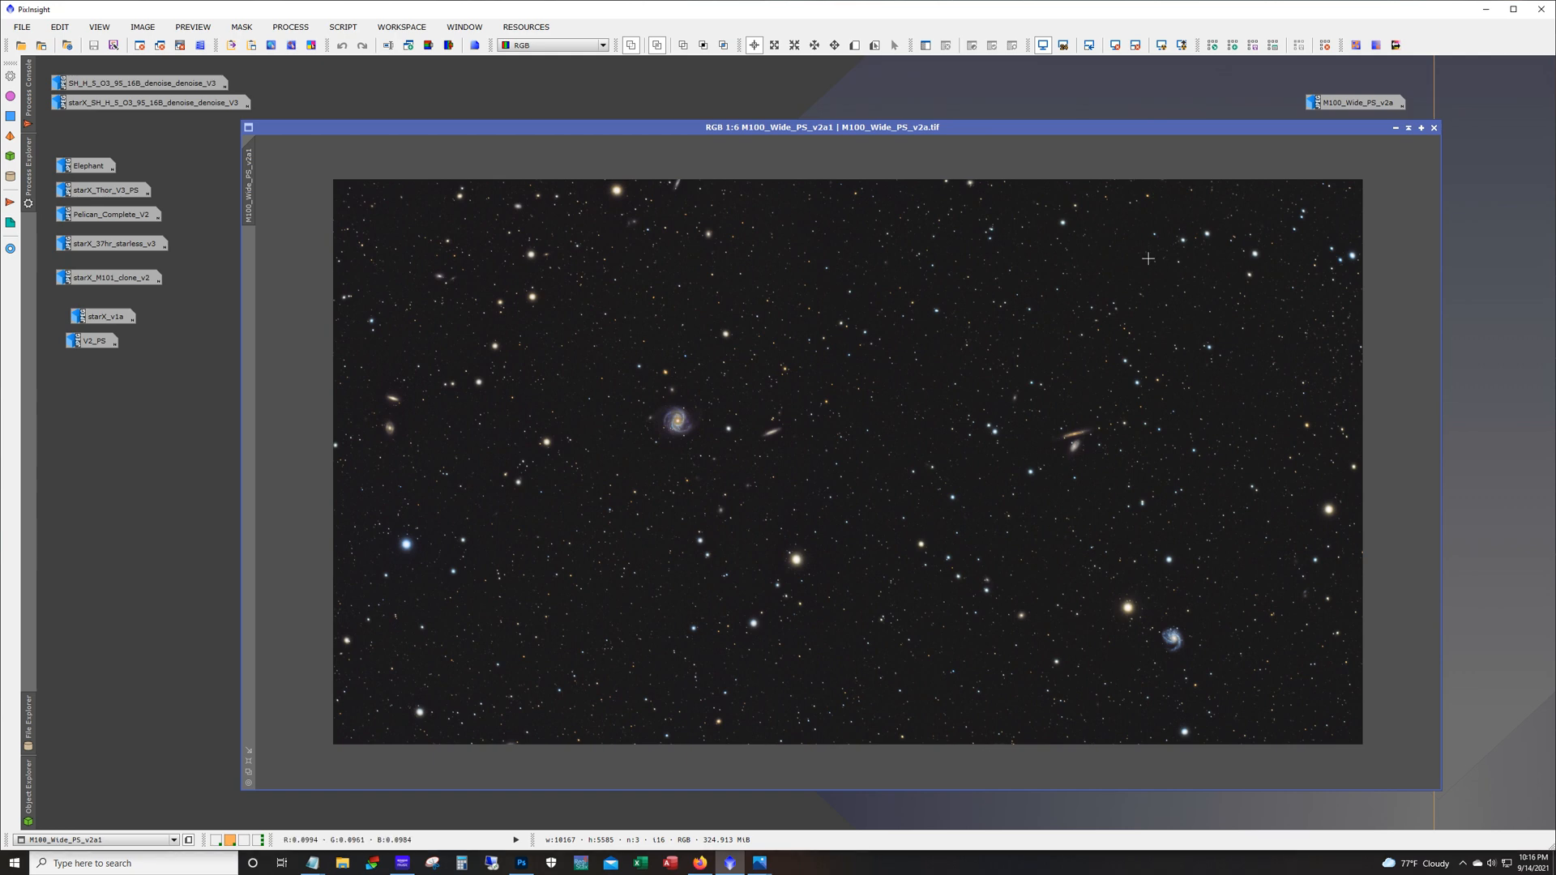
{"action": "left_click", "coordinate": [1433, 126]}
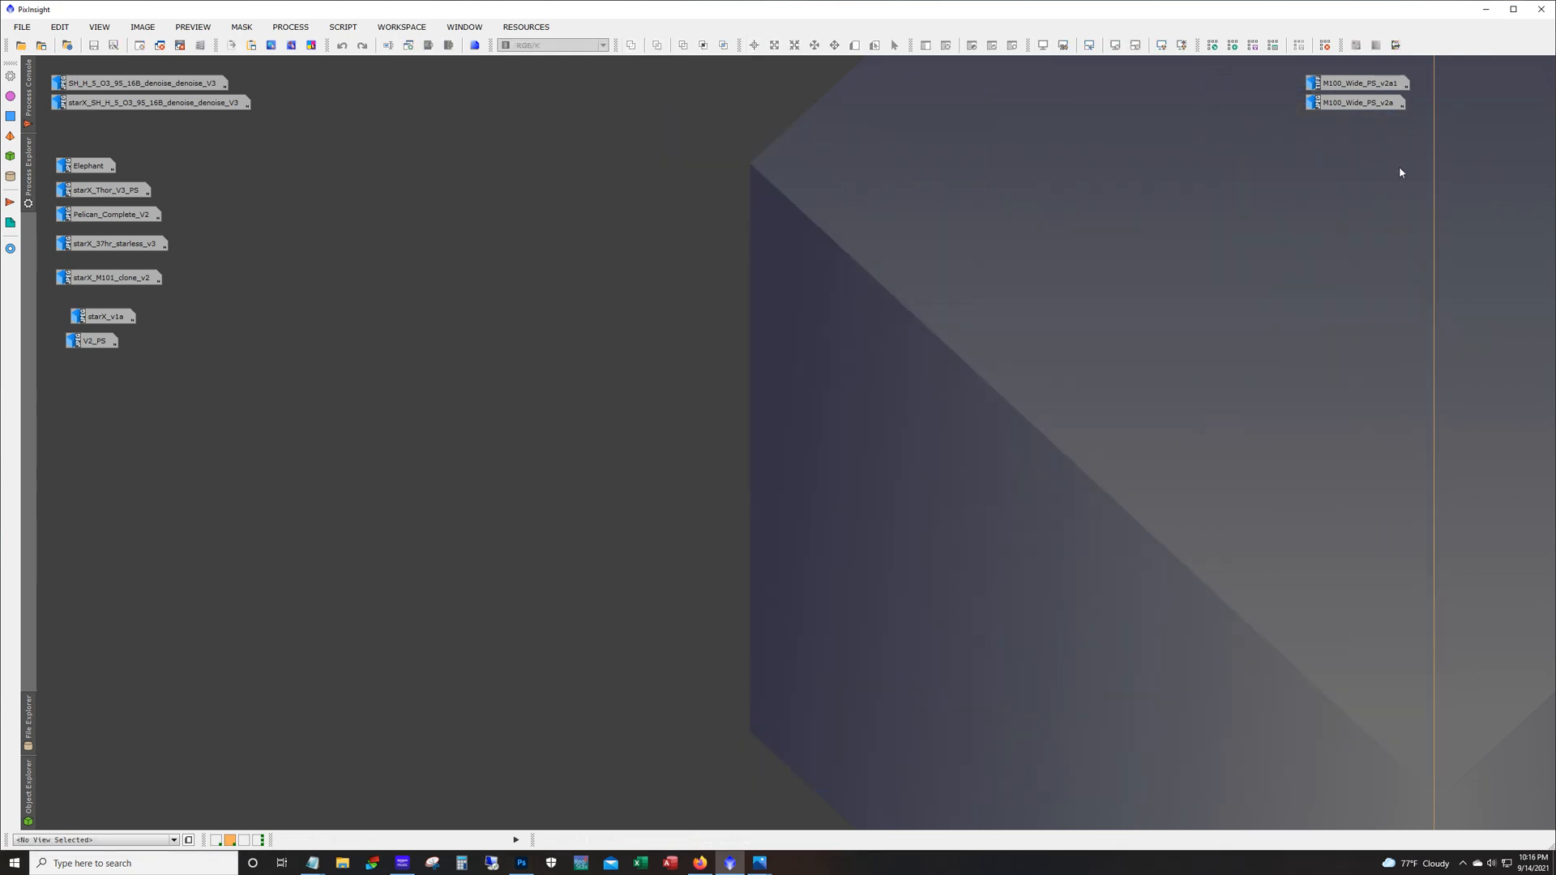
Step: Restore the SH_H_S_O3_95_16B_denoise_V3 Horsehead and Flame image window
{"action": "double_click", "coordinate": [149, 102]}
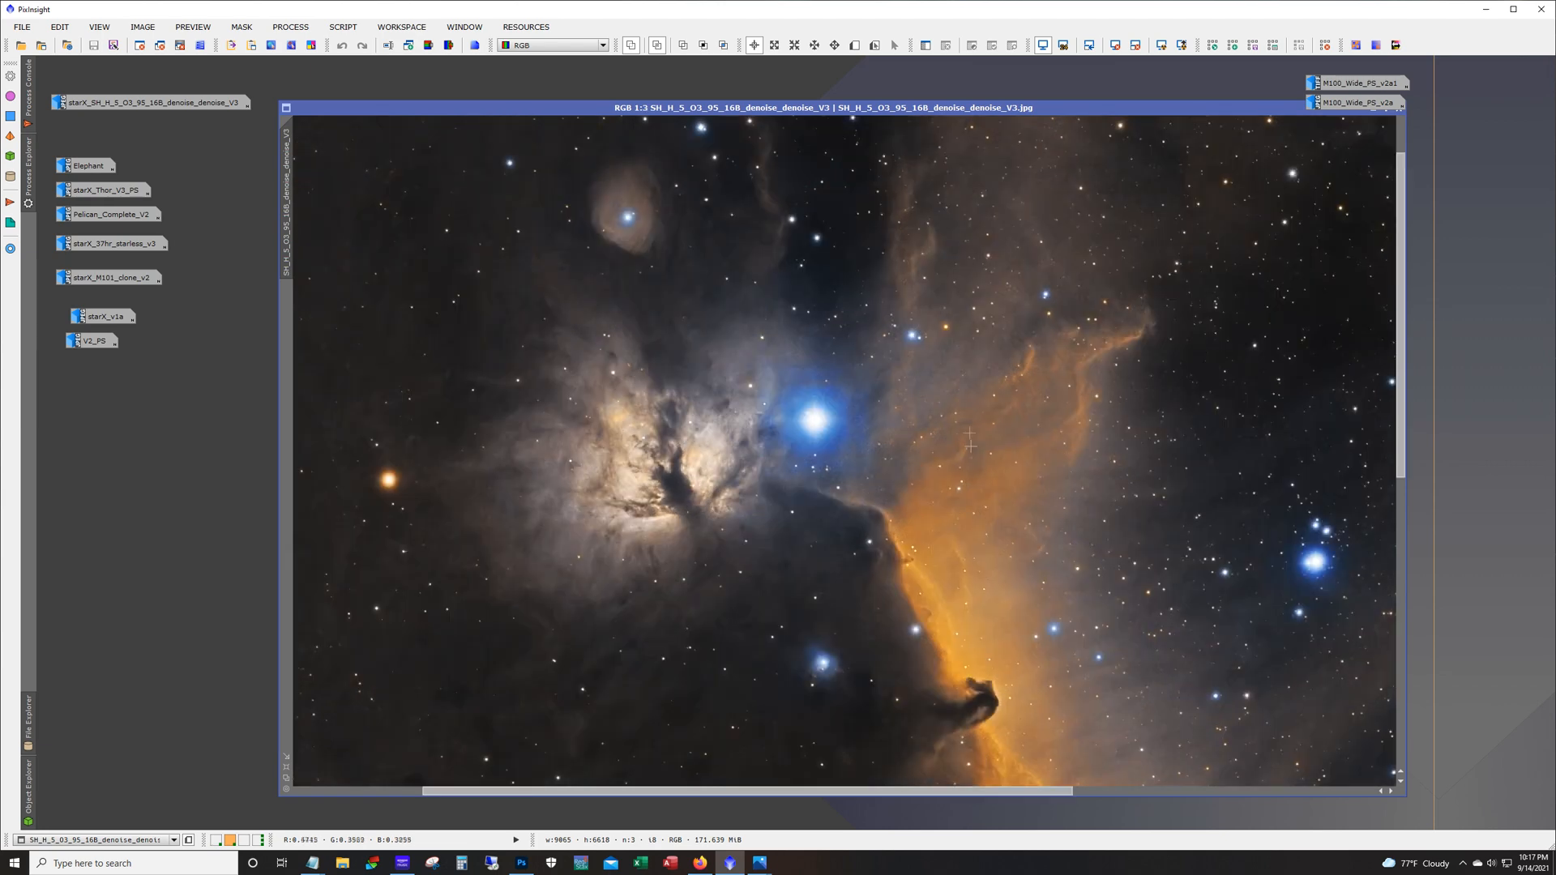
{"action": "mouse_move", "coordinate": [661, 264]}
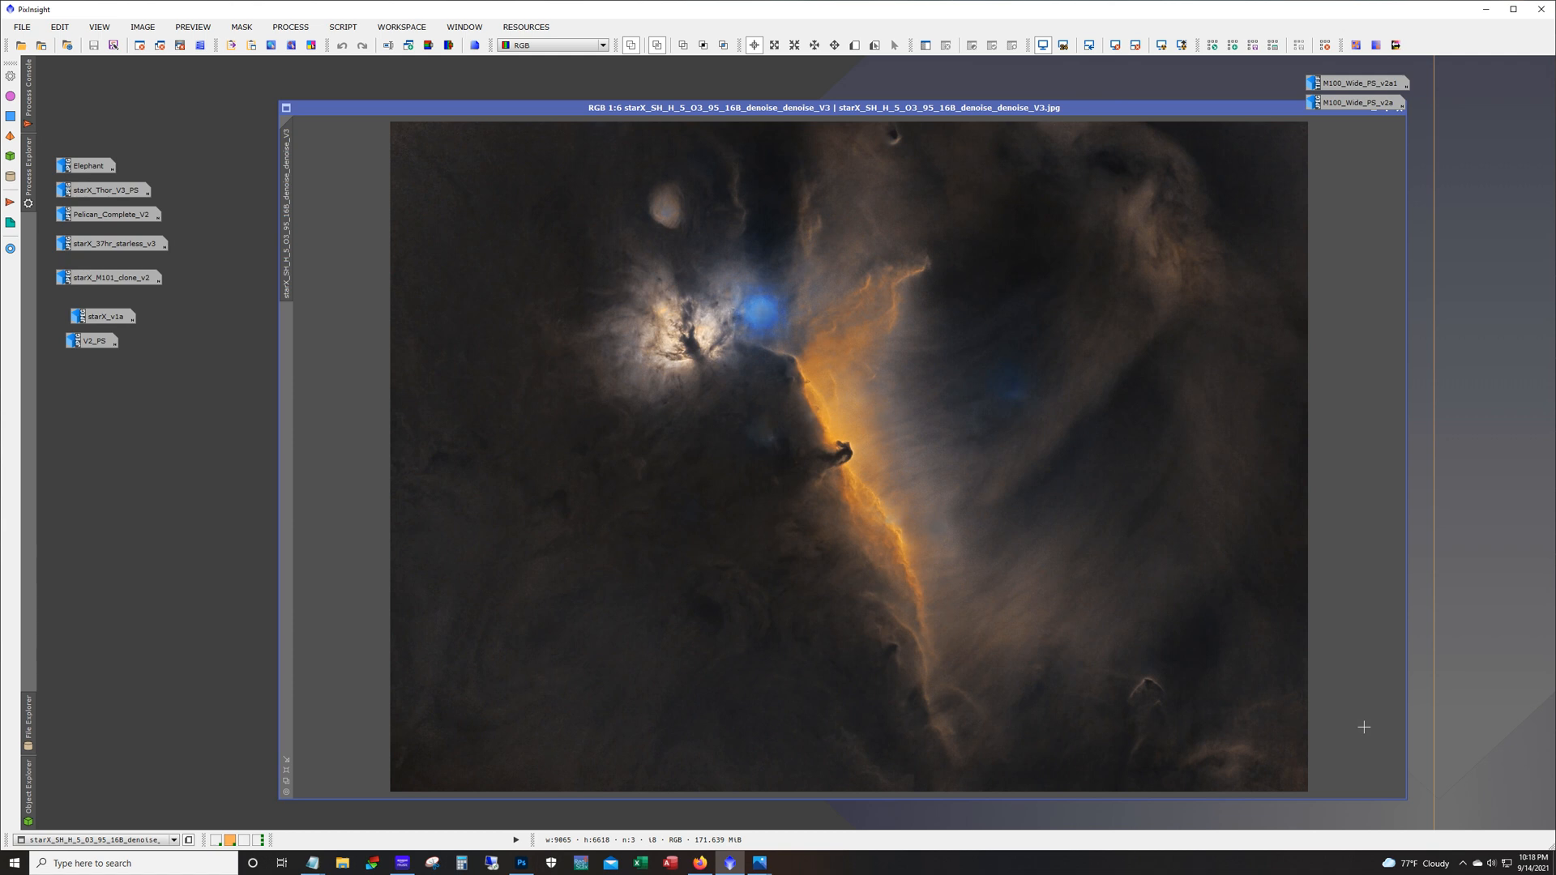
{"action": "mouse_move", "coordinate": [1135, 393]}
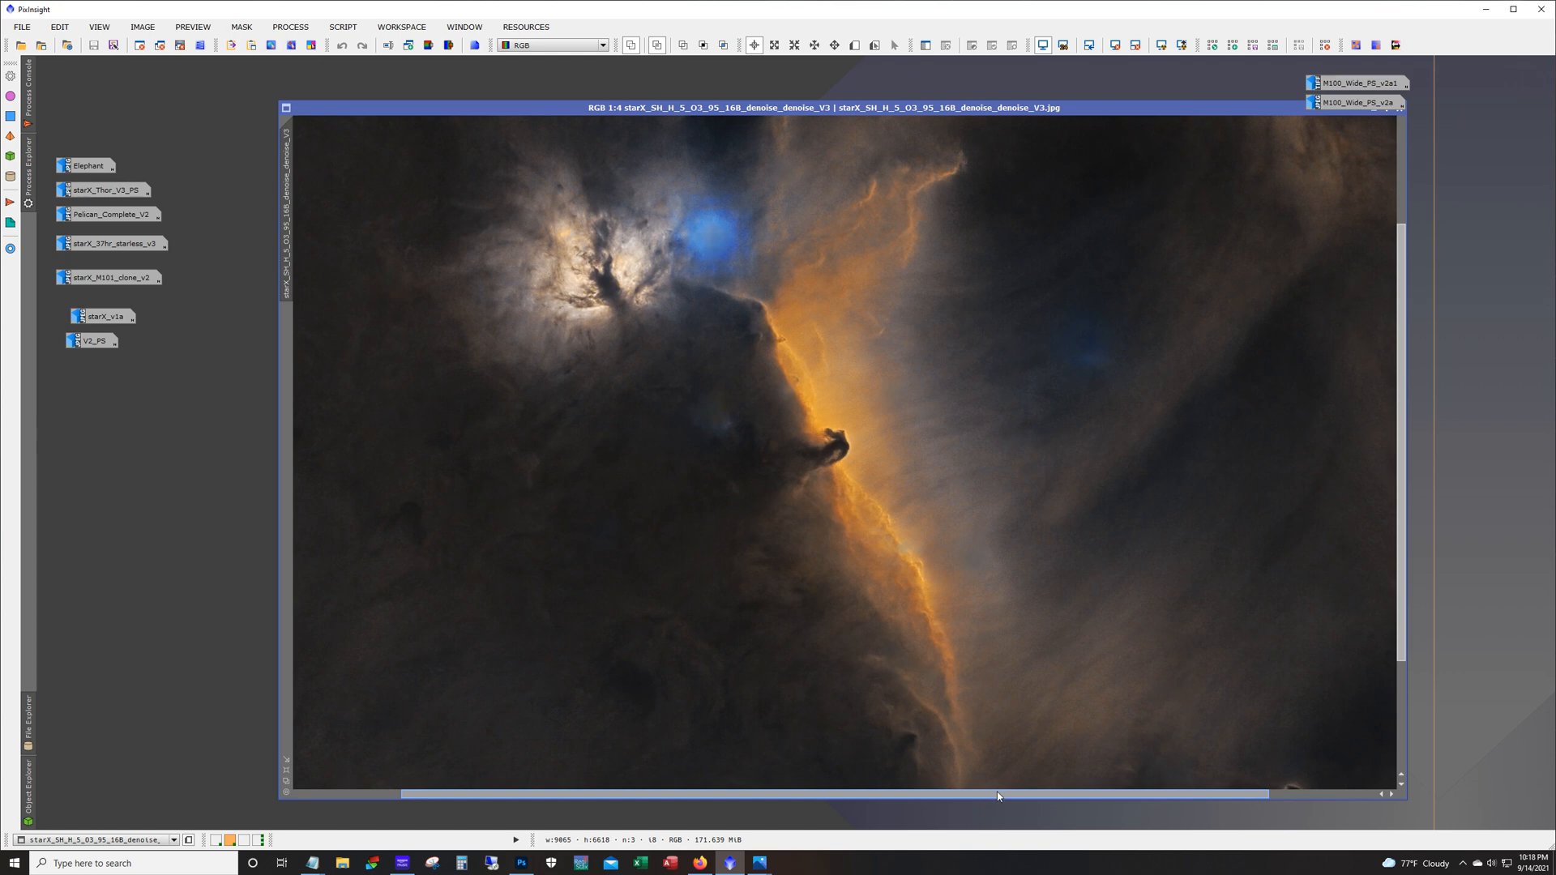
Step: Zoom into the starless starX_SH Horsehead result, then minimize the Horsehead images
{"action": "left_click", "coordinate": [1050, 559]}
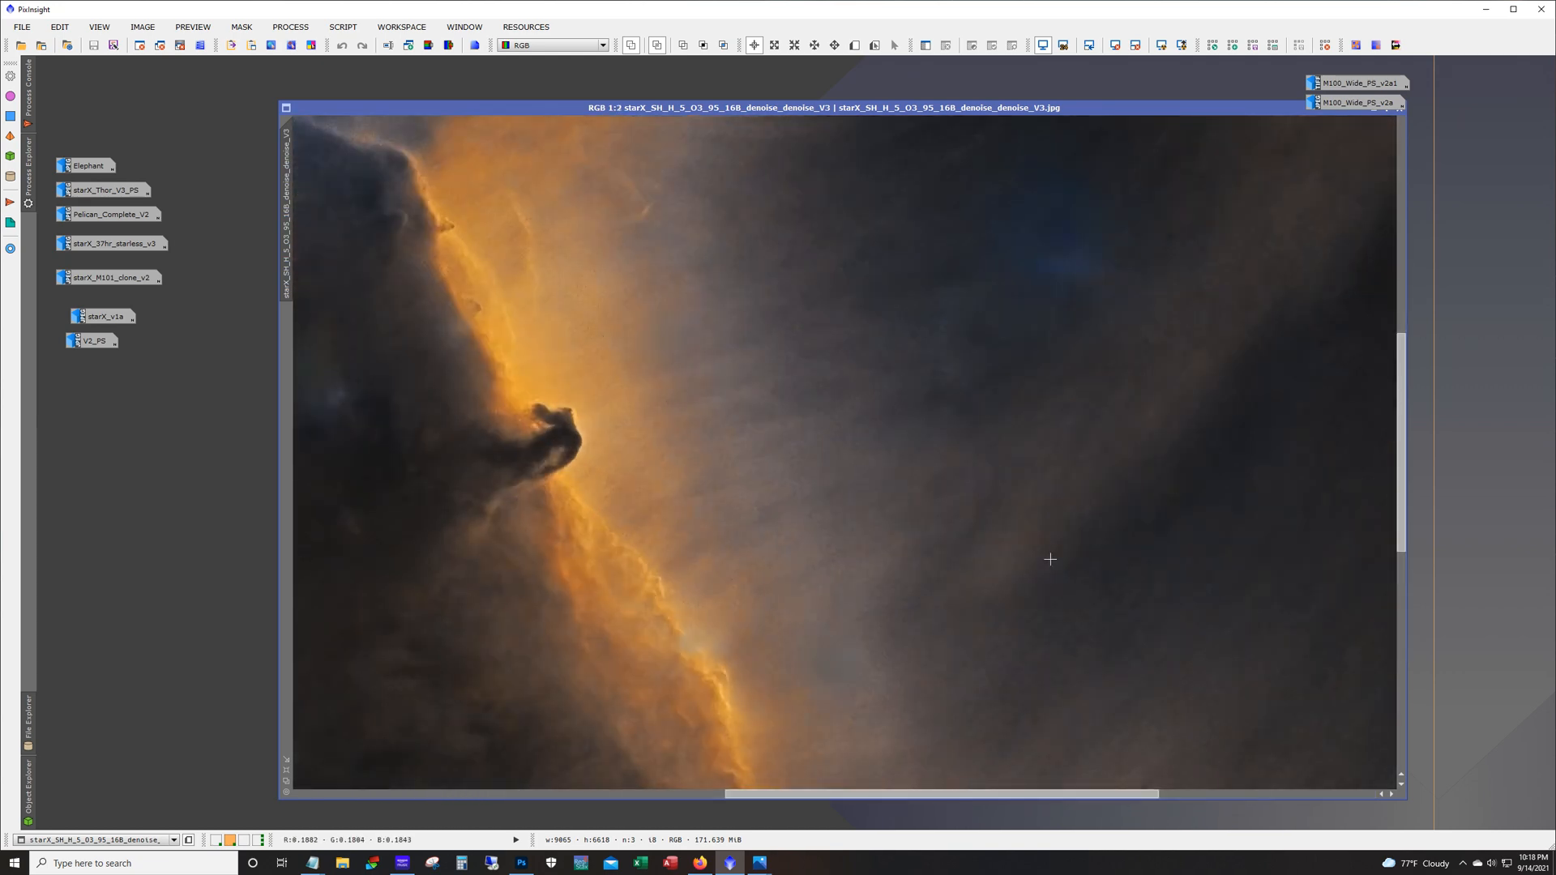
{"action": "mouse_move", "coordinate": [836, 670]}
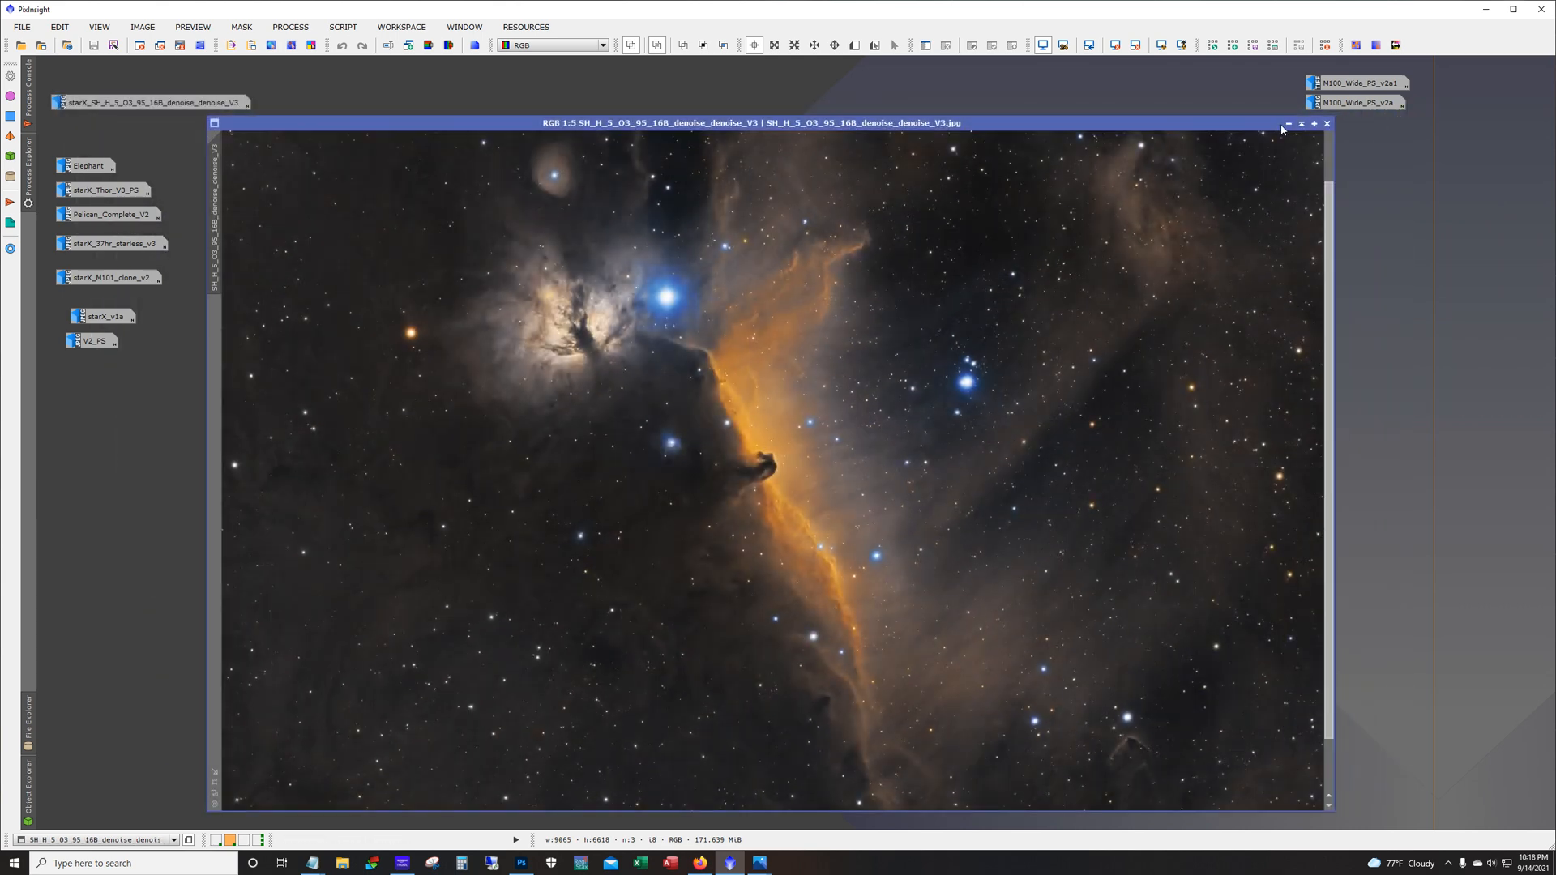
{"action": "left_click", "coordinate": [1328, 124]}
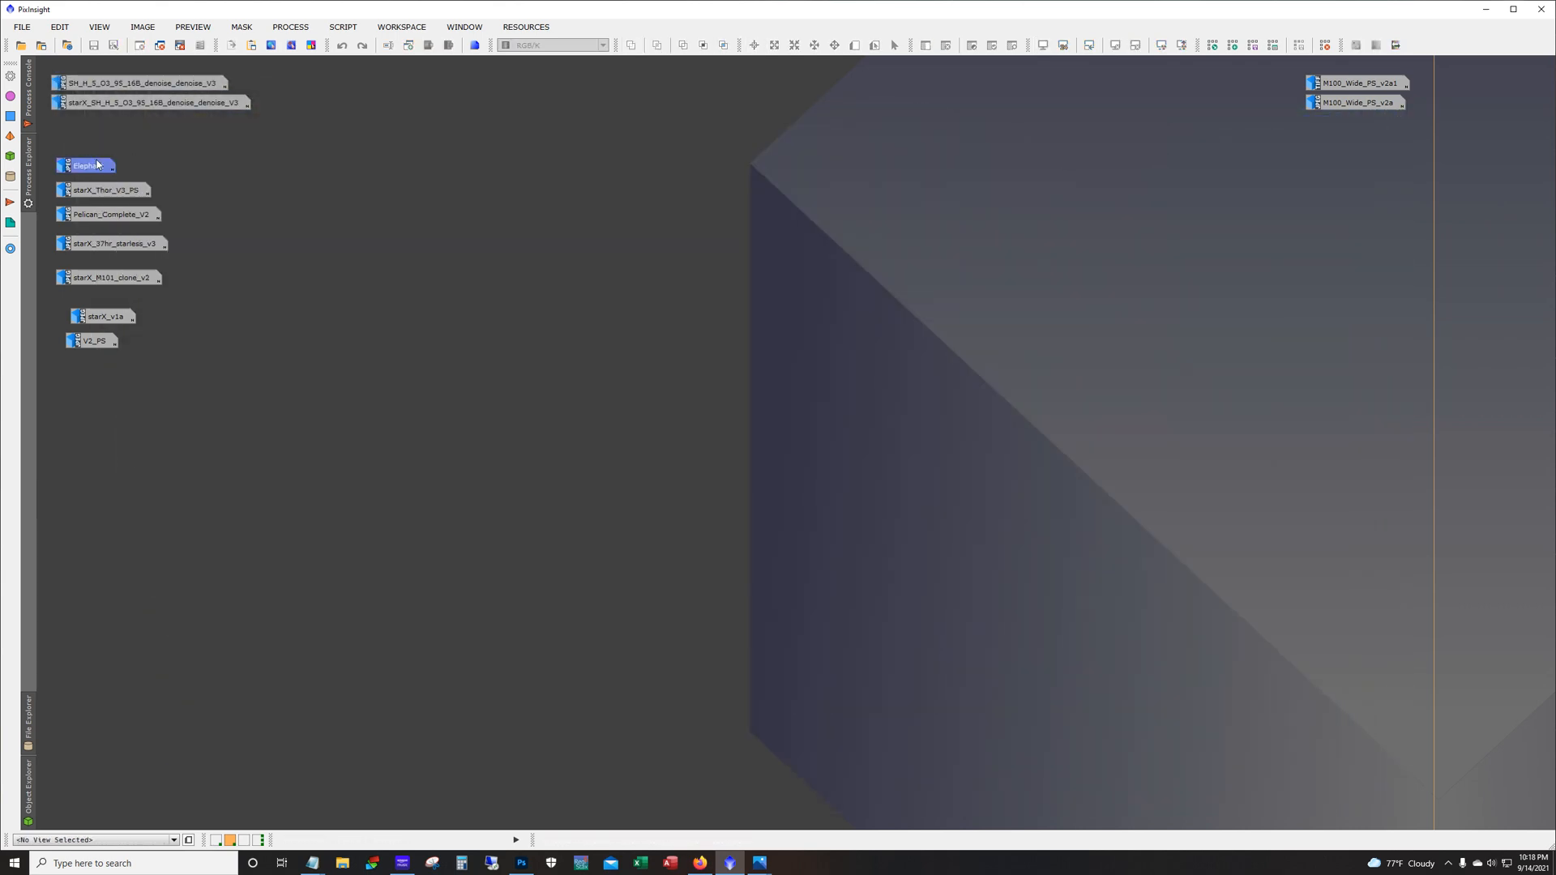
Step: Open the Elephant Trunk image enlarged and inspect its starless nebulosity at 1:3, then fit it whole
{"action": "double_click", "coordinate": [84, 165]}
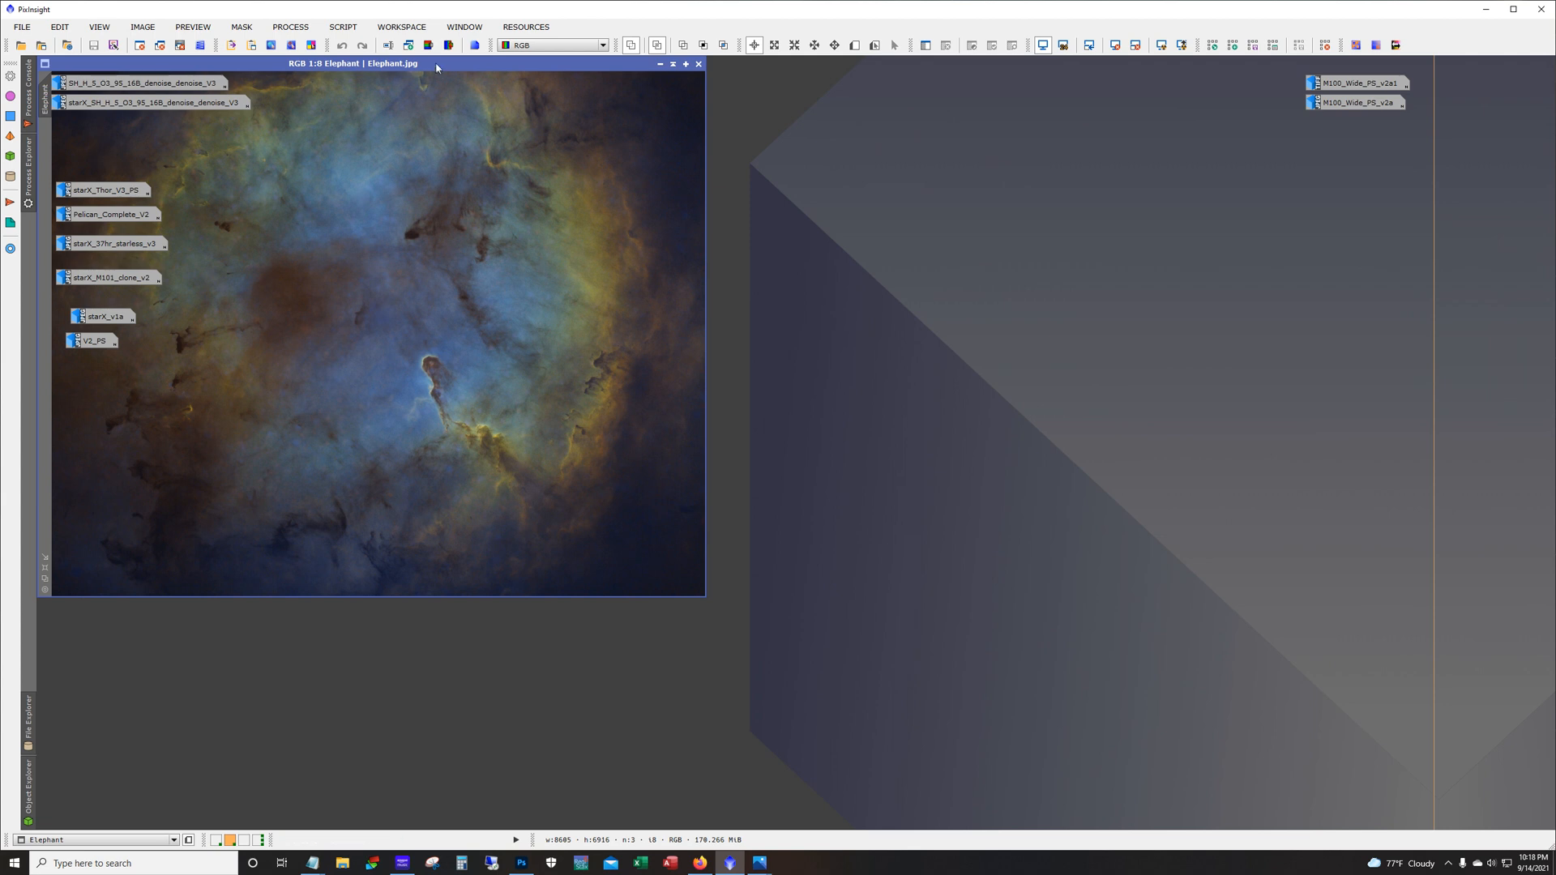
{"action": "left_click_drag", "start_coordinate": [436, 63], "coordinate": [593, 86]}
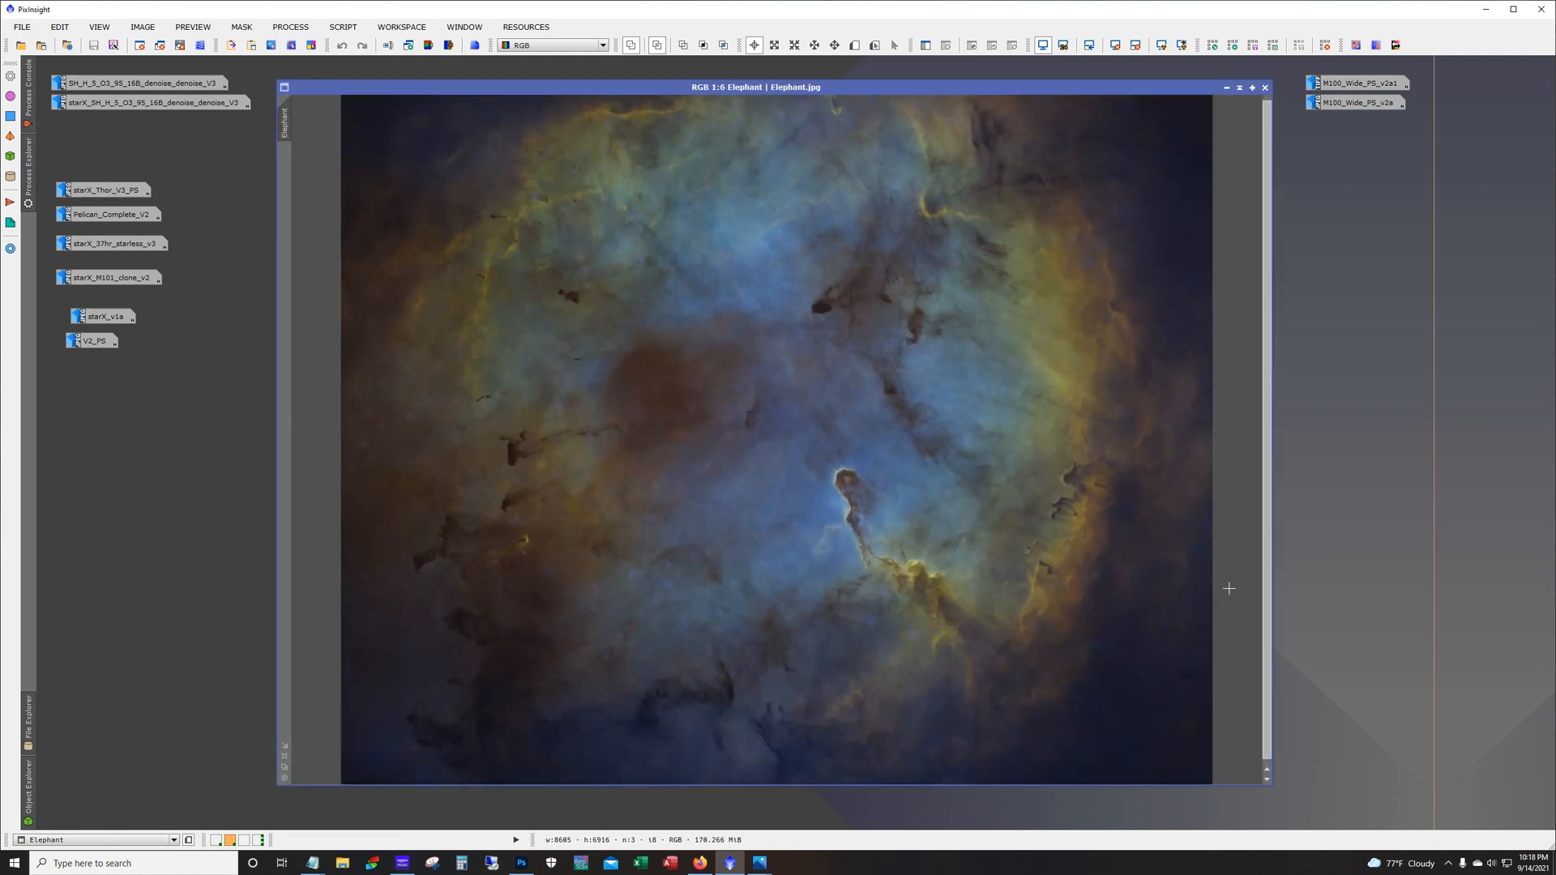
{"action": "mouse_move", "coordinate": [1183, 544]}
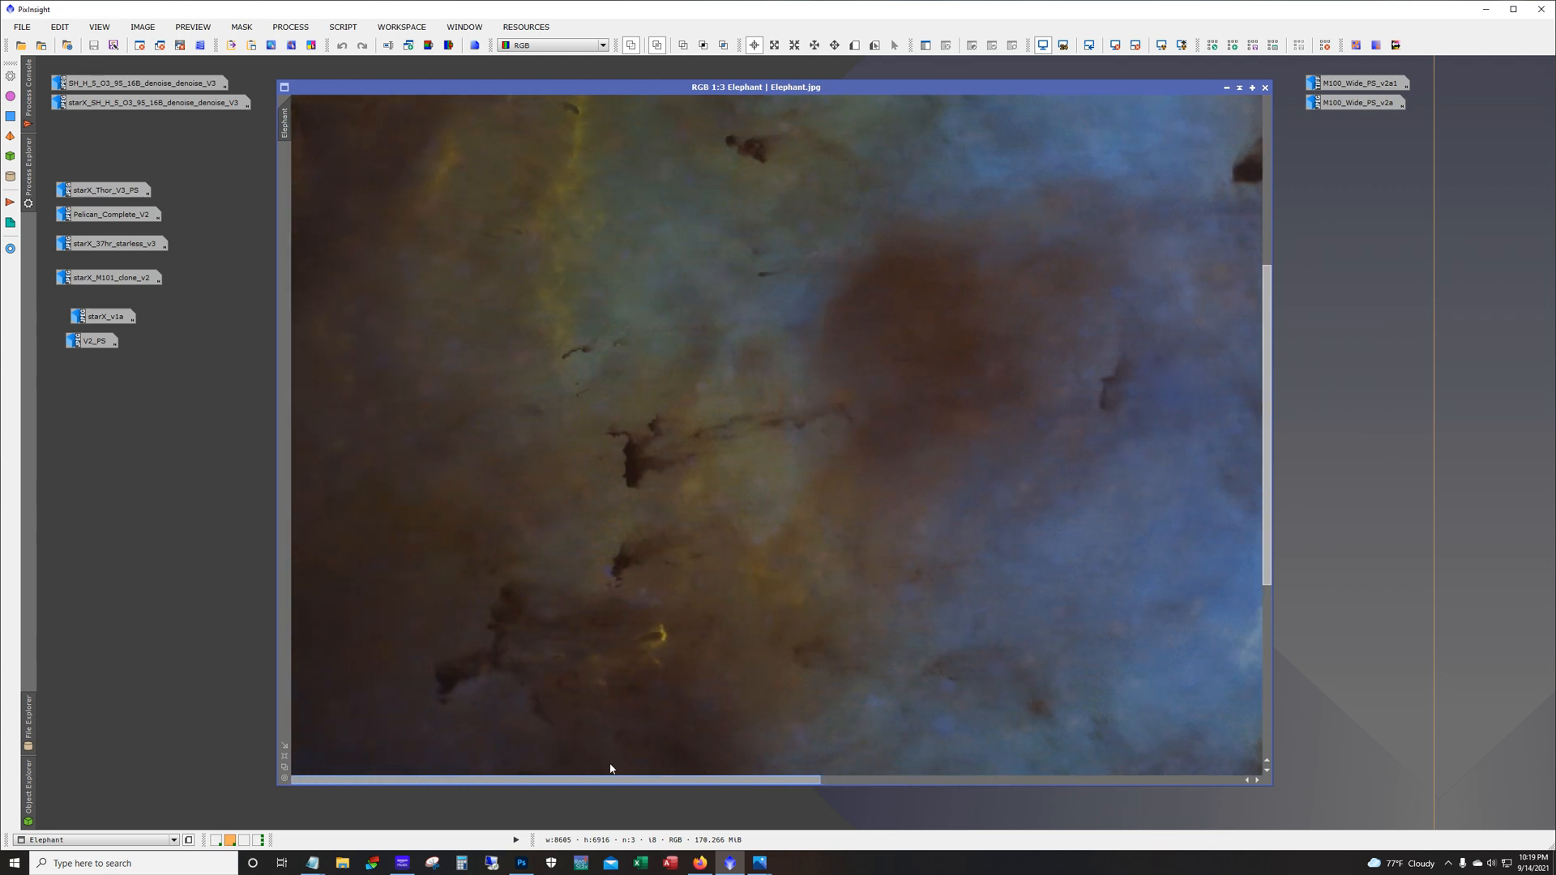
{"action": "scroll", "scroll_direction": "down", "scroll_amount": 3}
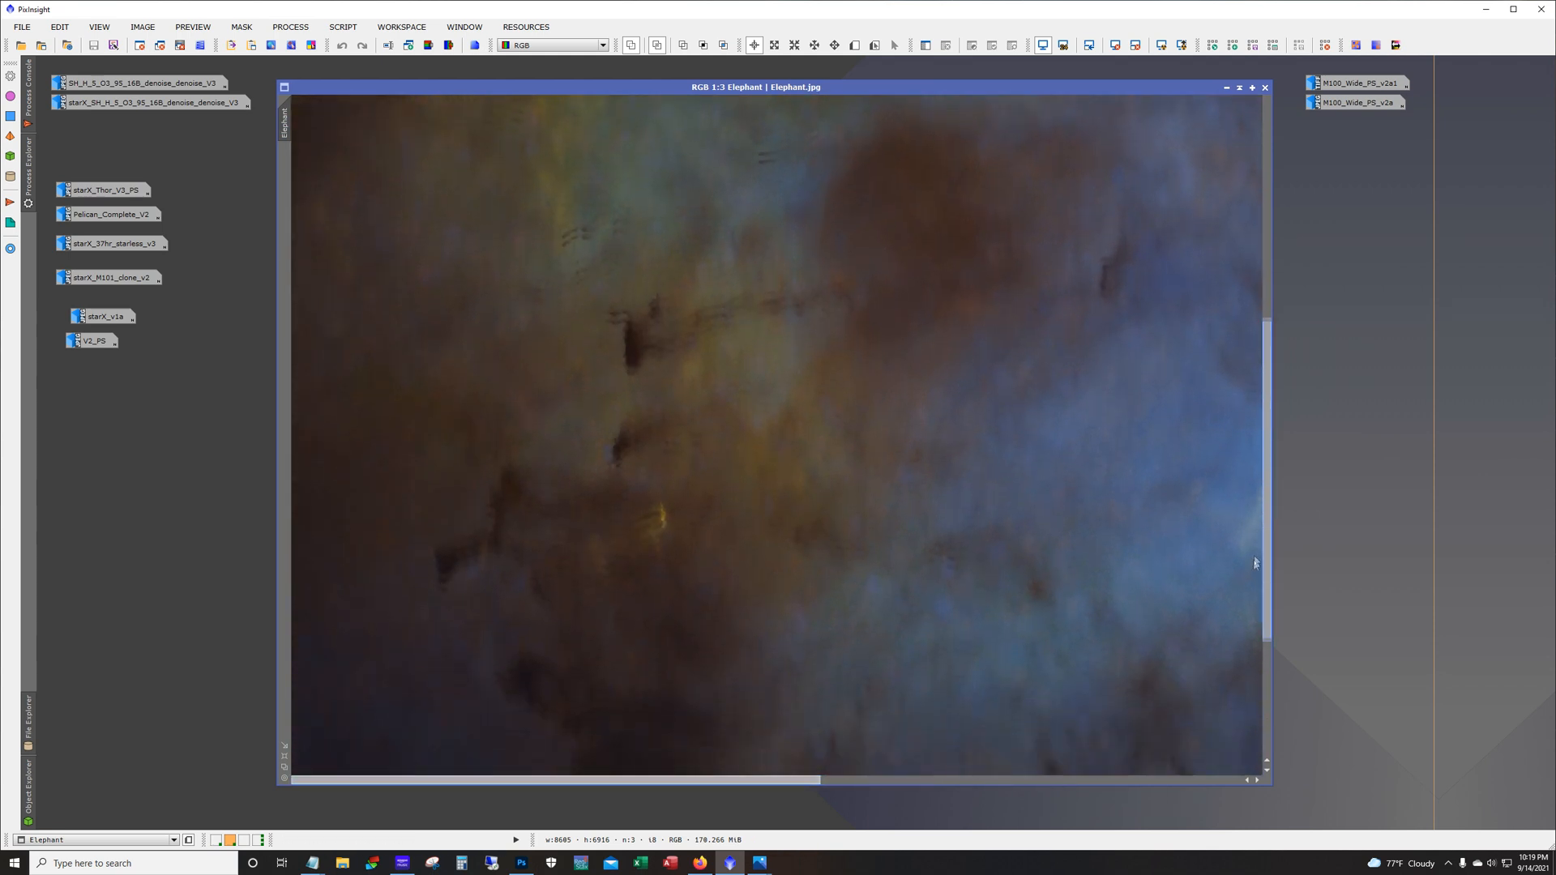
{"action": "scroll", "scroll_direction": "down", "scroll_amount": 3}
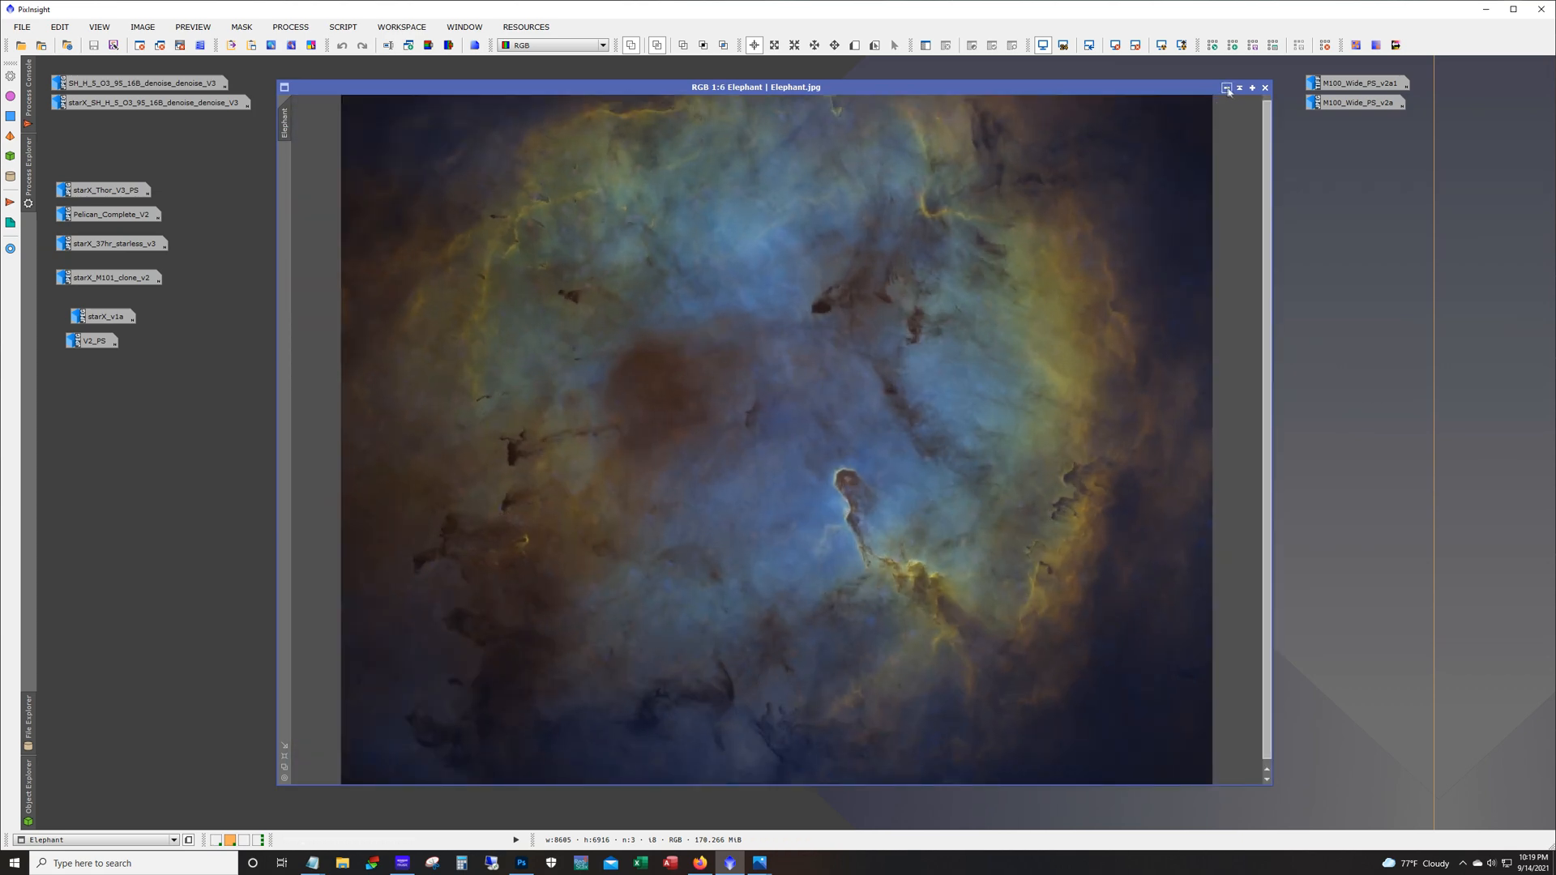
Step: Iconize the Elephant image and open the starless starX_Thor_V3_PS Thor's Helmet result
{"action": "left_click", "coordinate": [1264, 88]}
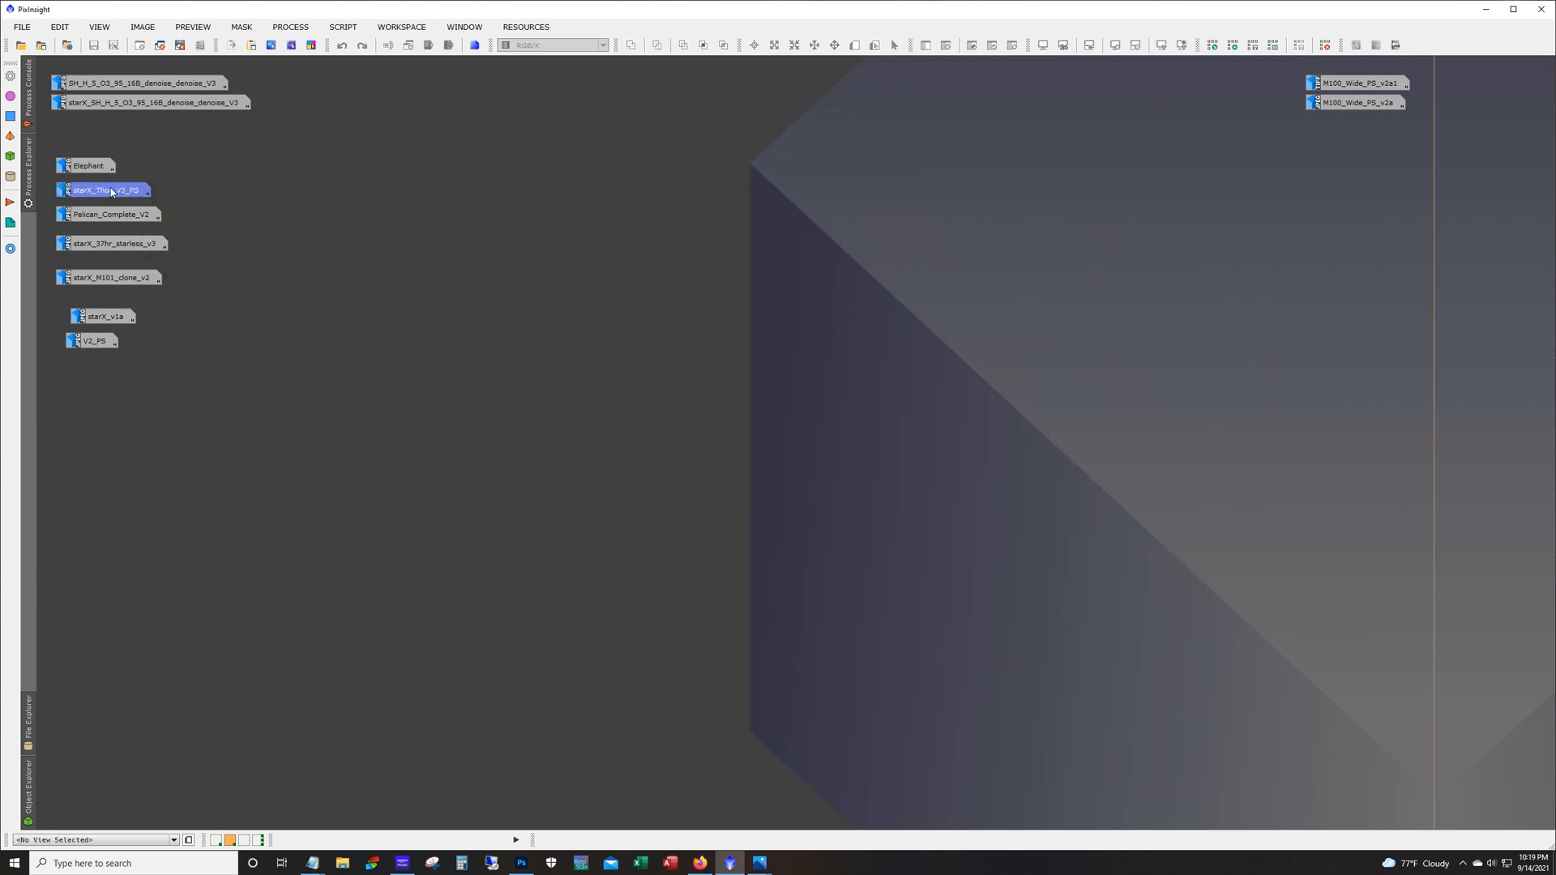
{"action": "double_click", "coordinate": [107, 190]}
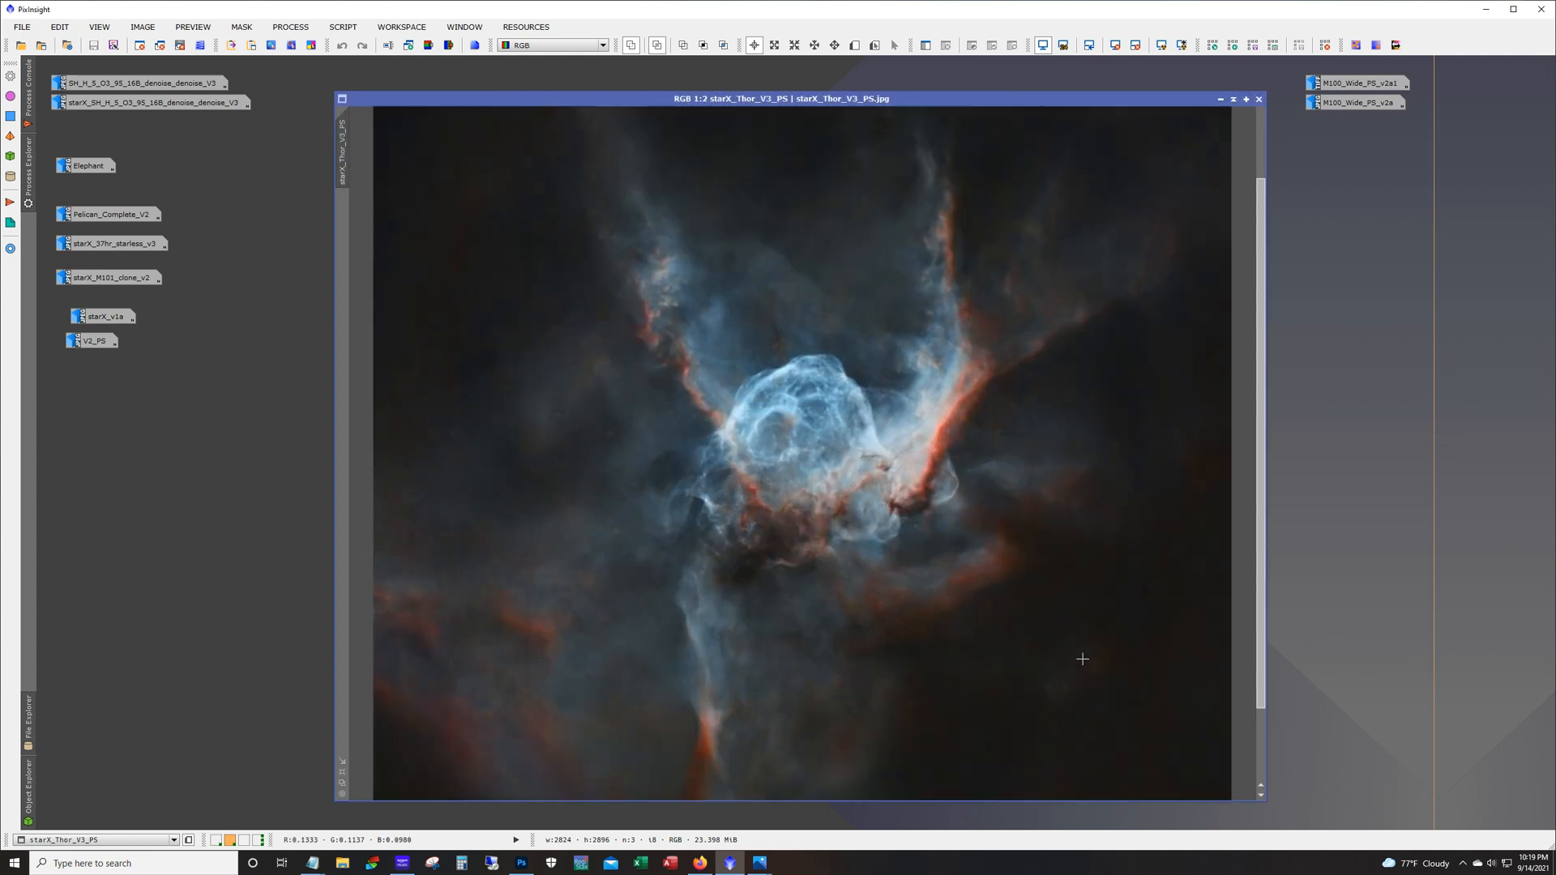
{"action": "mouse_move", "coordinate": [1142, 664]}
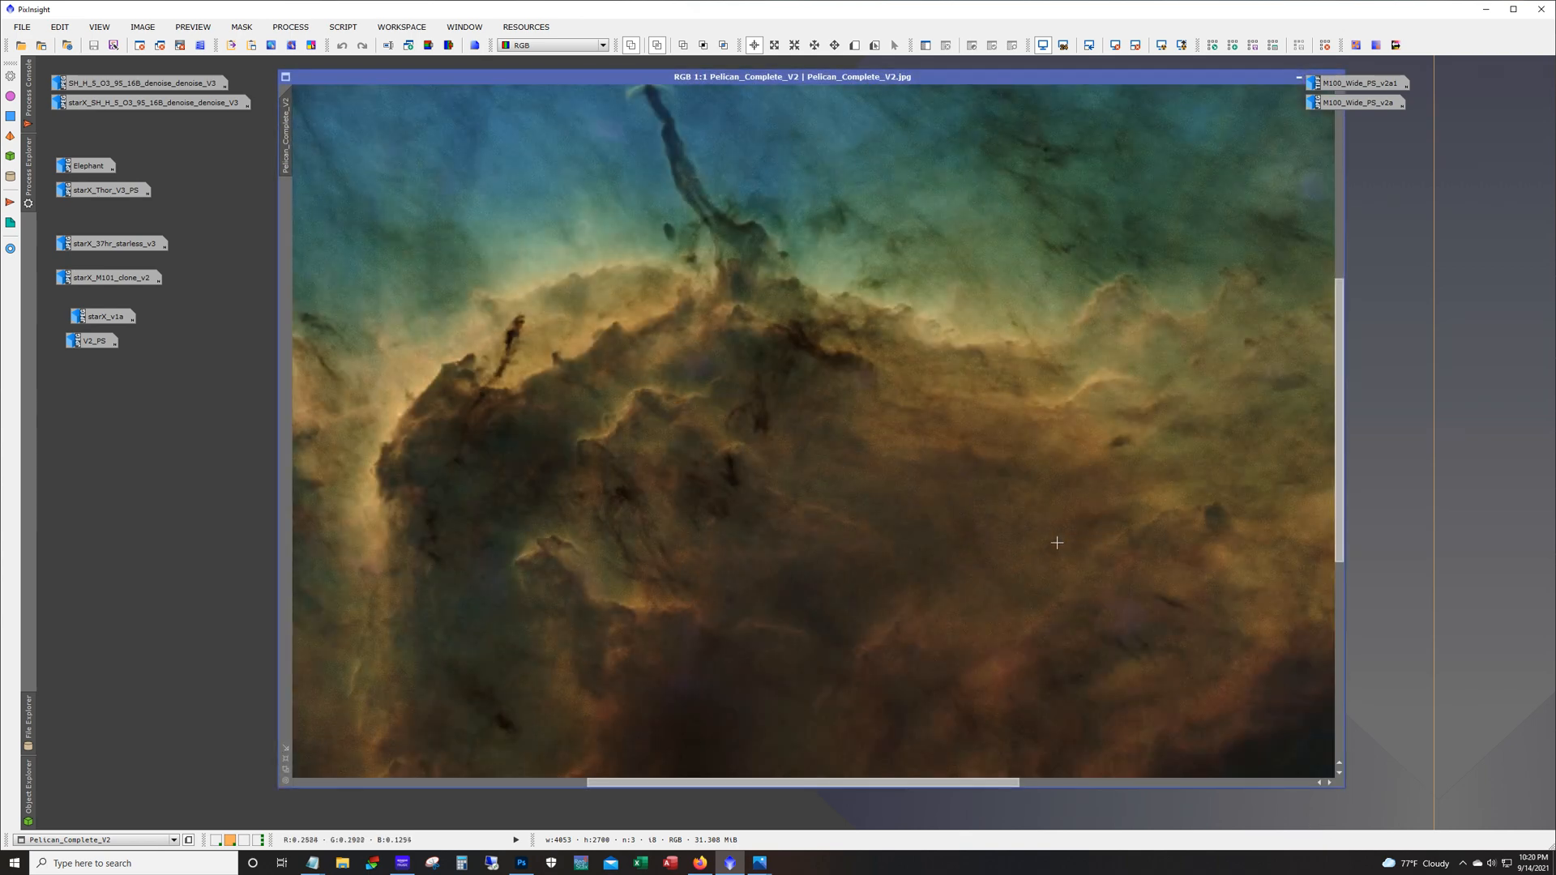
Step: Zoom the Pelican_Complete_V2 image to 1:2 and check the dust structures for star-removal artefacts
{"action": "scroll", "scroll_direction": "down", "scroll_amount": 3}
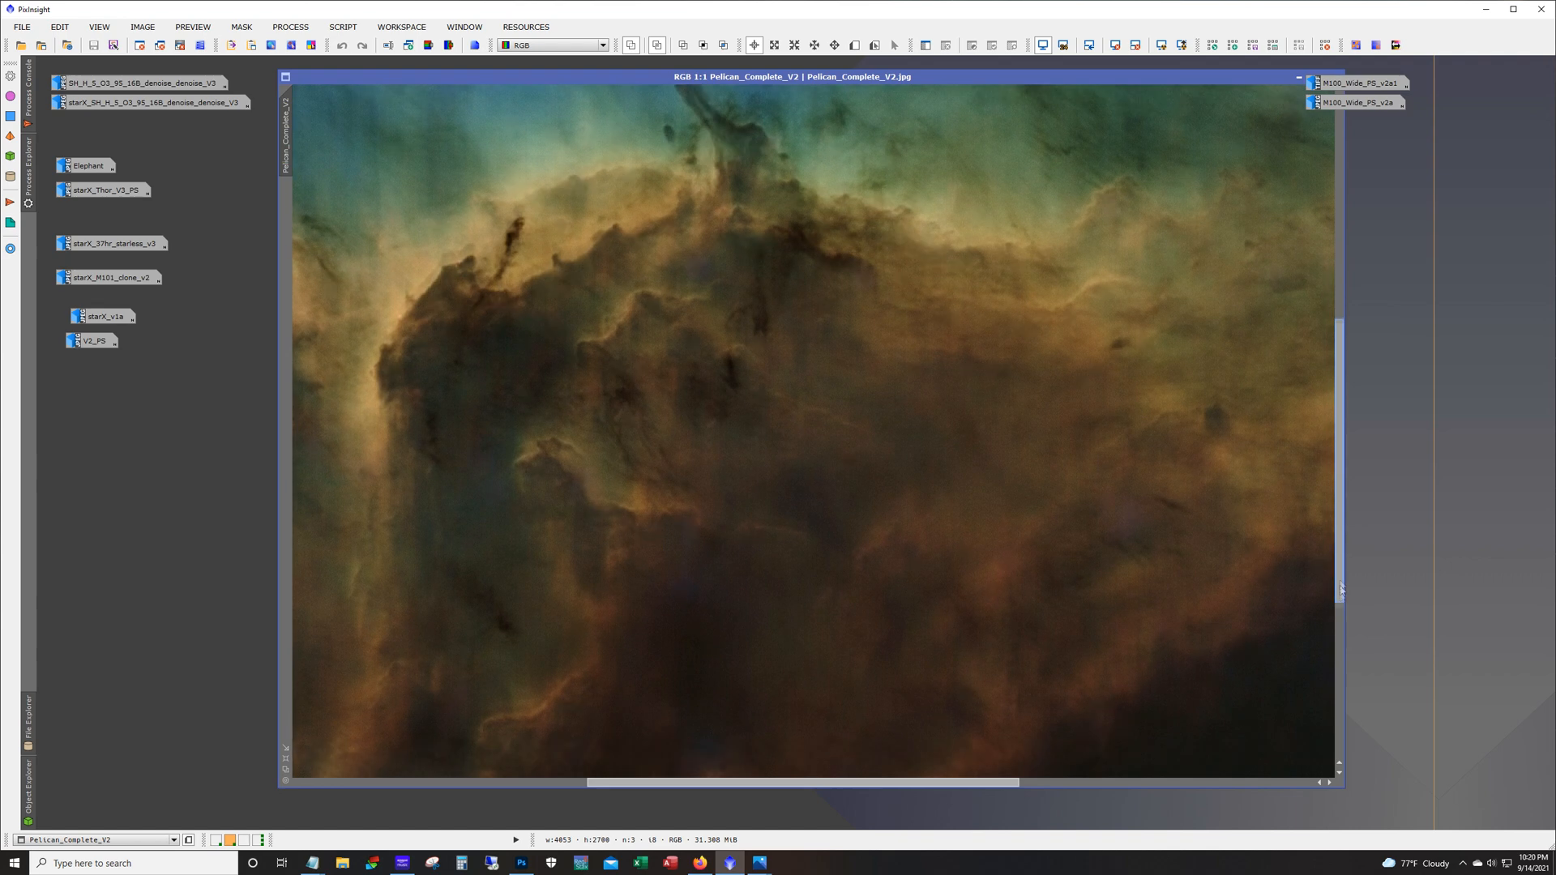
{"action": "scroll", "scroll_direction": "down", "scroll_amount": 3}
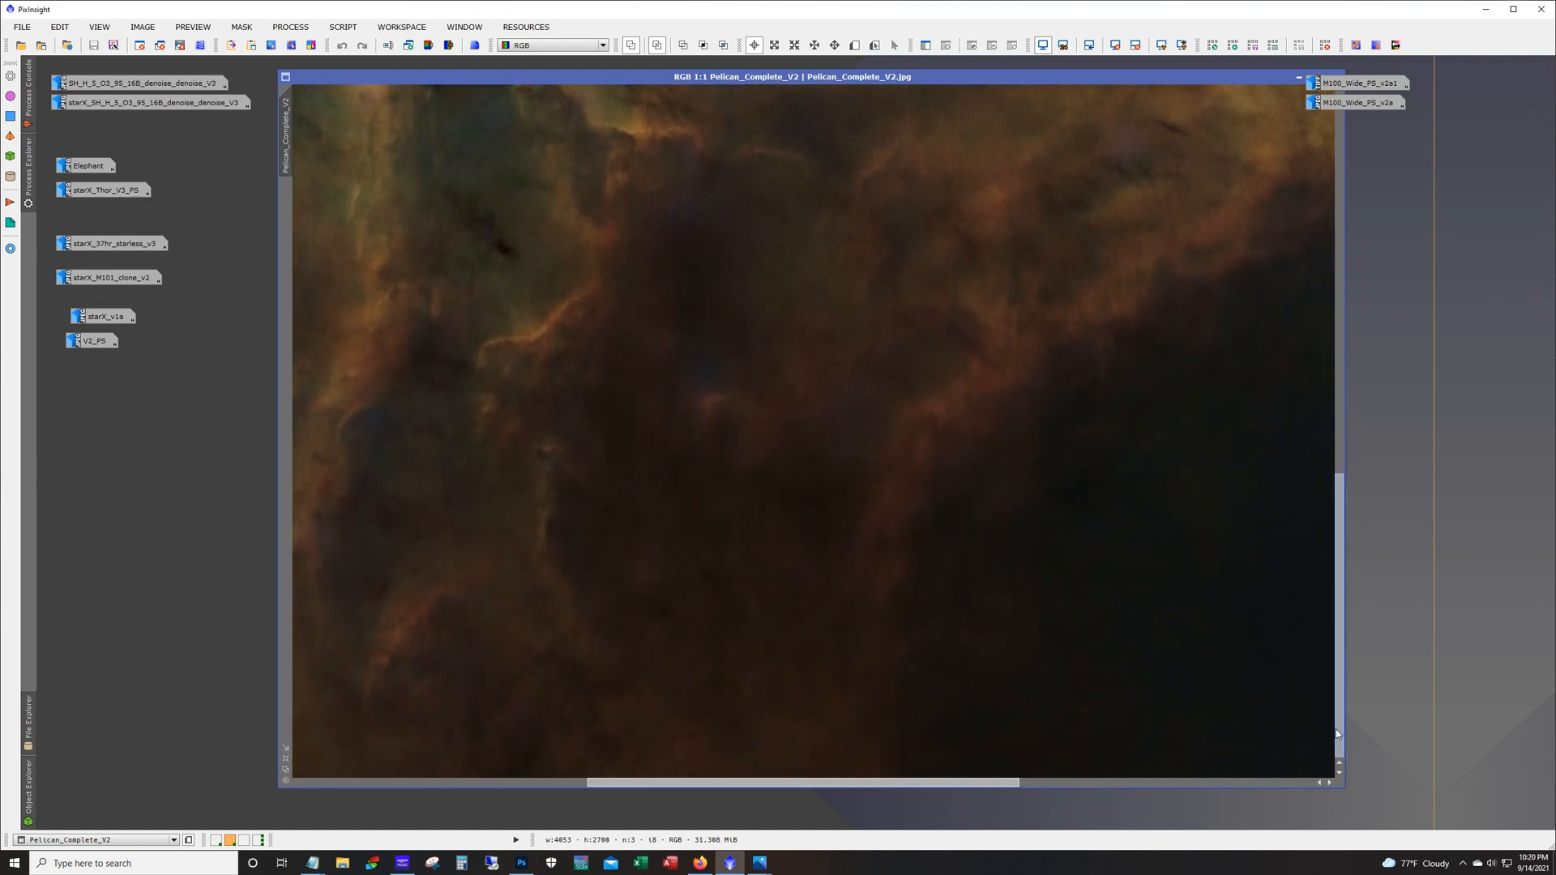
{"action": "scroll", "scroll_direction": "up", "scroll_amount": 3}
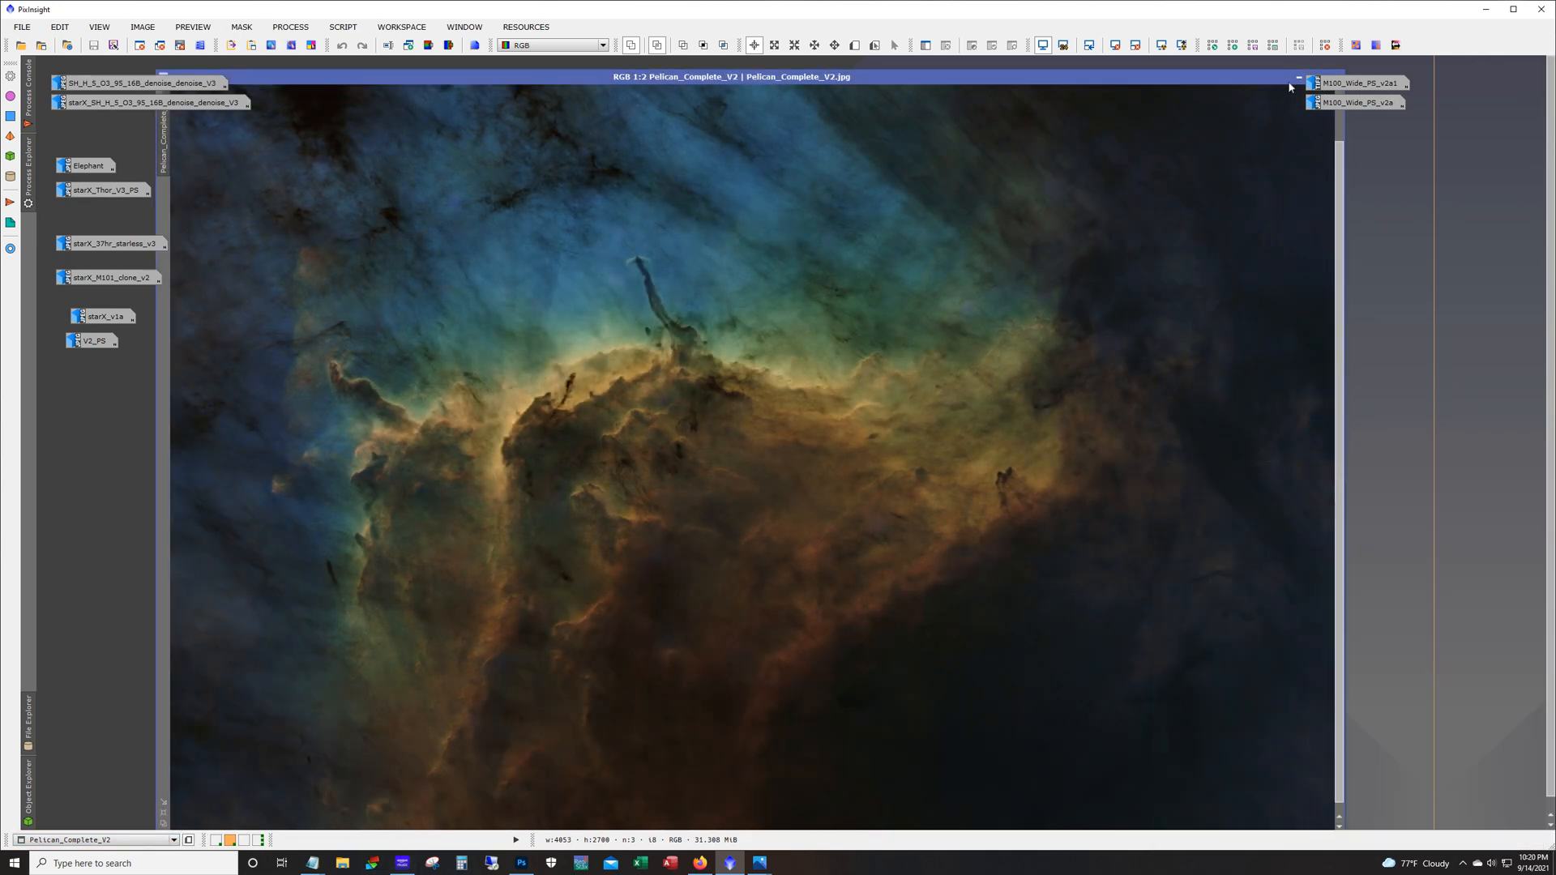
Step: Iconize Pelican, inspect starX_37hr_starless_v3 North America at 1:1 and 2:1, then iconize it
{"action": "left_click", "coordinate": [1296, 76]}
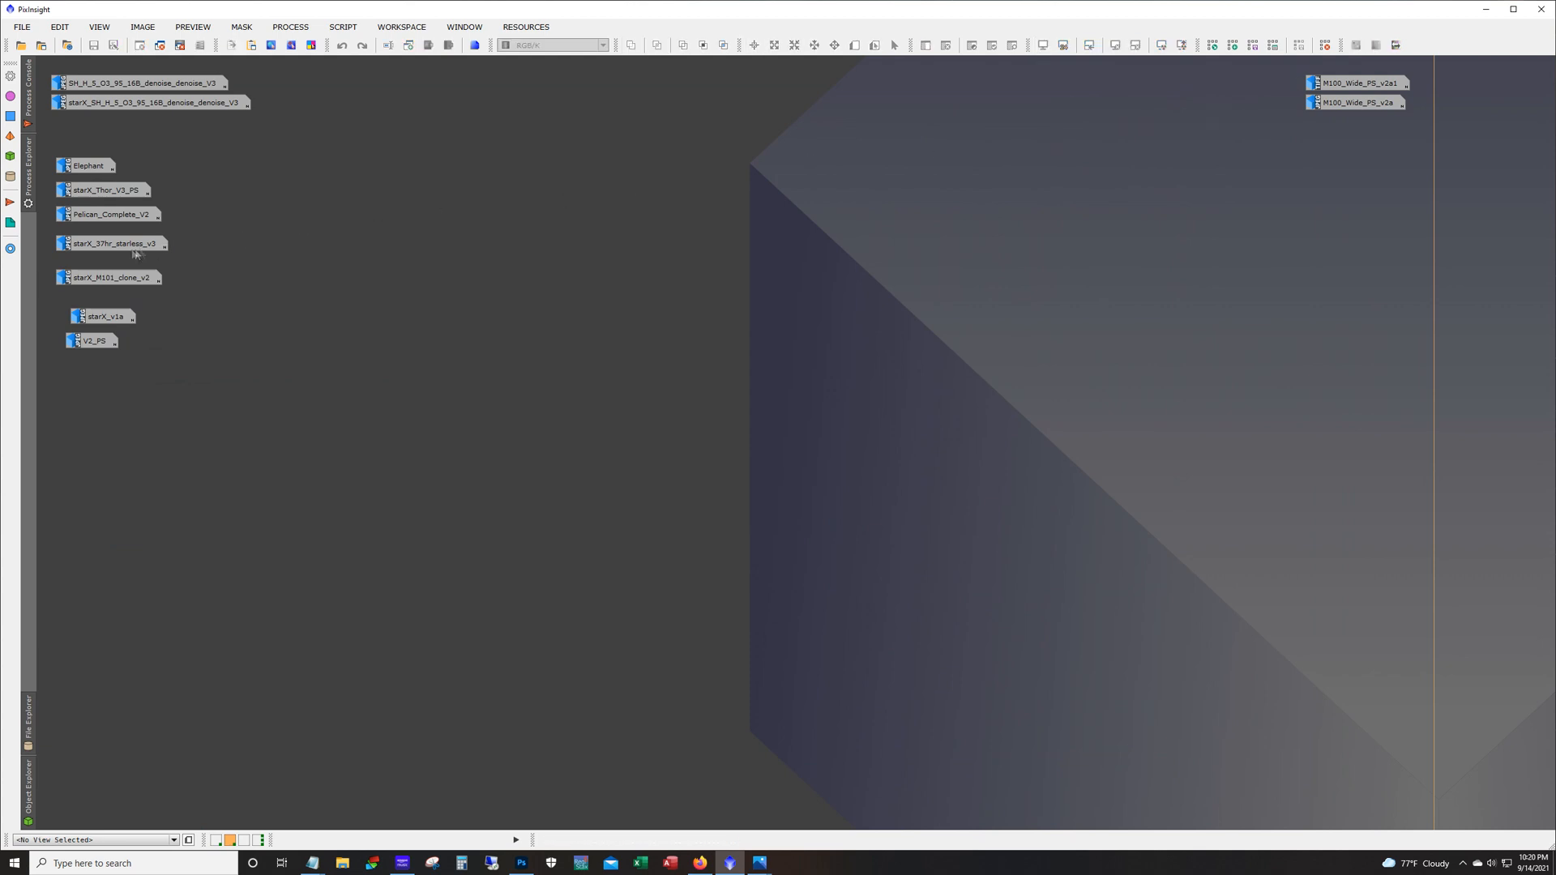
{"action": "double_click", "coordinate": [112, 243]}
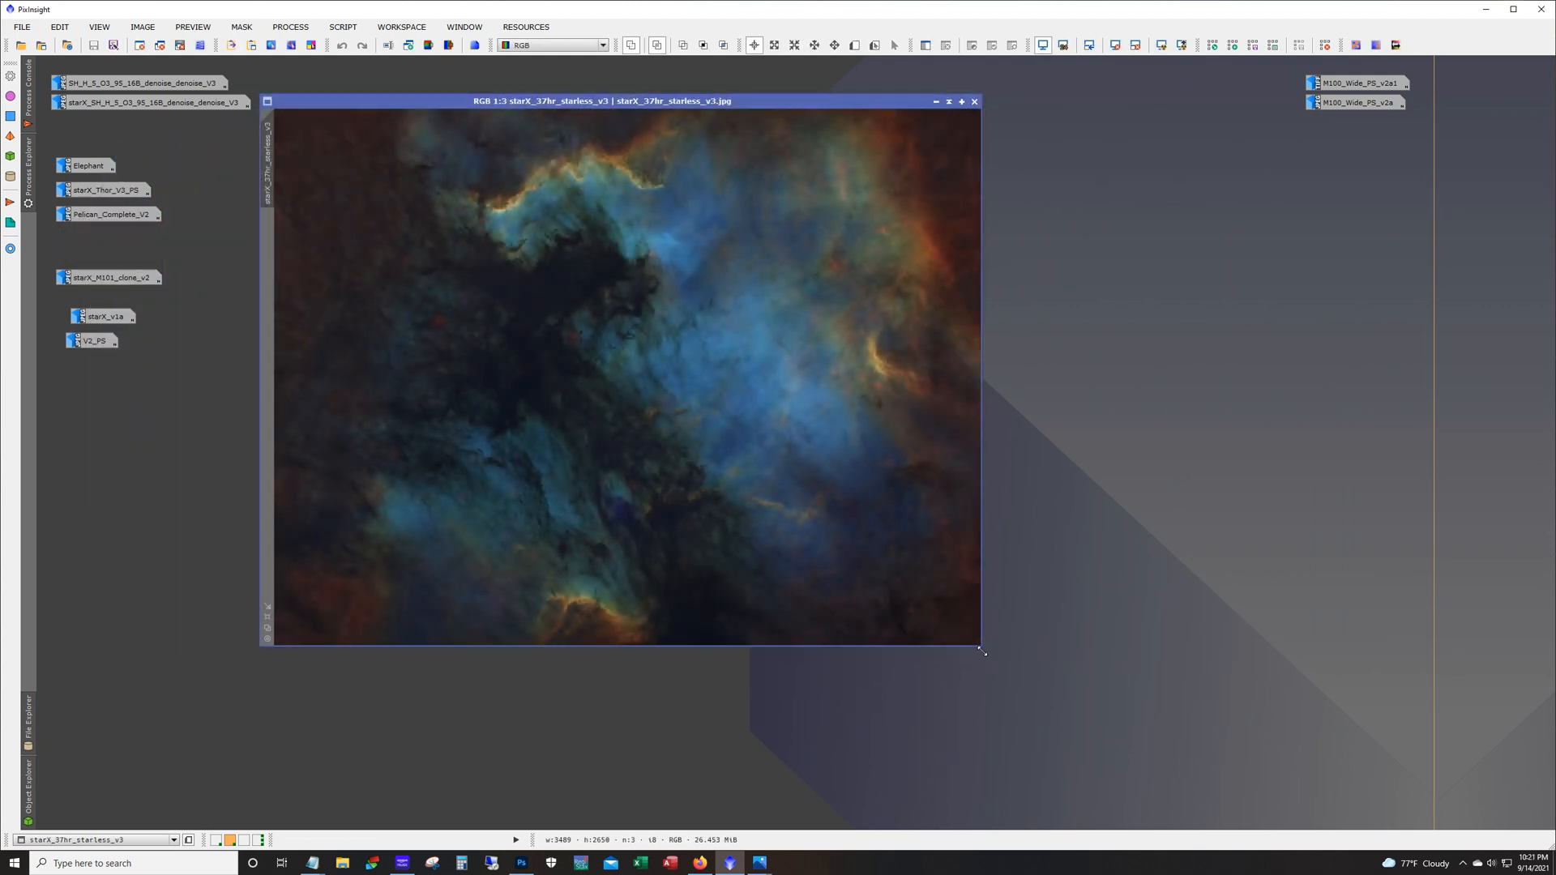
{"action": "left_click", "coordinate": [112, 214]}
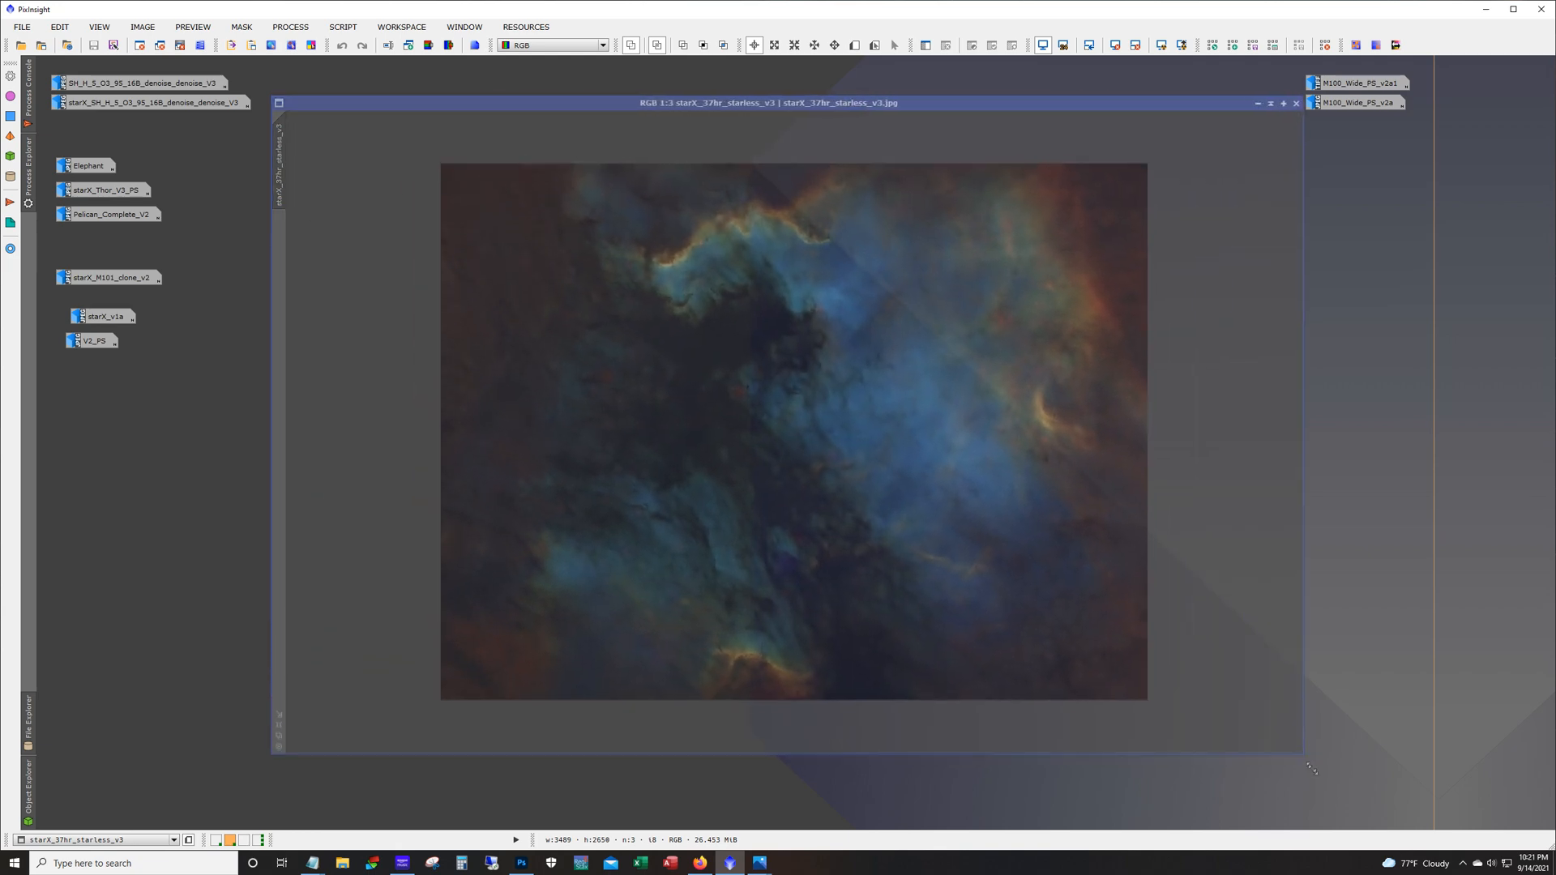
{"action": "scroll", "scroll_direction": "up", "scroll_amount": 3}
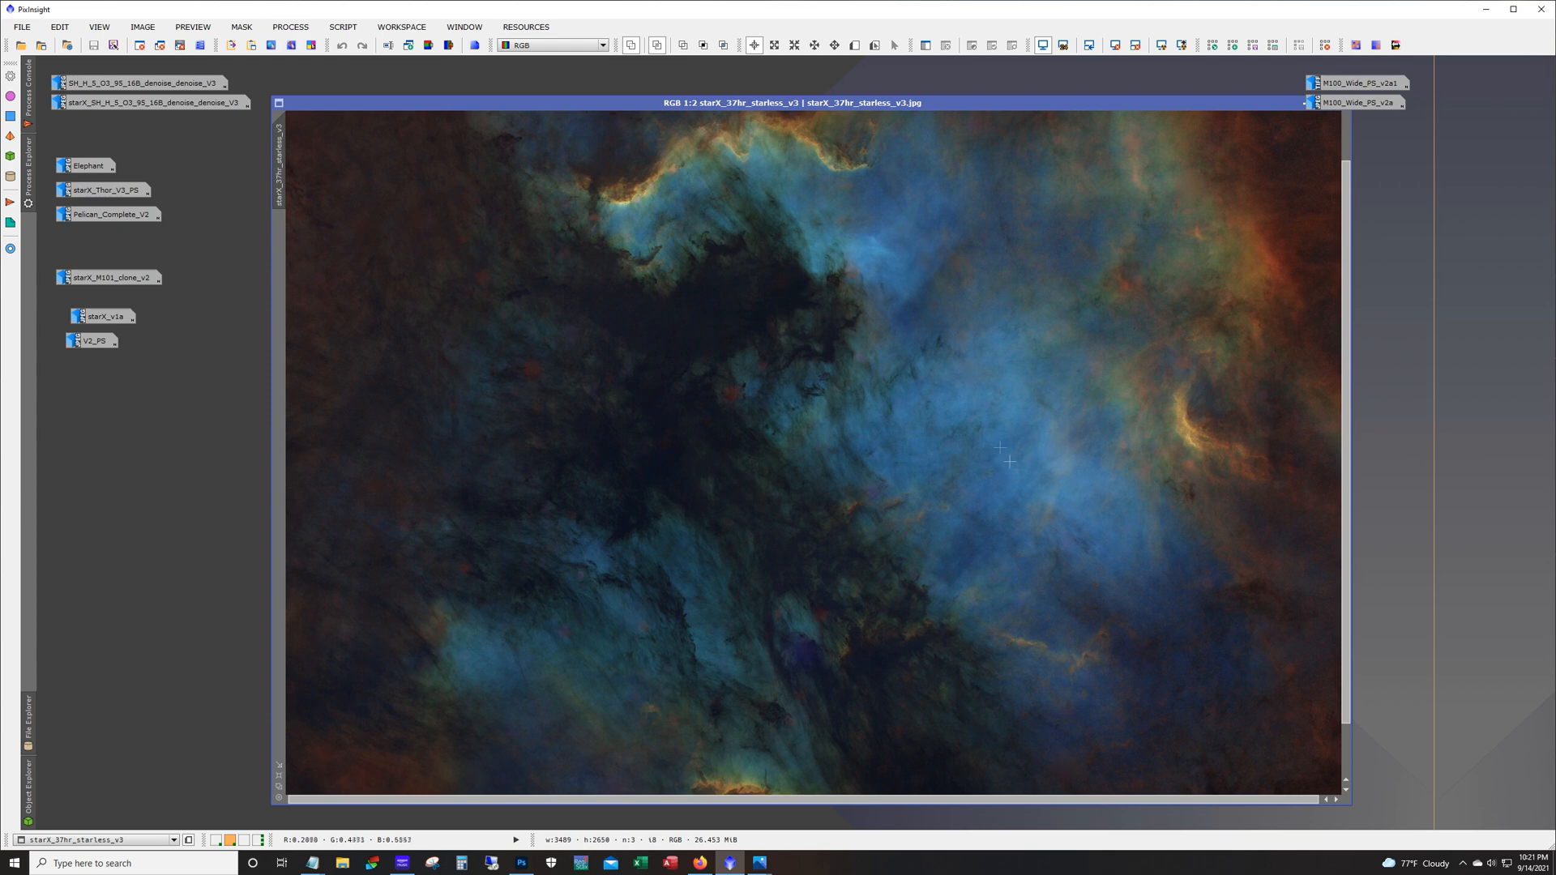
{"action": "mouse_move", "coordinate": [864, 724]}
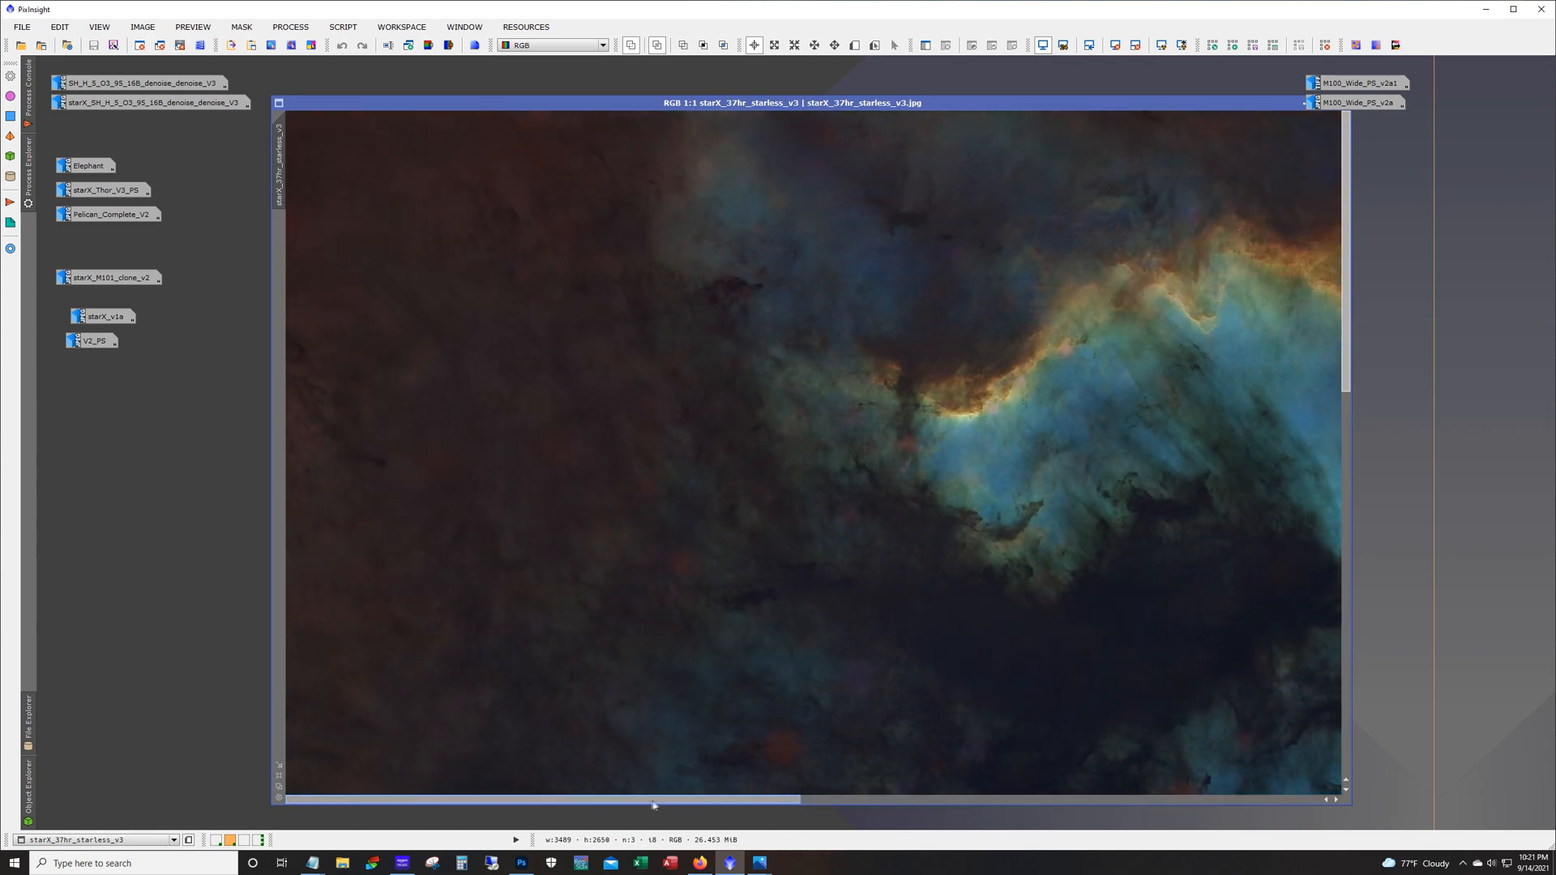
{"action": "mouse_move", "coordinate": [1334, 321]}
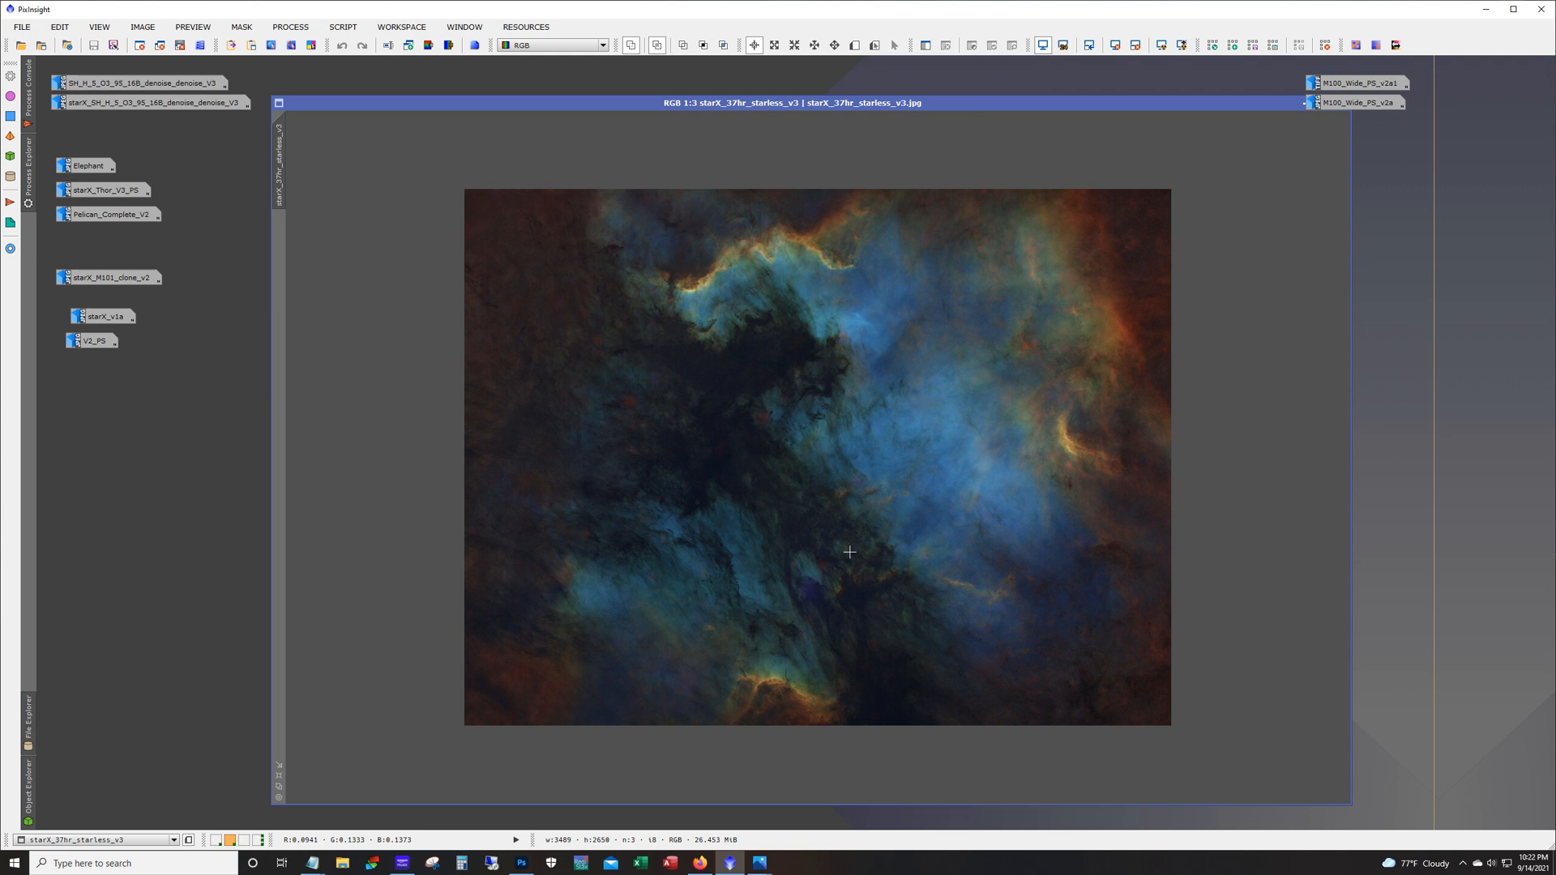
{"action": "mouse_move", "coordinate": [789, 541]}
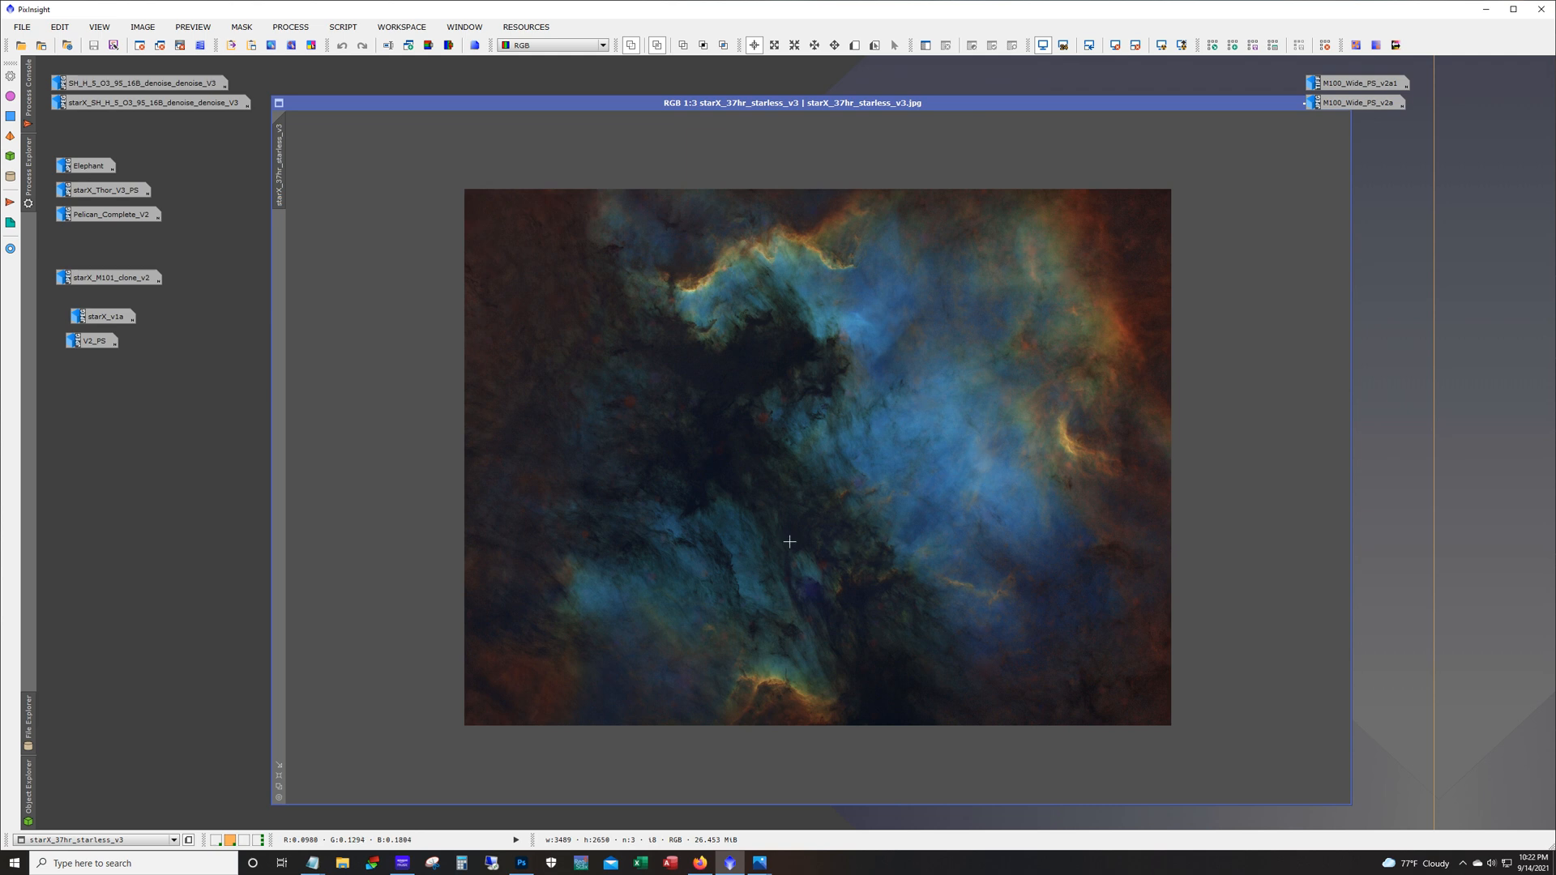
{"action": "mouse_move", "coordinate": [1126, 608]}
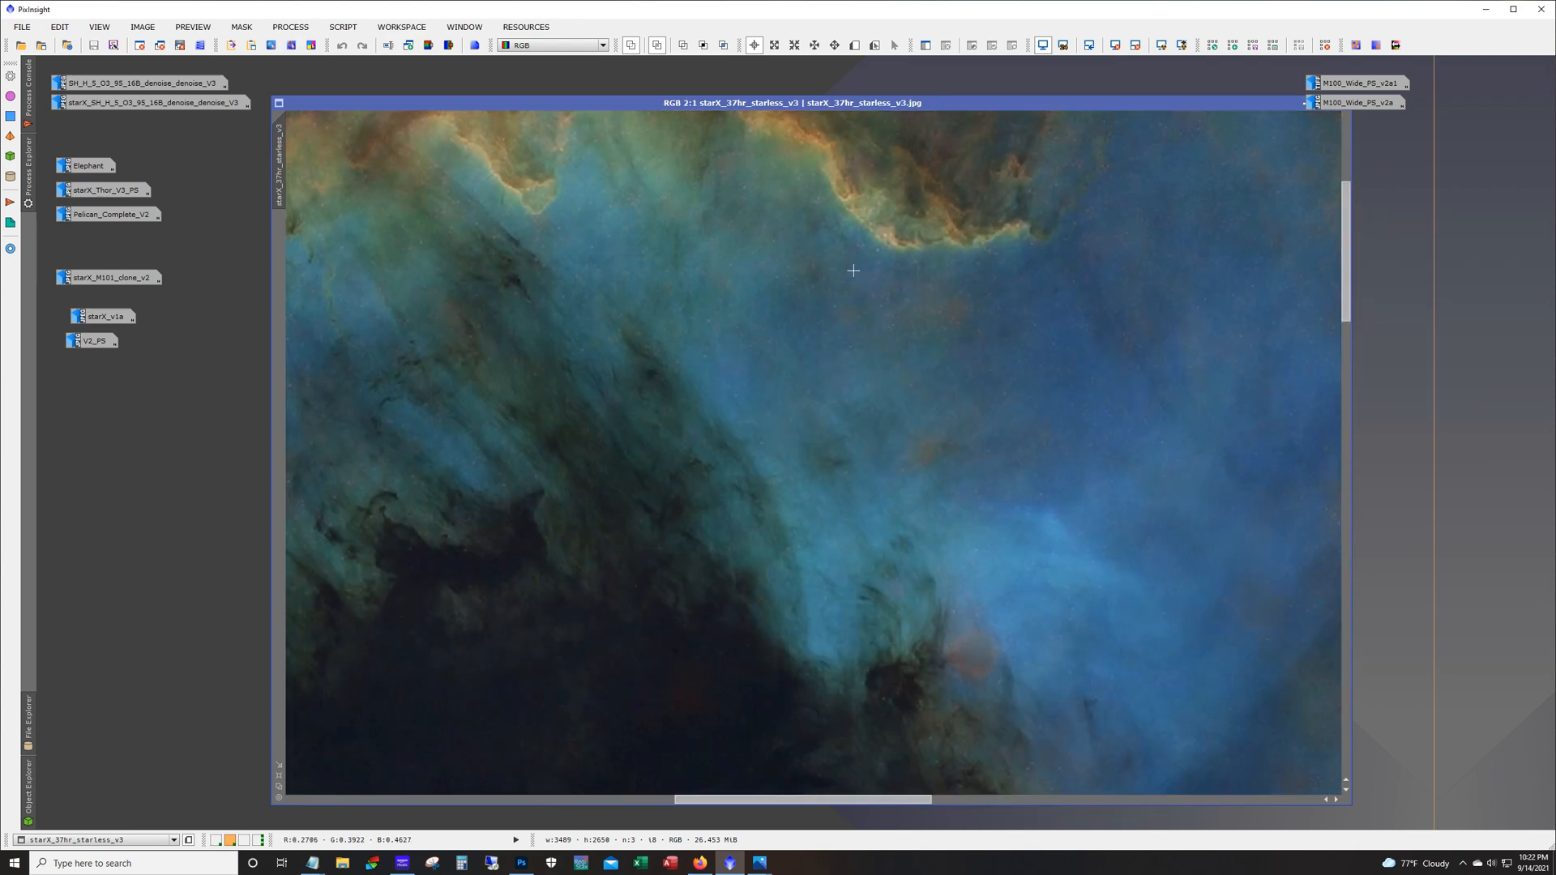
{"action": "scroll", "scroll_direction": "up", "scroll_amount": 3}
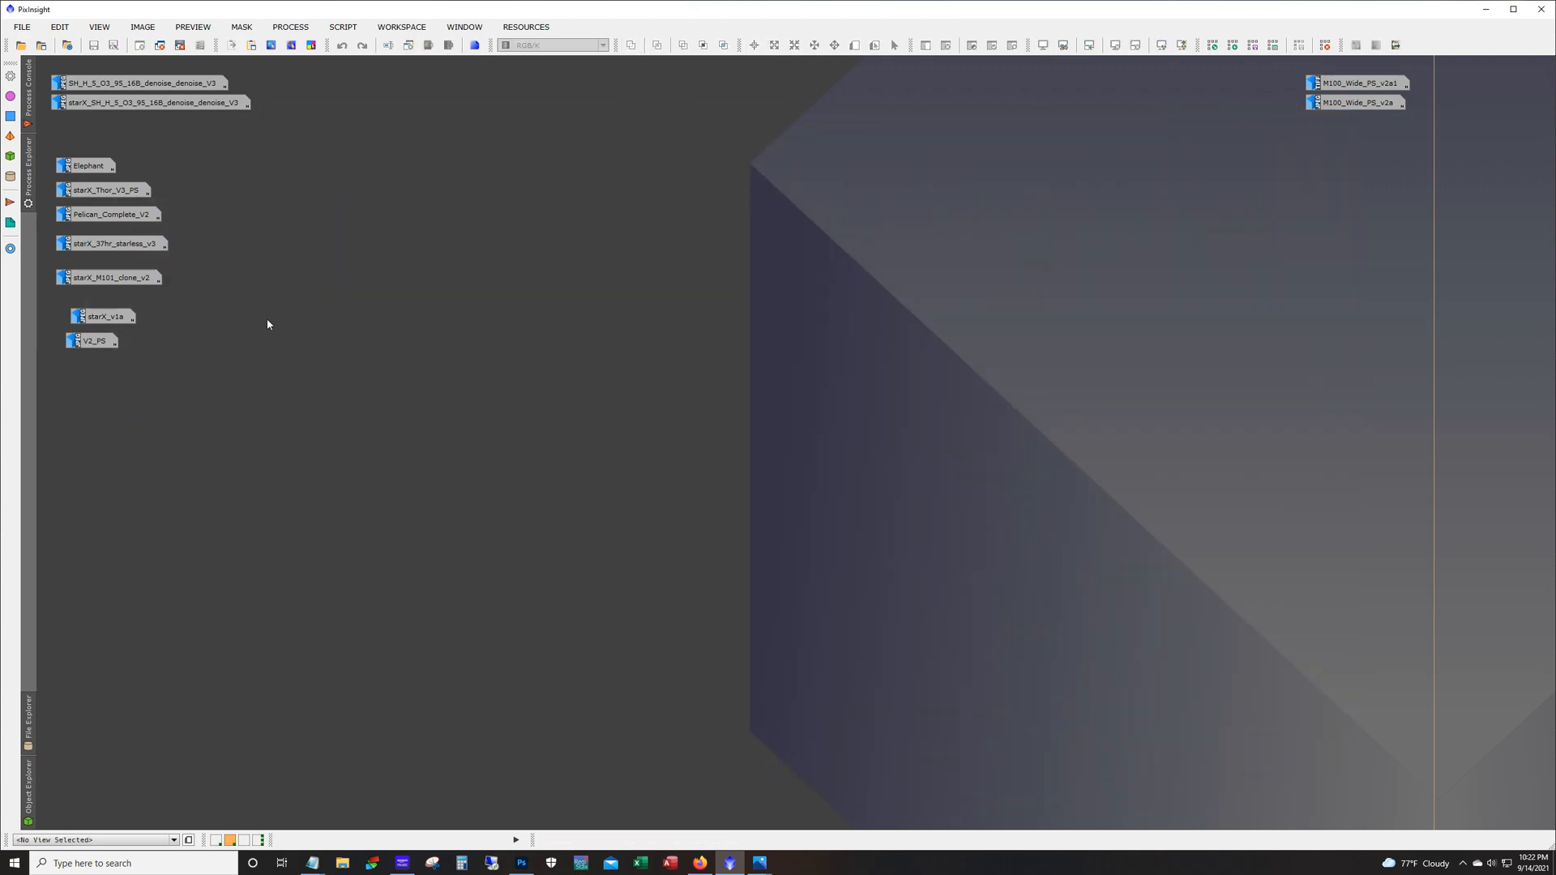
Step: Open starX_M101_clone_v2 maximized and examine the galaxy's faint outer regions at 1:1
{"action": "double_click", "coordinate": [109, 277]}
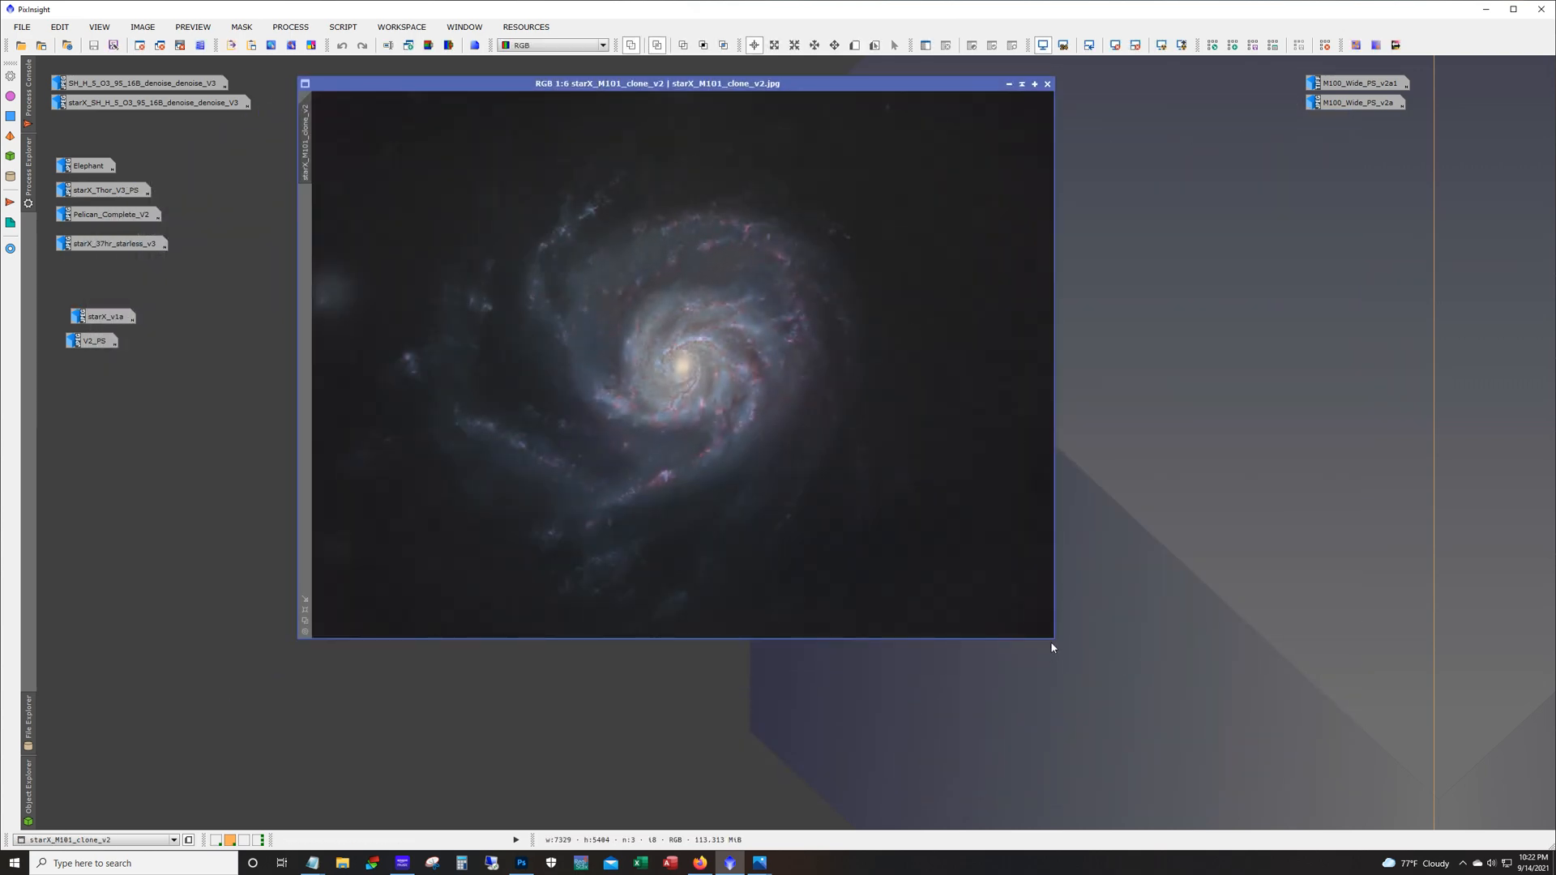
{"action": "left_click", "coordinate": [1021, 82]}
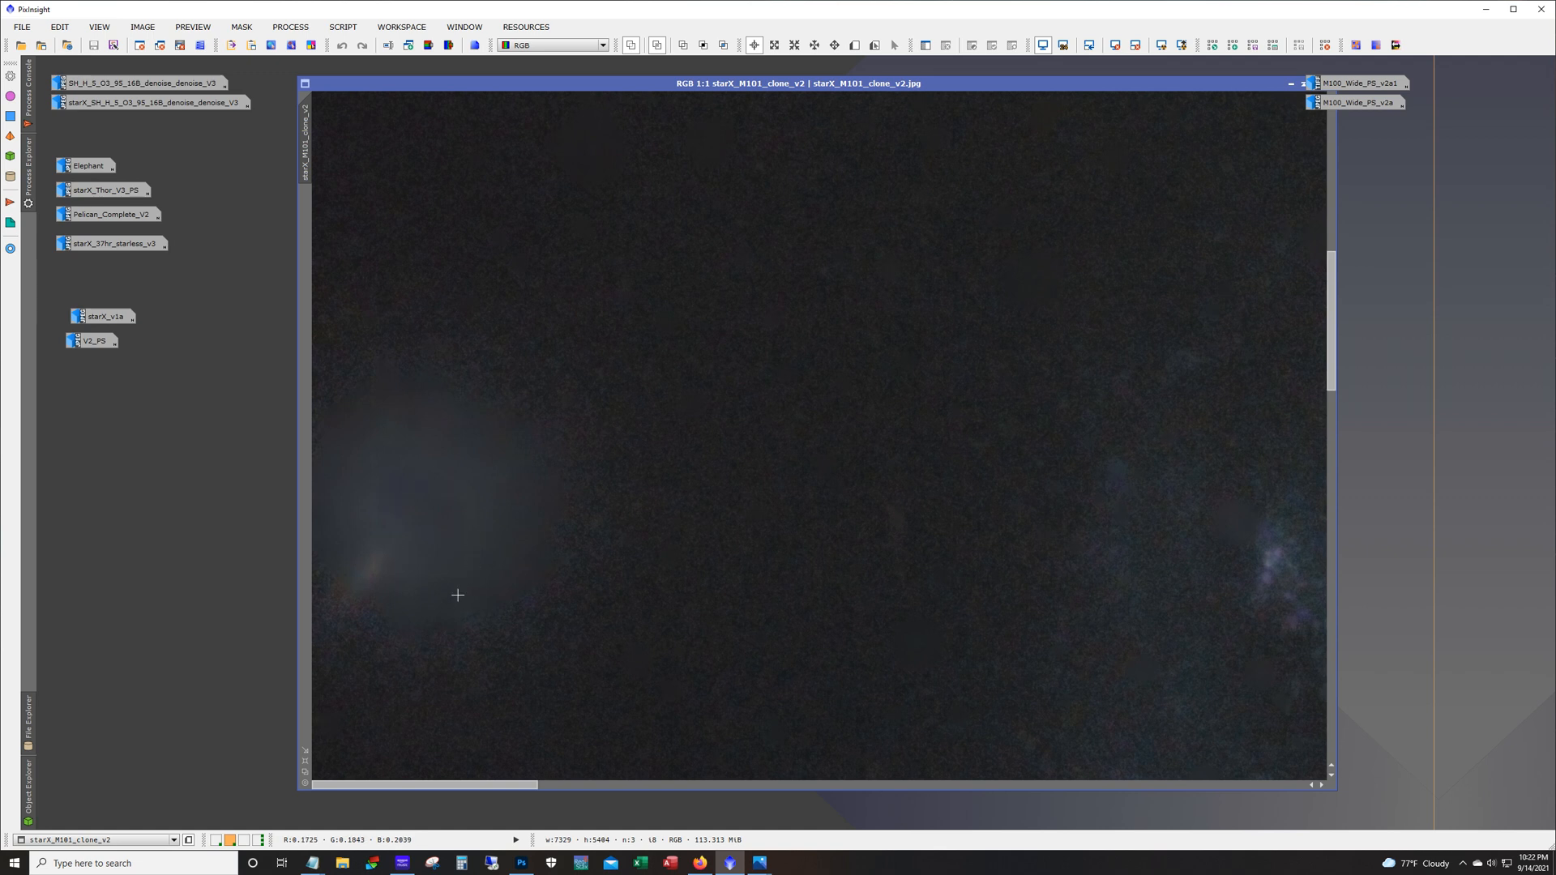
{"action": "mouse_move", "coordinate": [461, 522]}
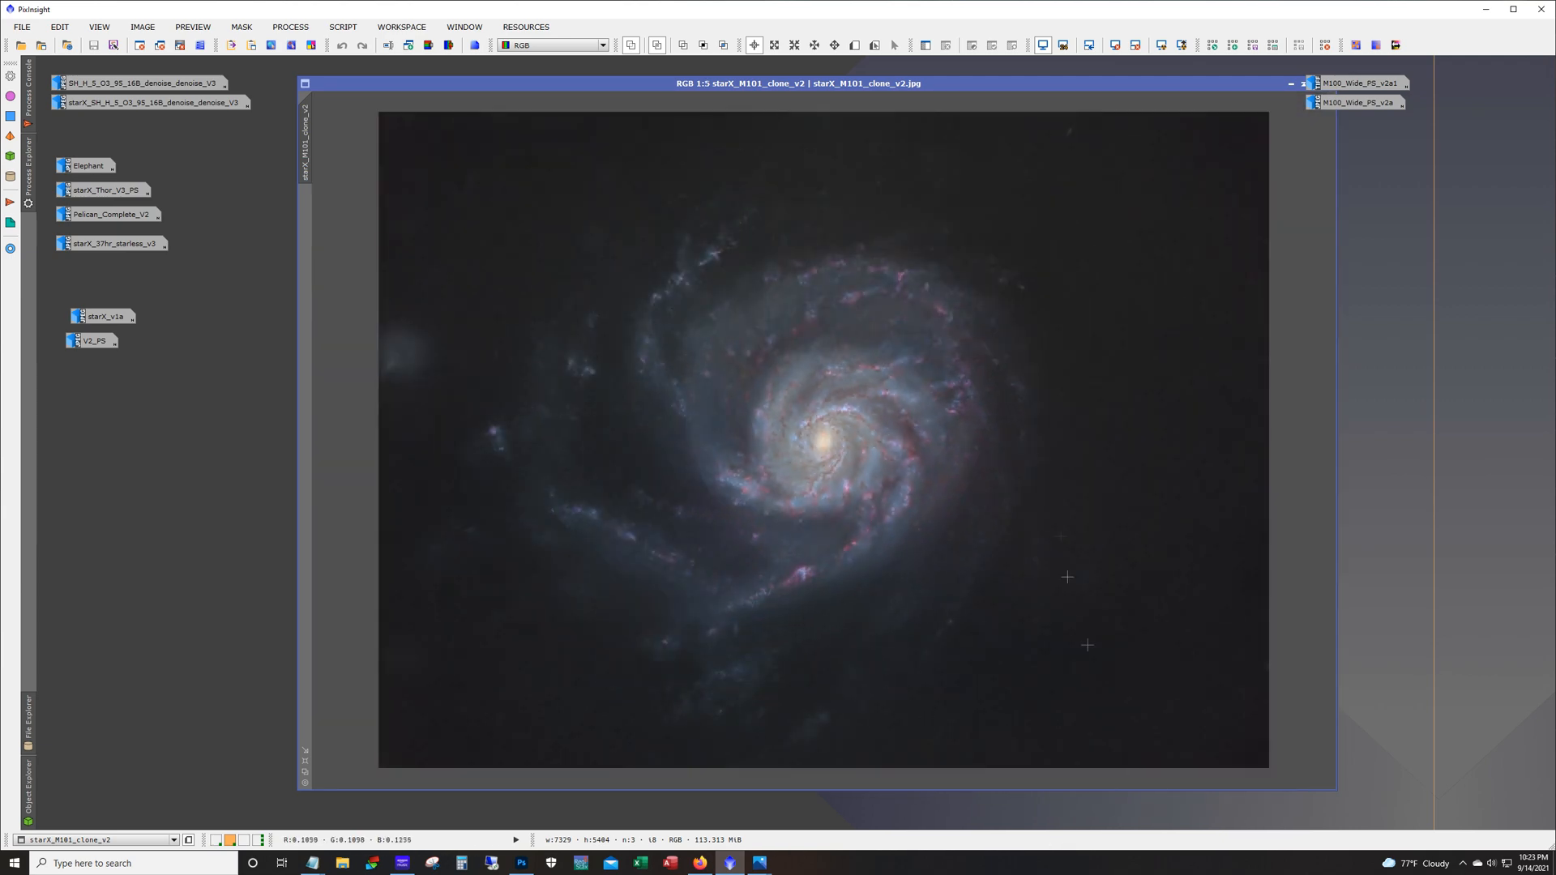
Step: Iconize M101 and open the starless starX_v1a Crescent nebula for inspection at 2:1 and 1:1
{"action": "left_click", "coordinate": [1303, 82]}
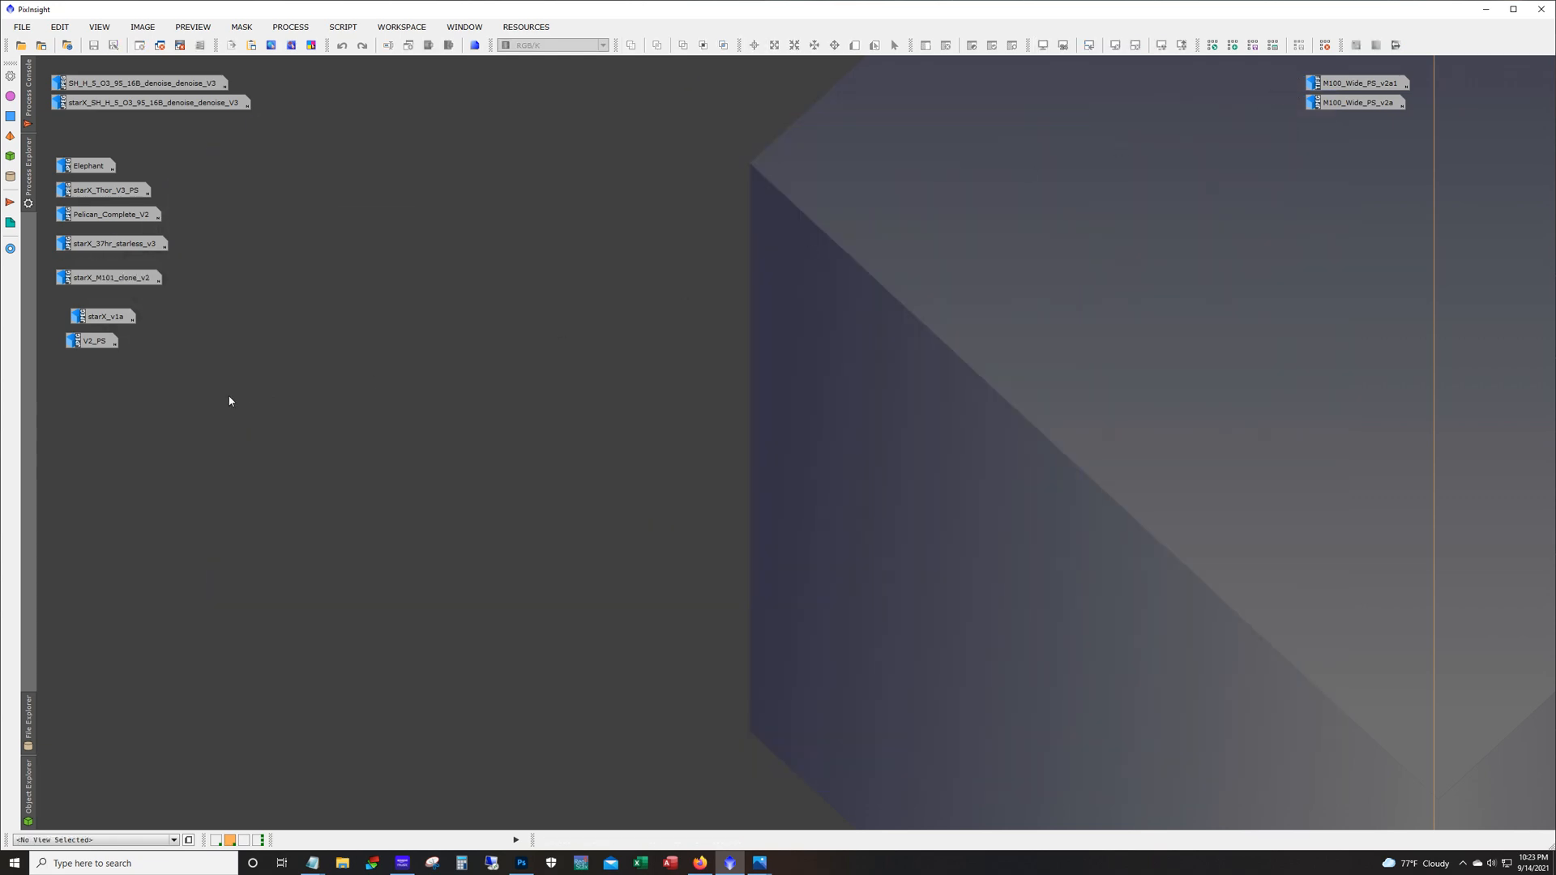
{"action": "left_click", "coordinate": [104, 316]}
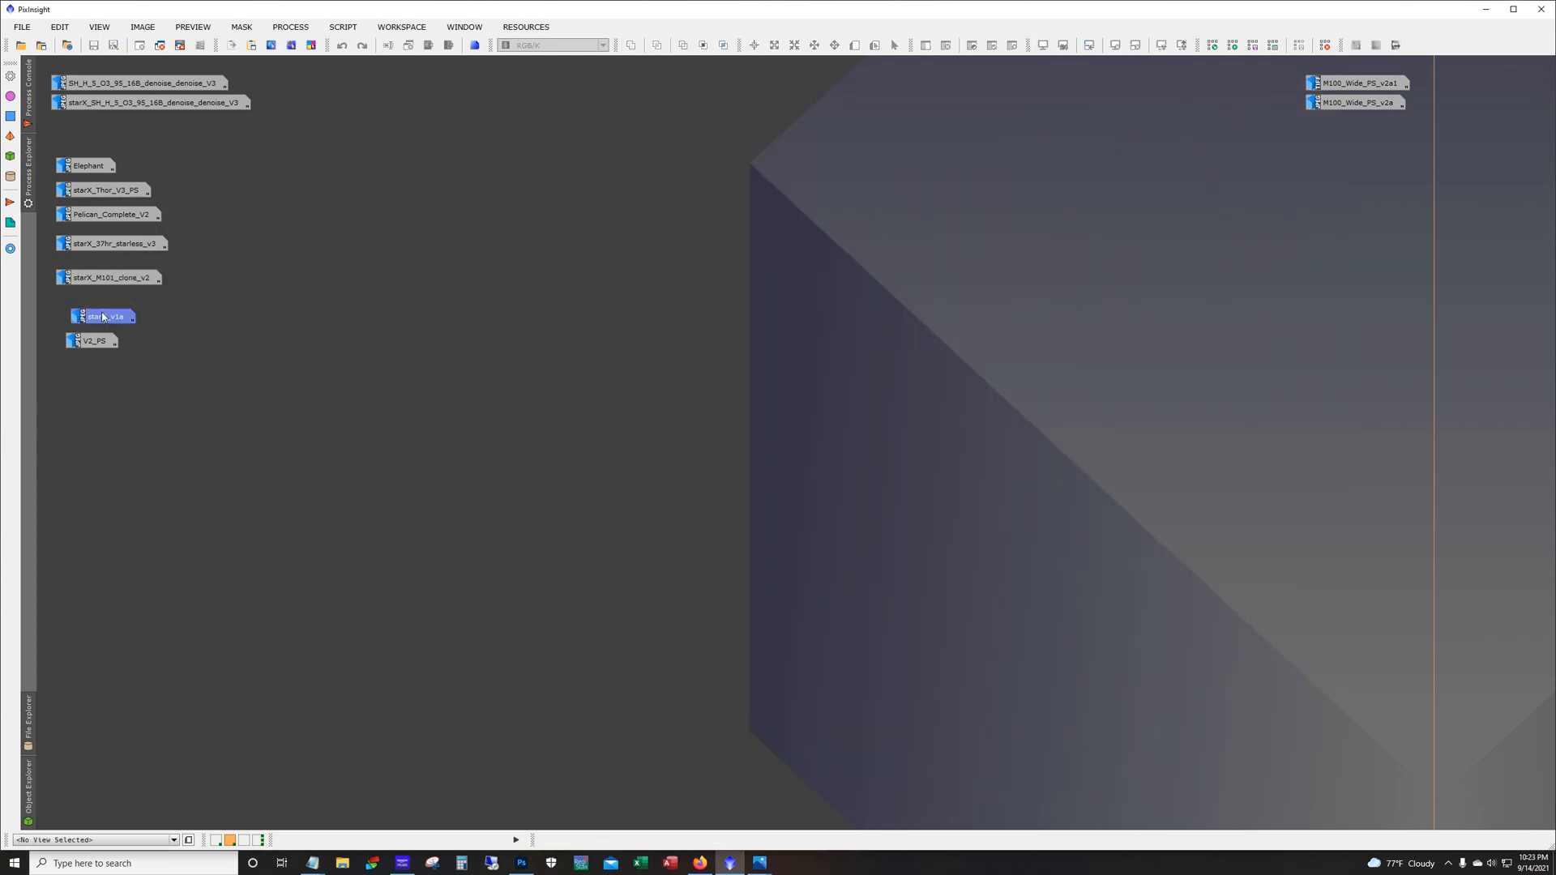
{"action": "double_click", "coordinate": [104, 316]}
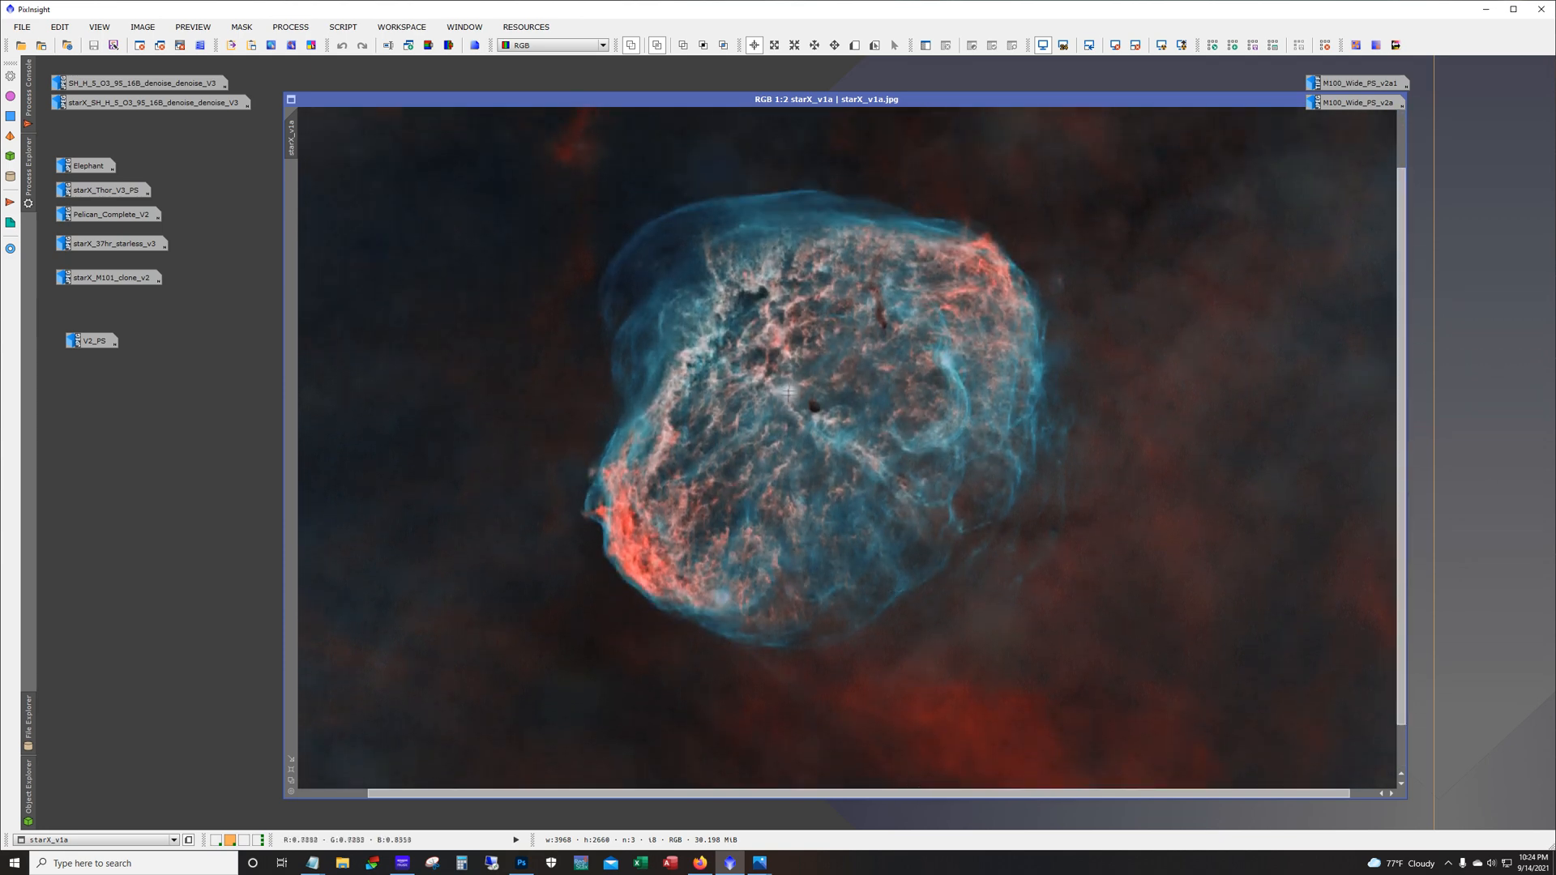
{"action": "mouse_move", "coordinate": [742, 679]}
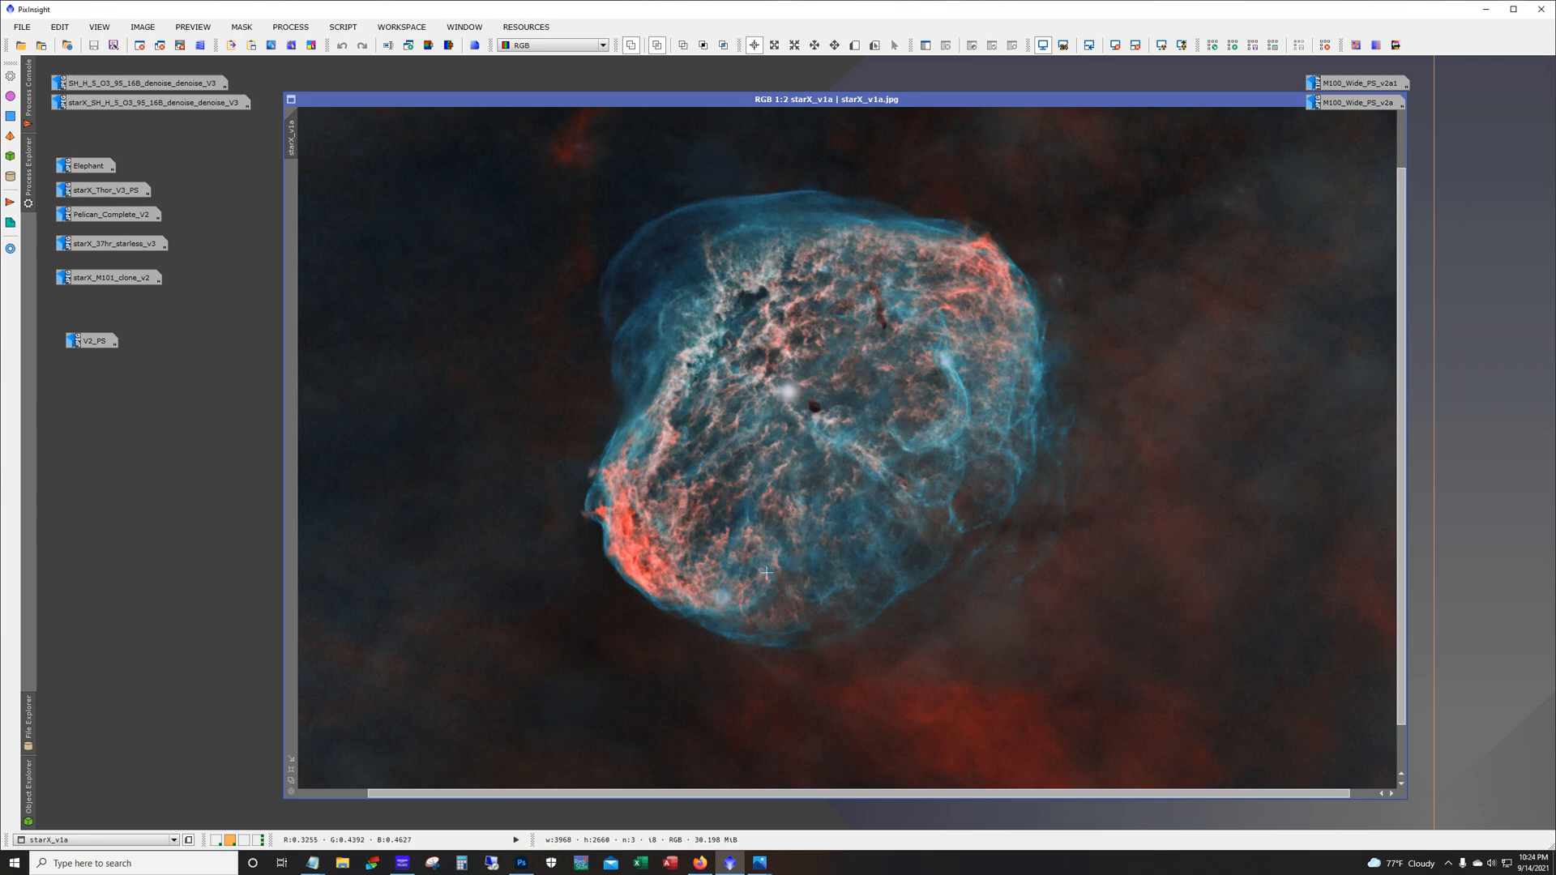
{"action": "mouse_move", "coordinate": [820, 489]}
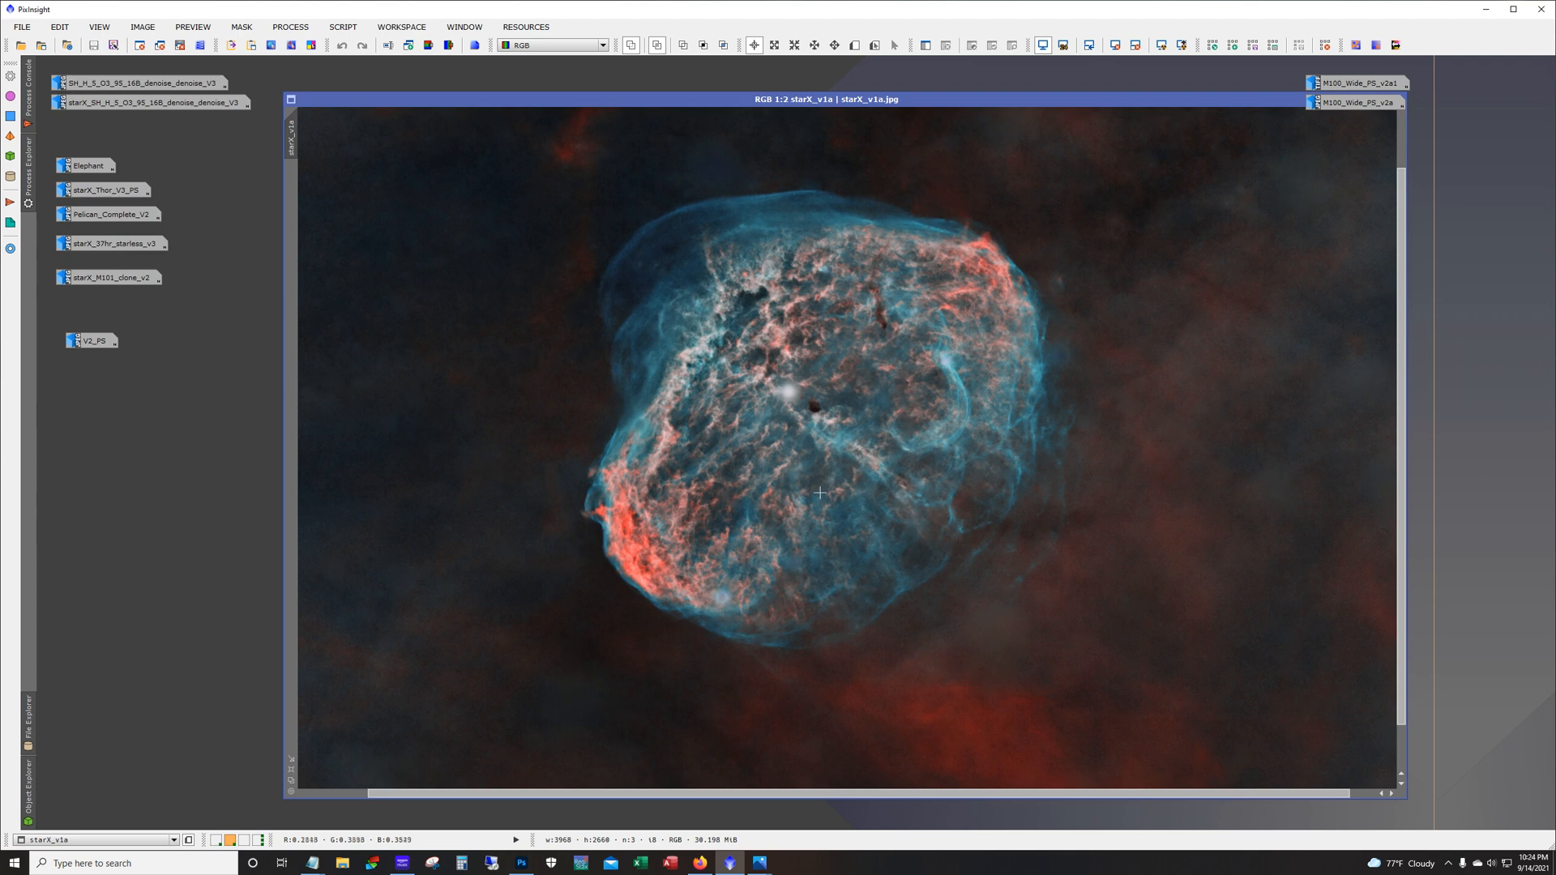
{"action": "mouse_move", "coordinate": [844, 642]}
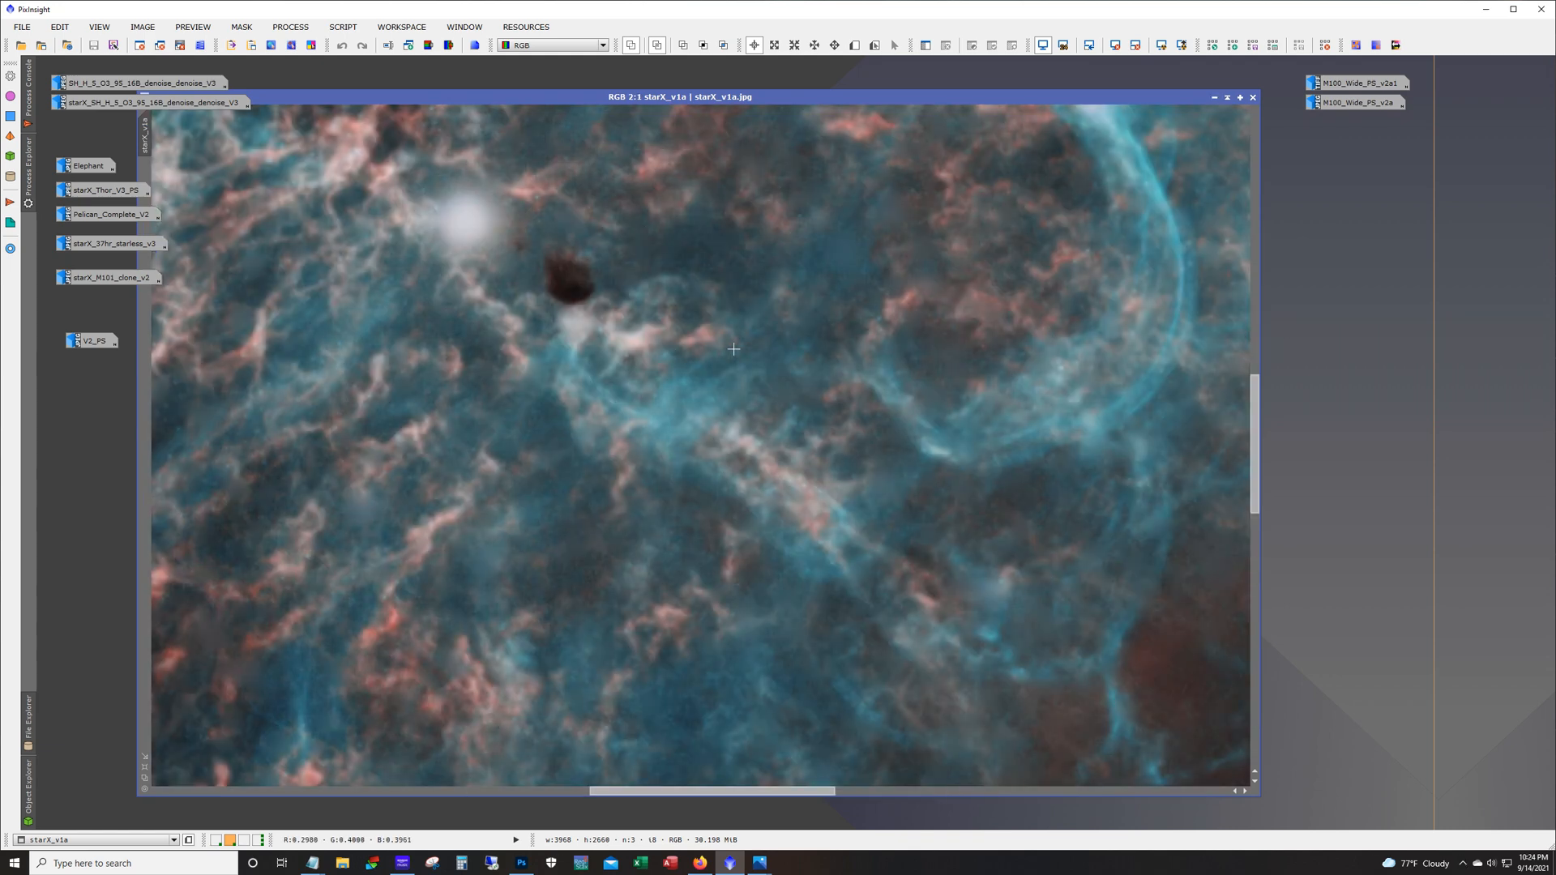
{"action": "mouse_move", "coordinate": [872, 368]}
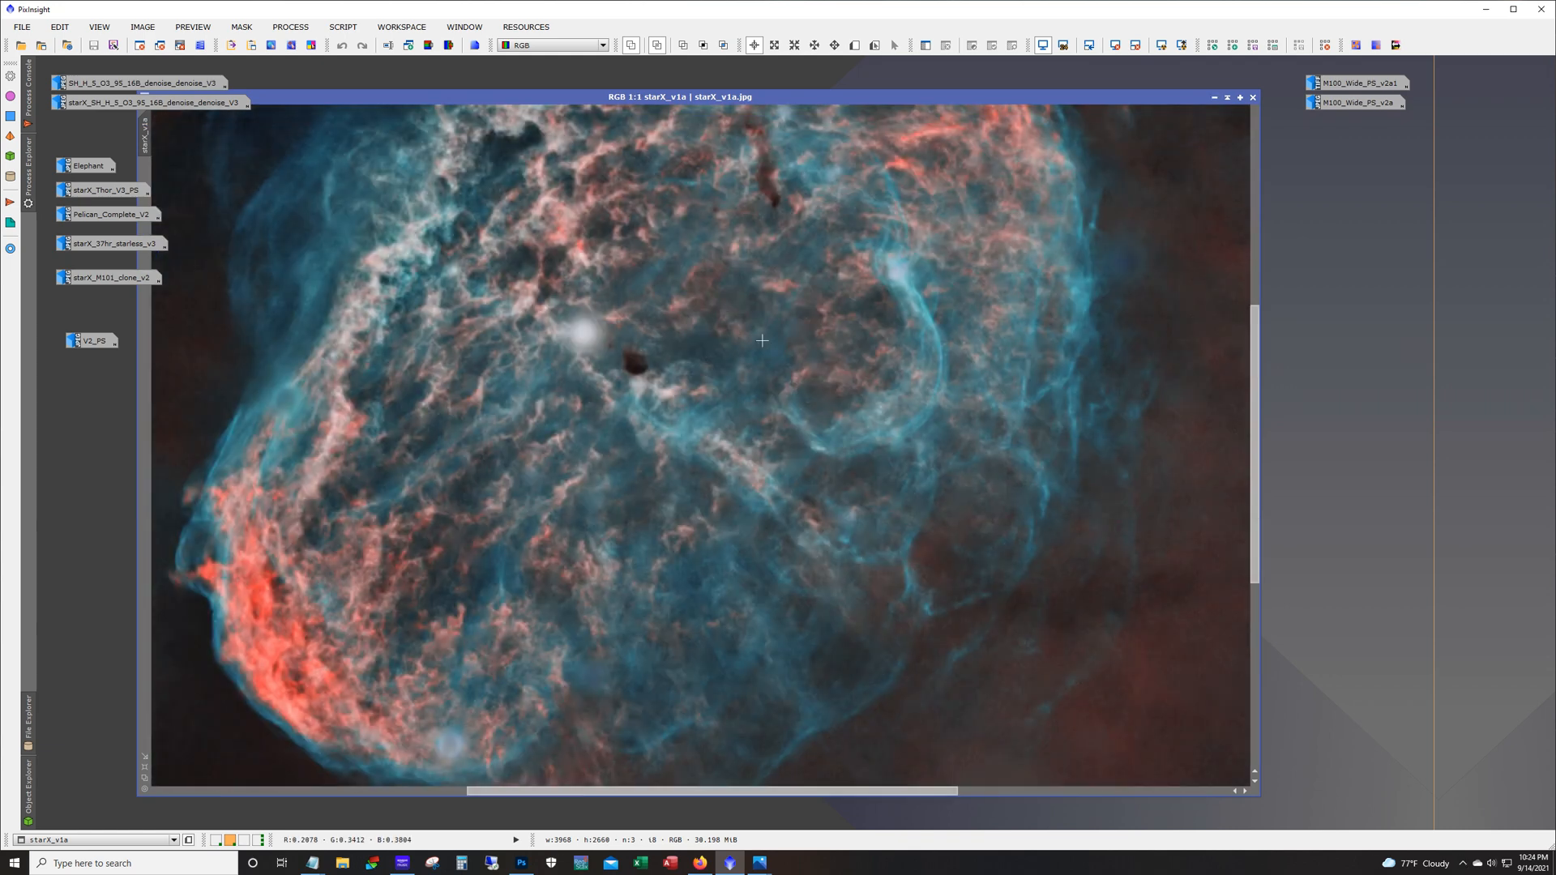
Step: Iconize the Crescent image and examine the V2_PS Veil nebula enlarged at 1:1
{"action": "left_click", "coordinate": [1253, 96]}
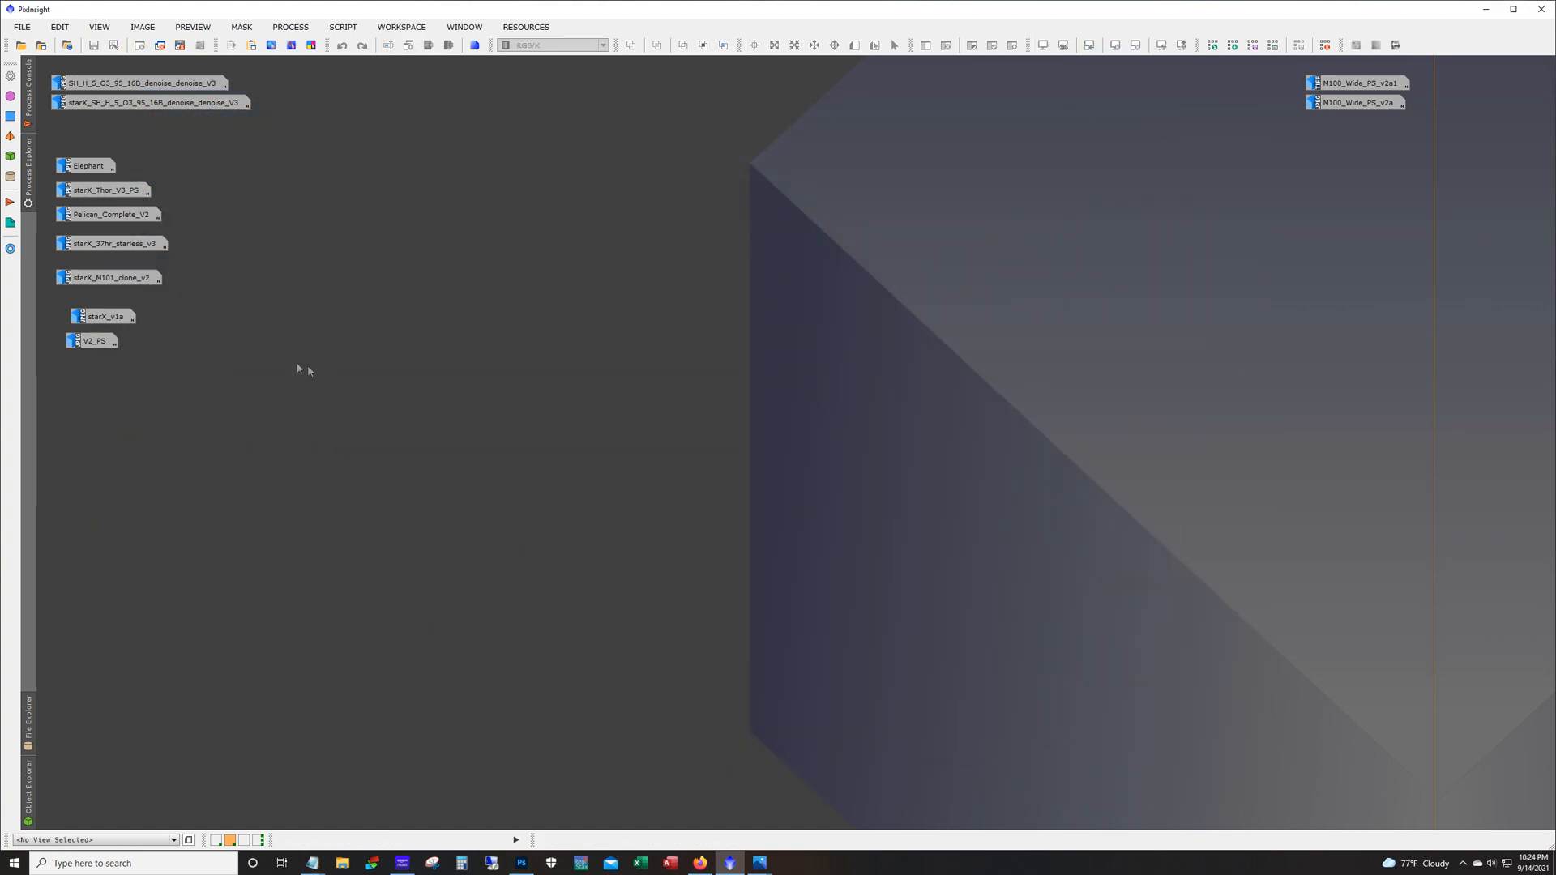
{"action": "double_click", "coordinate": [91, 340]}
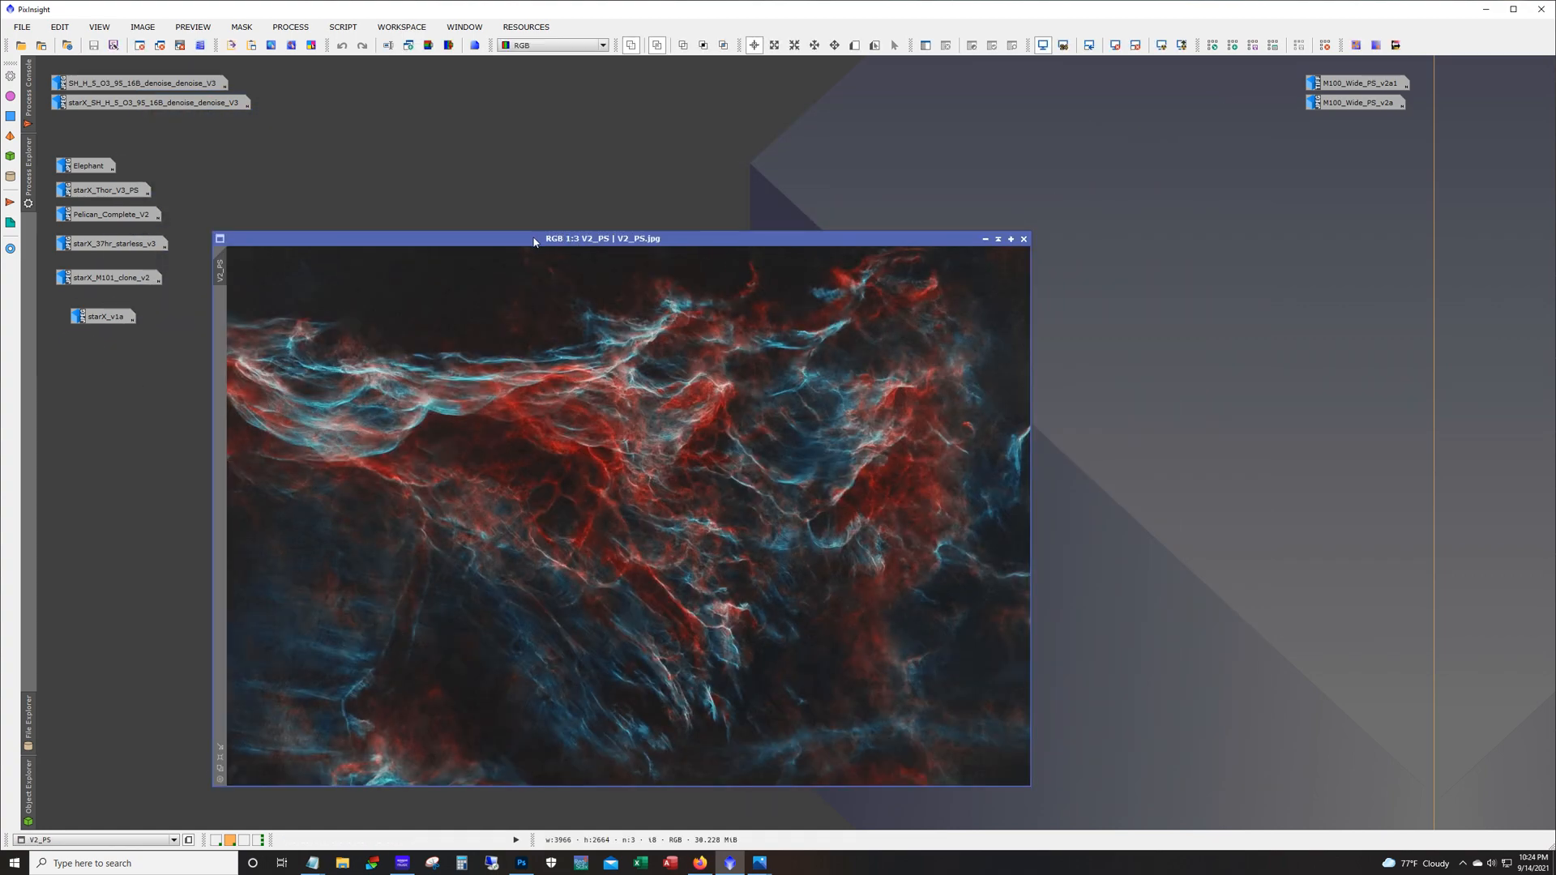
{"action": "left_click_drag", "start_coordinate": [603, 238], "coordinate": [621, 112]}
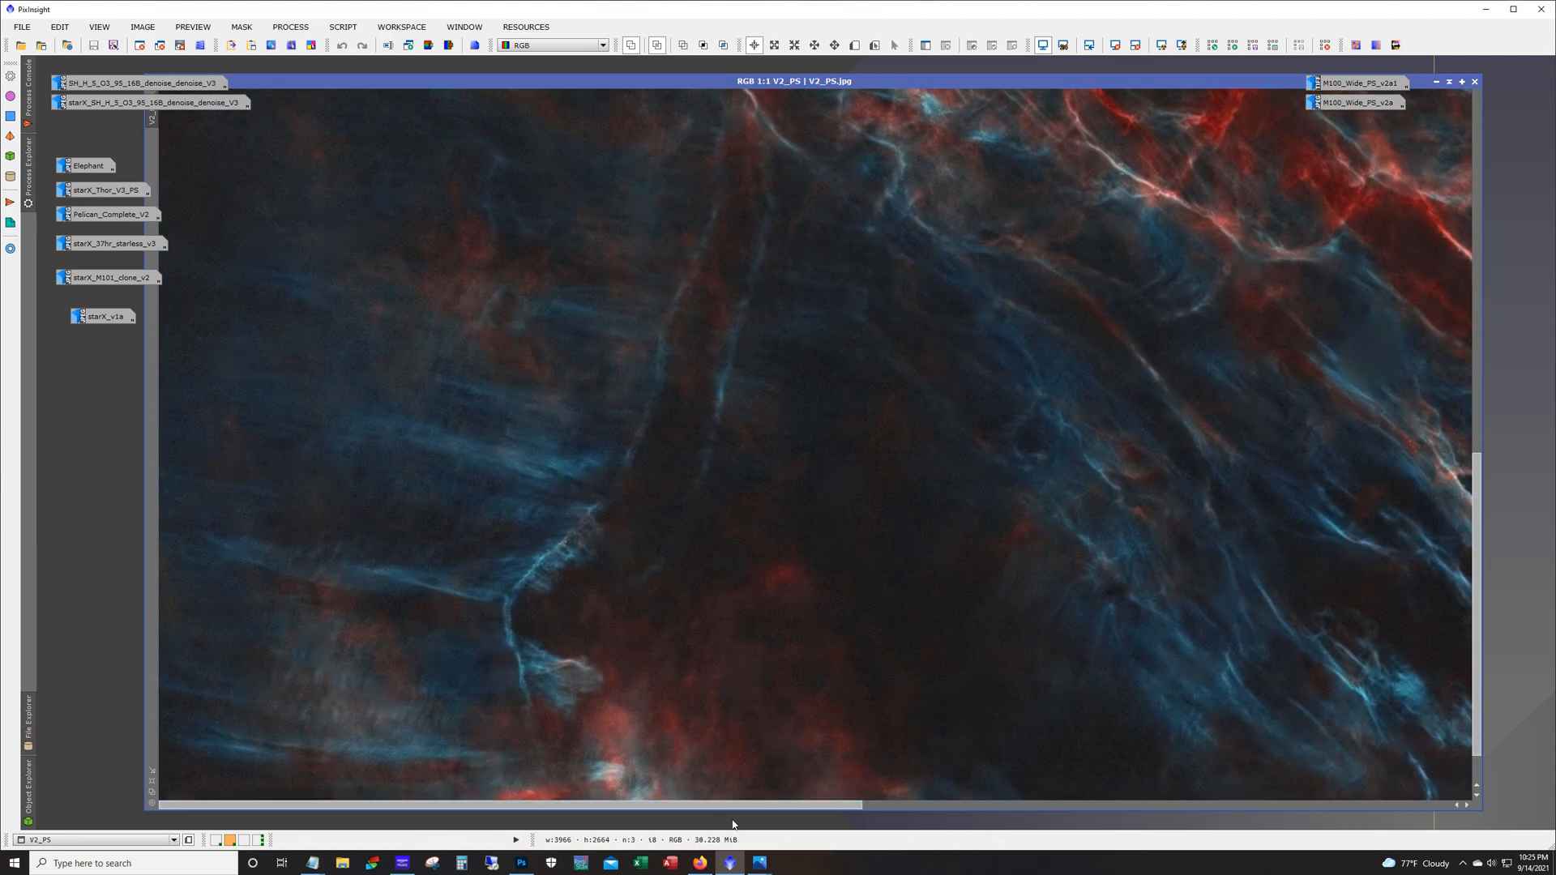
{"action": "scroll", "scroll_direction": "up", "scroll_amount": 3}
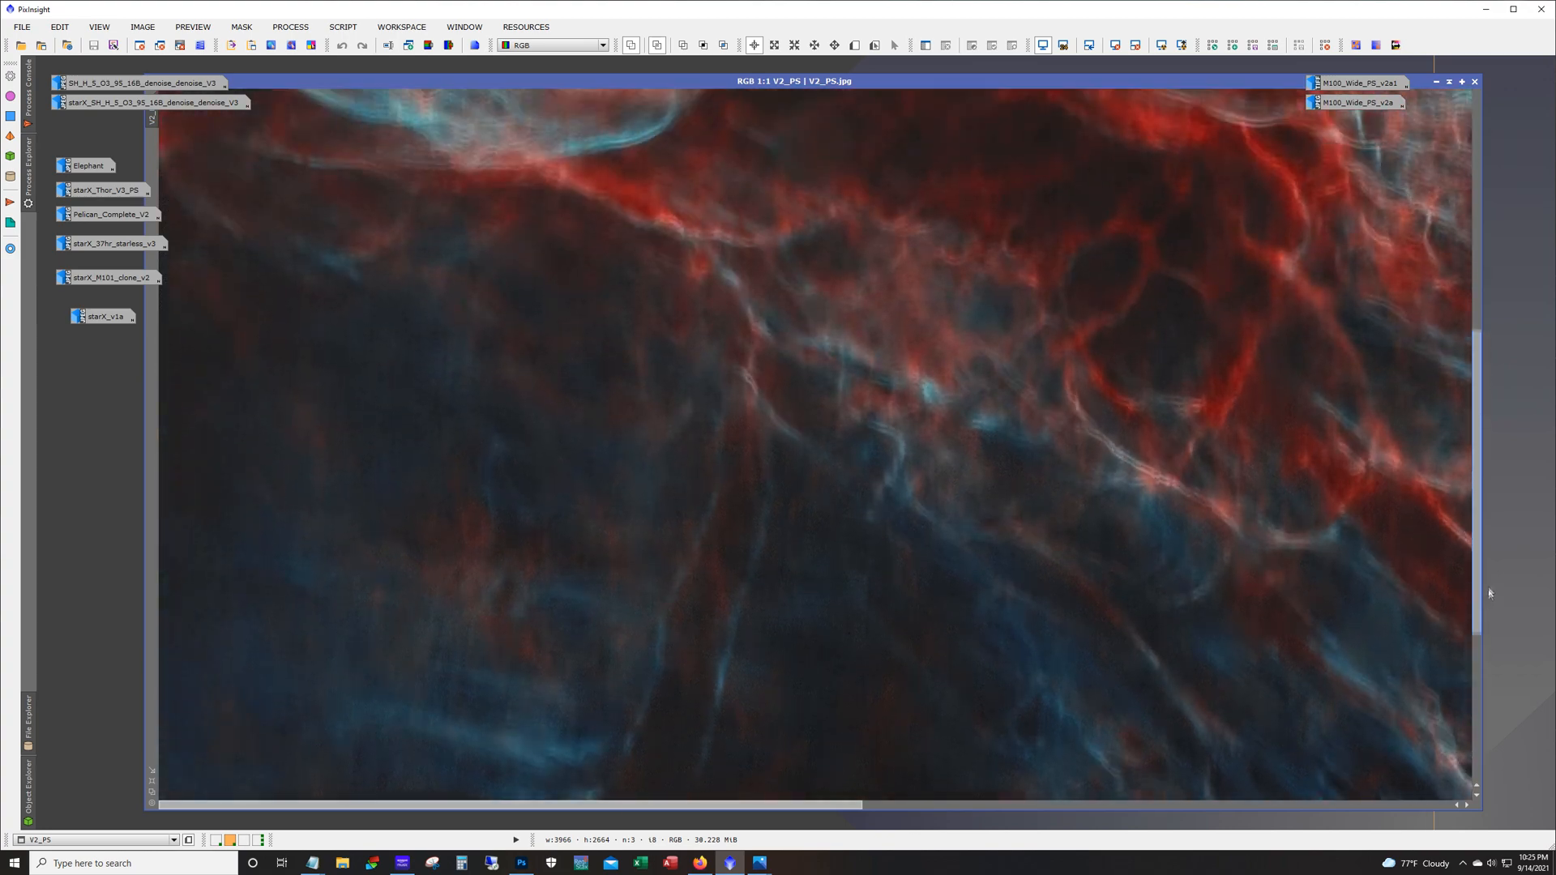